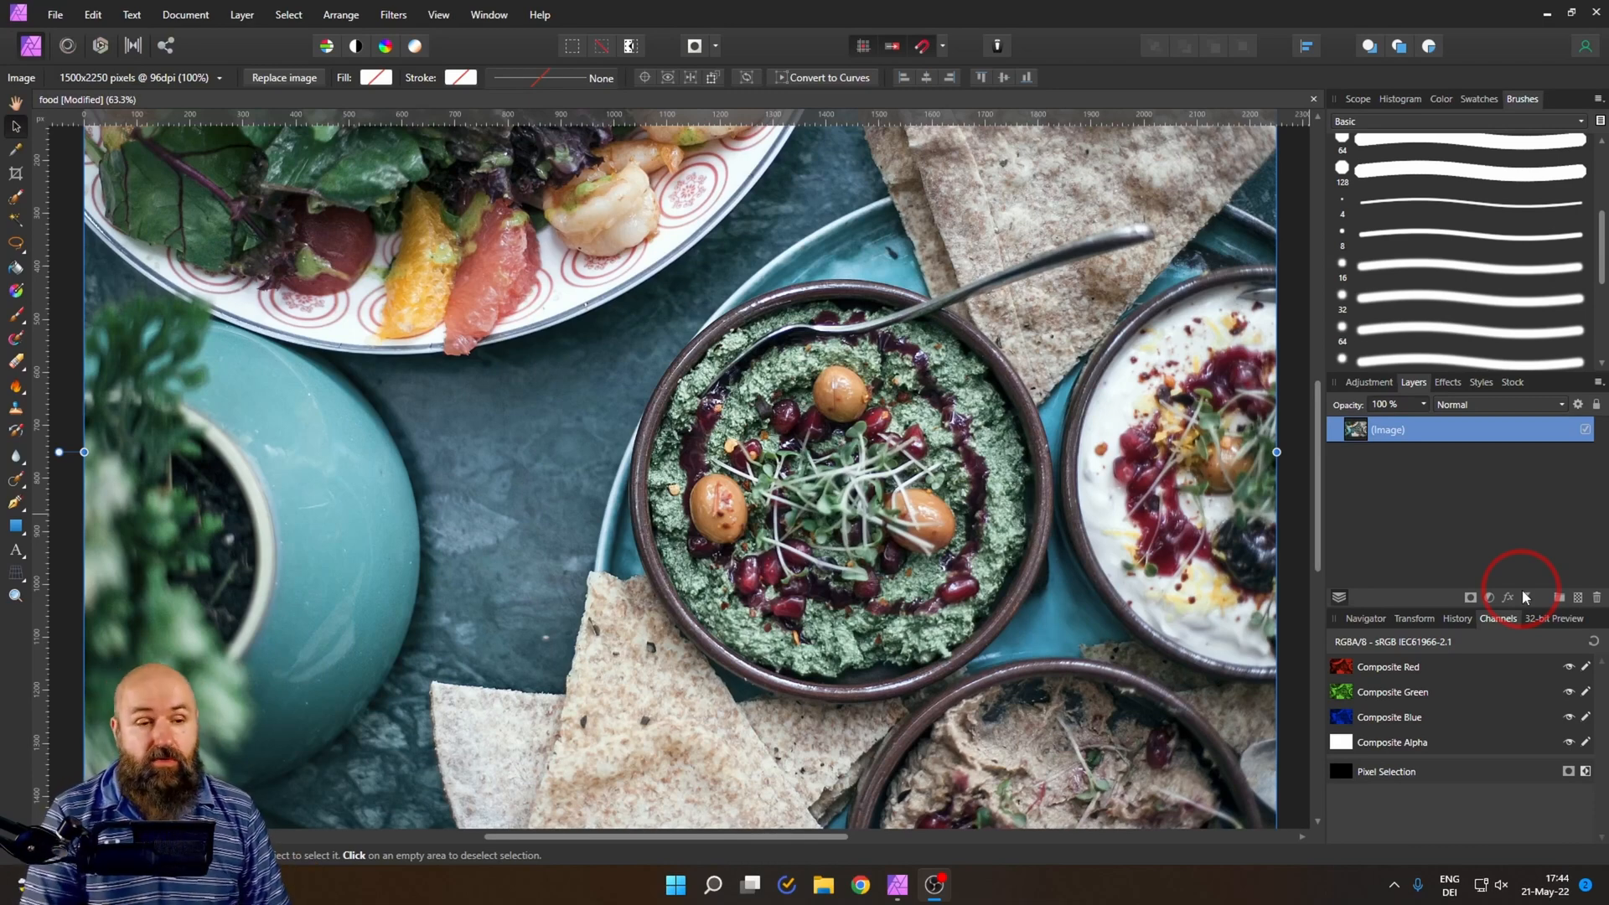
mouse_move(1489, 597)
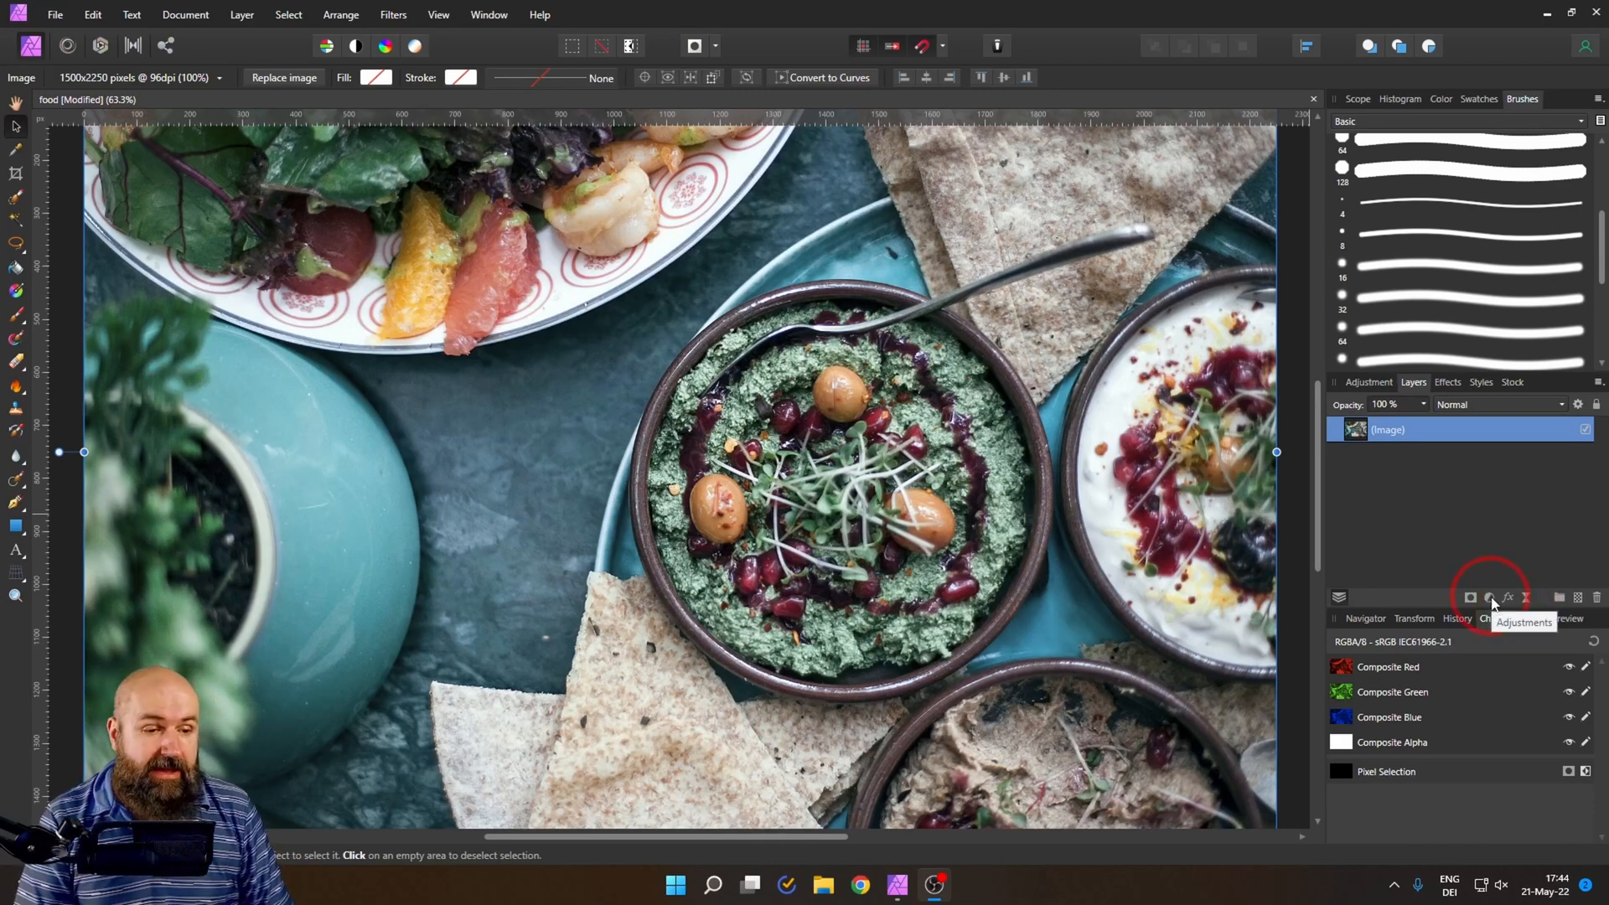
- Add a White Balance adjustment and sample the white yogurt as the white point
click(1488, 597)
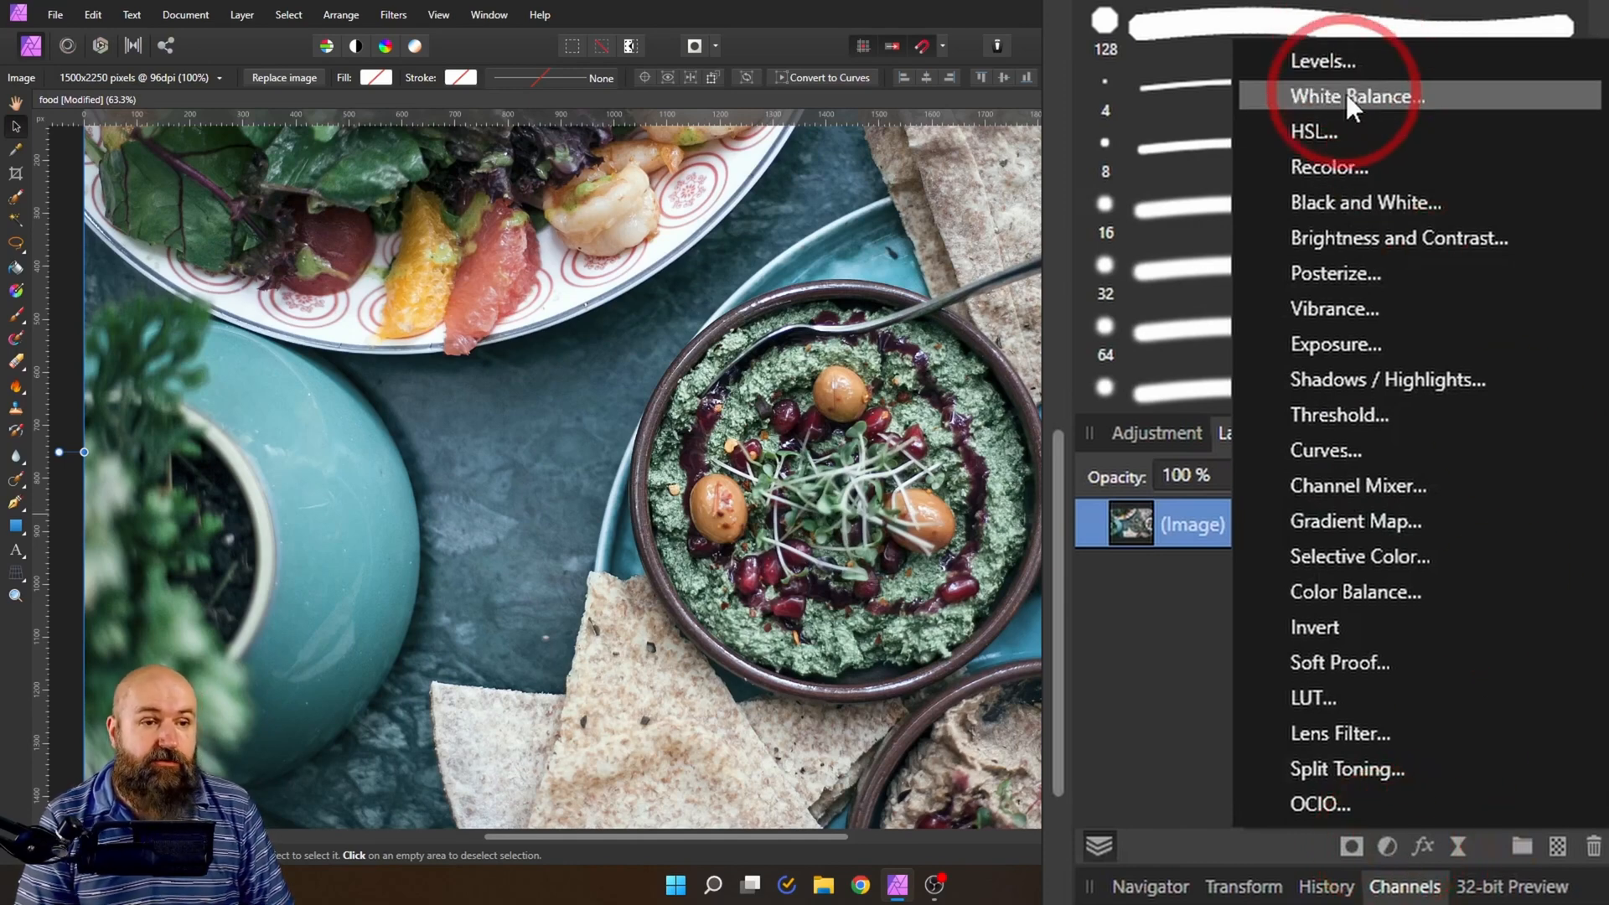
click(1355, 96)
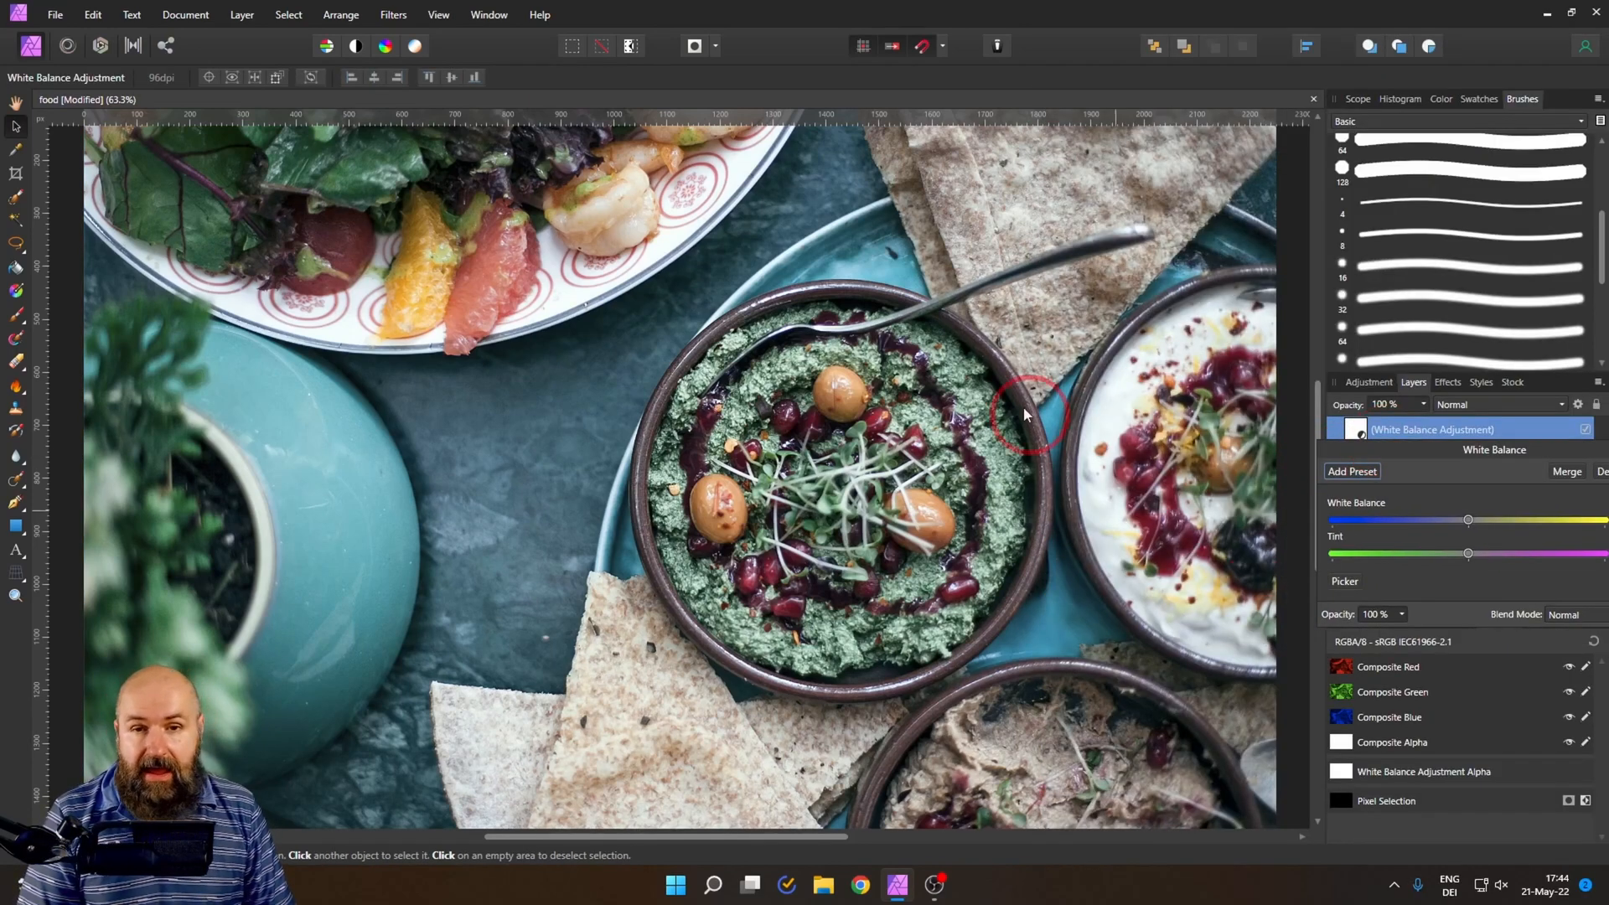
mouse_move(1095, 455)
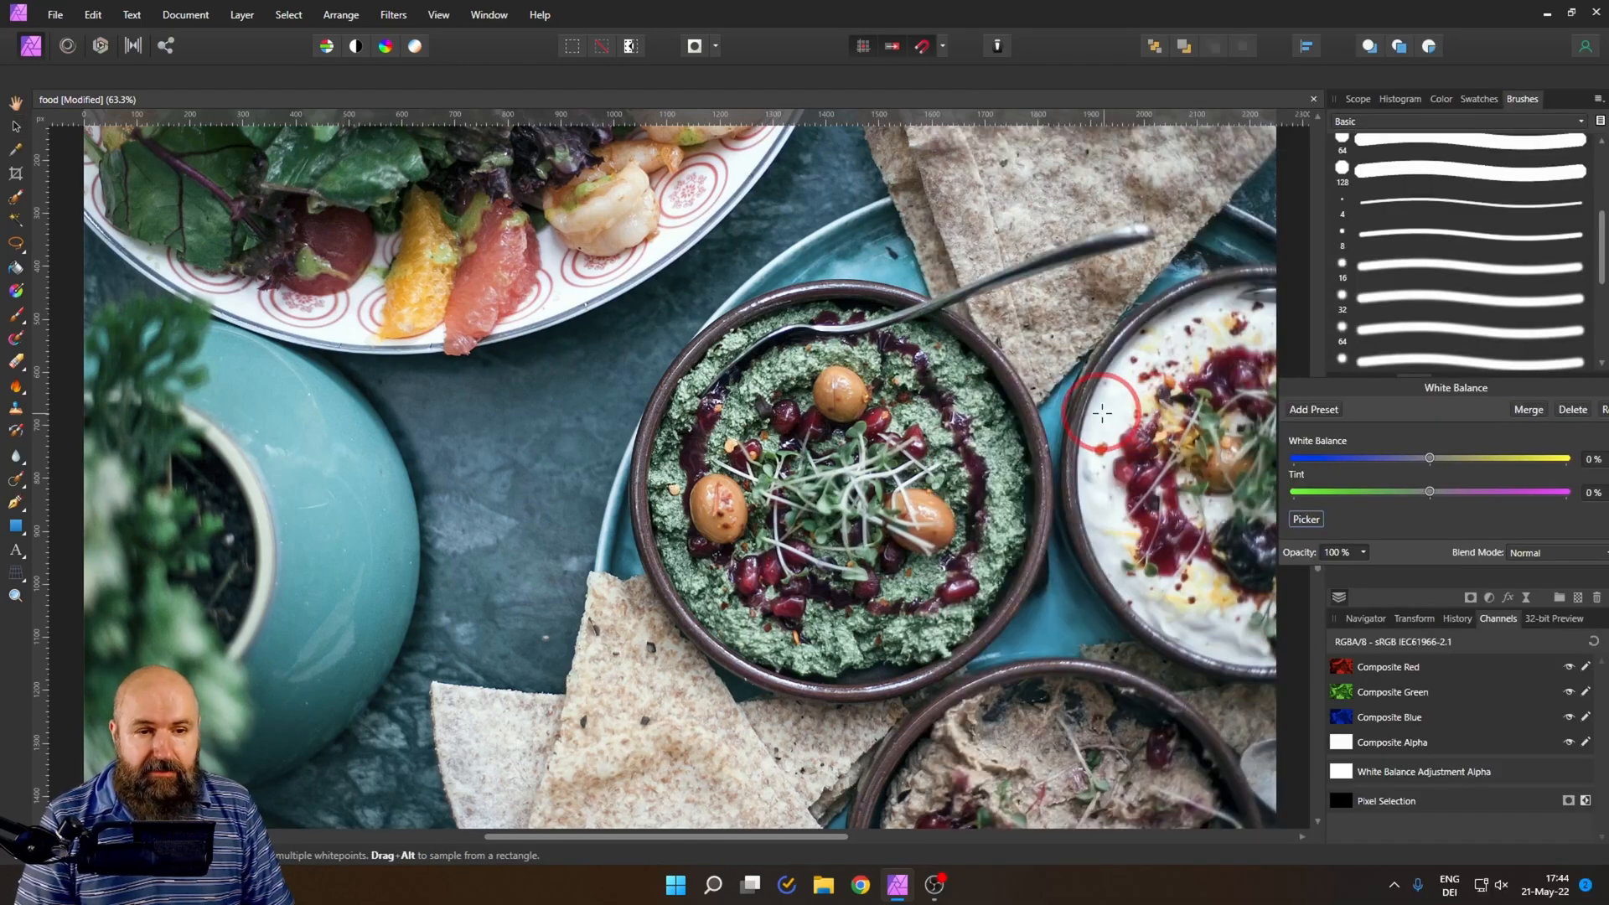
click(868, 446)
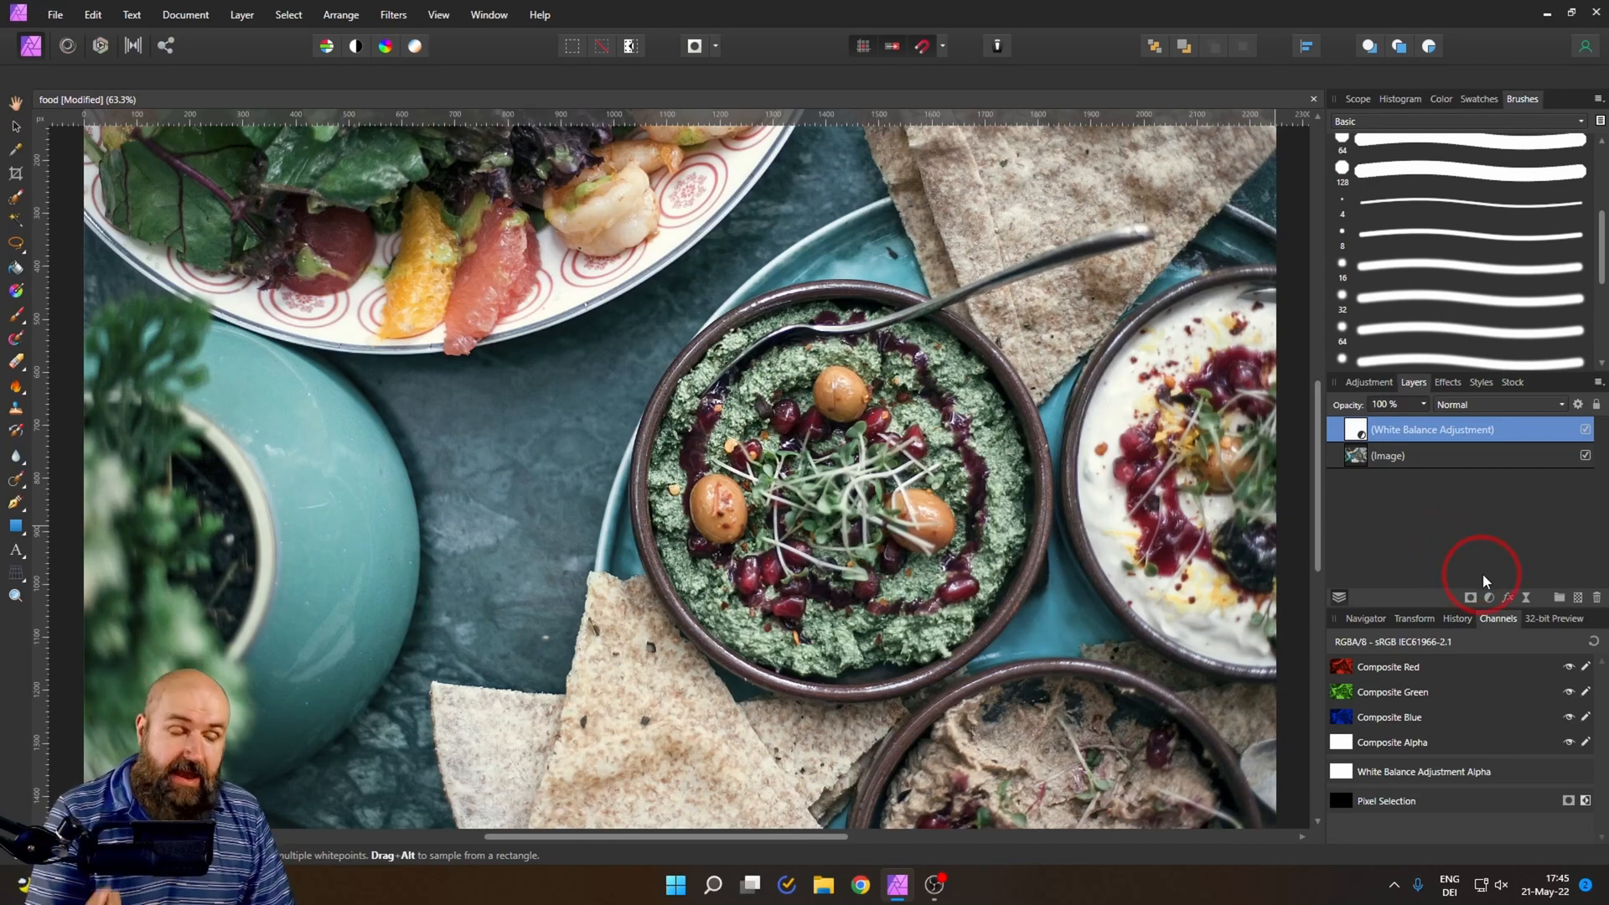
- Add a LAB Curves adjustment, preview darker midtones, then return the curve to neutral
click(1488, 598)
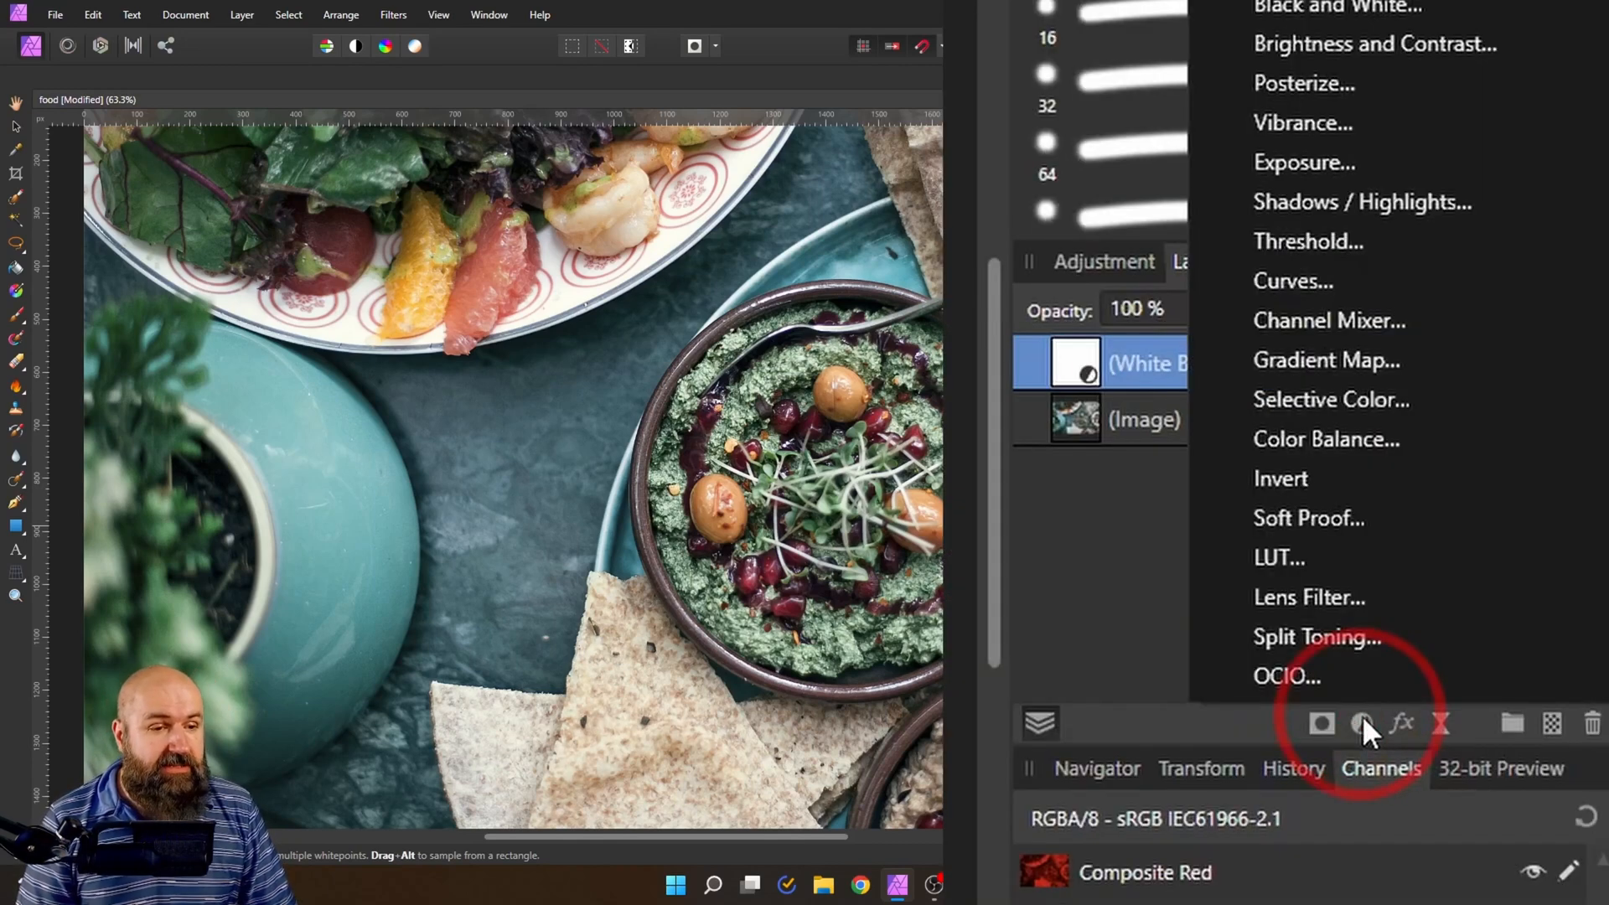
mouse_move(1304, 285)
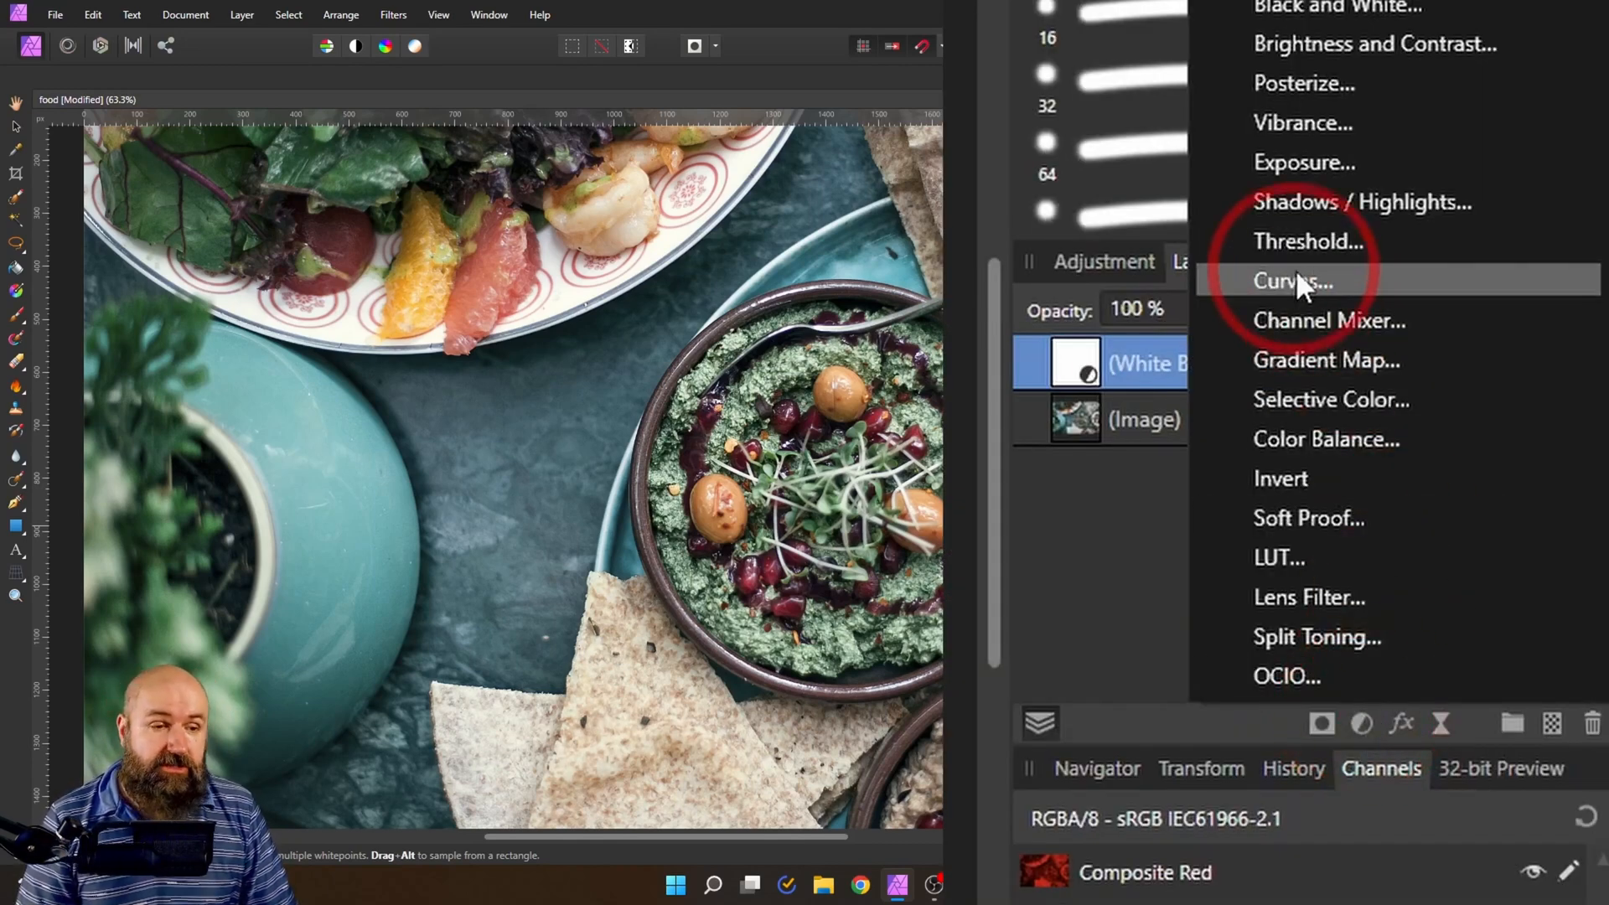
click(1294, 280)
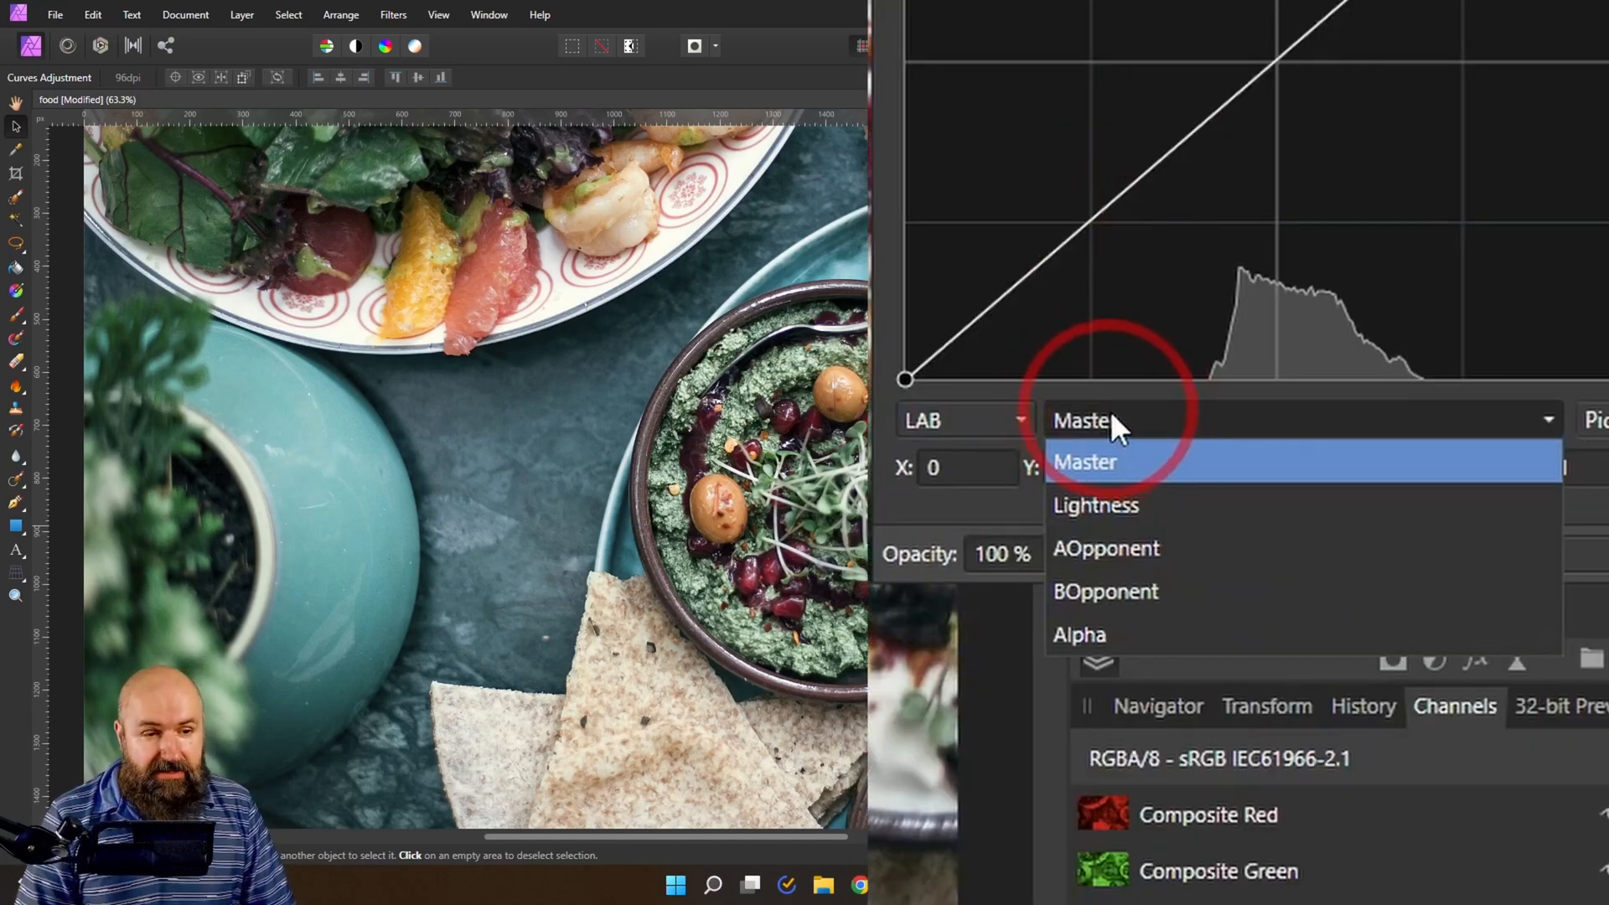
mouse_move(1102, 642)
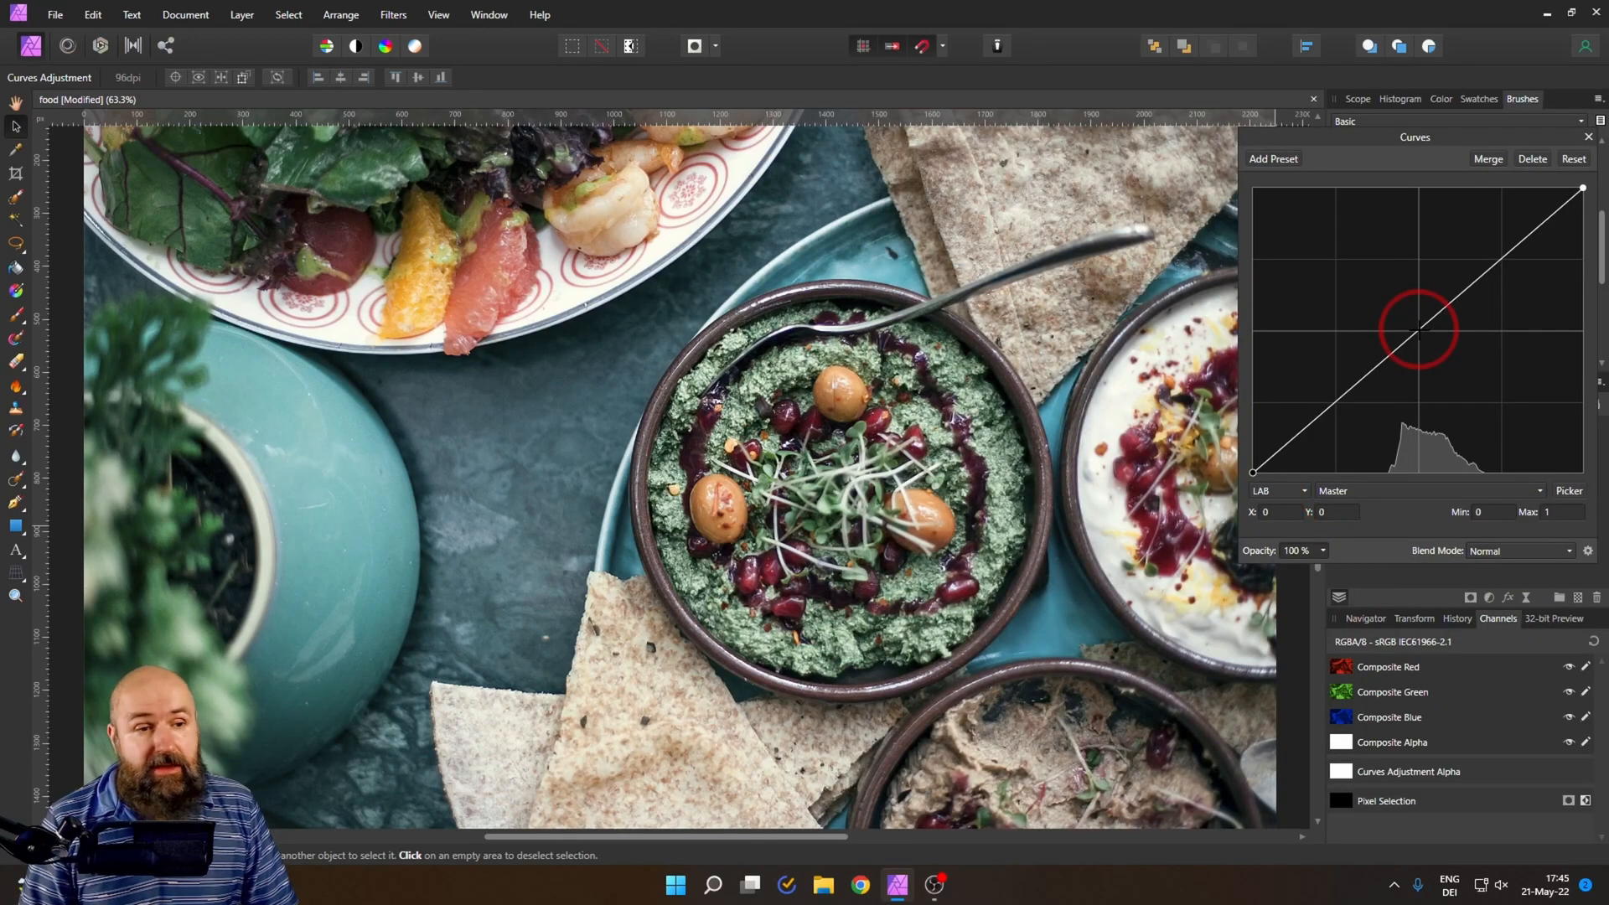
drag(1417, 329, 1426, 341)
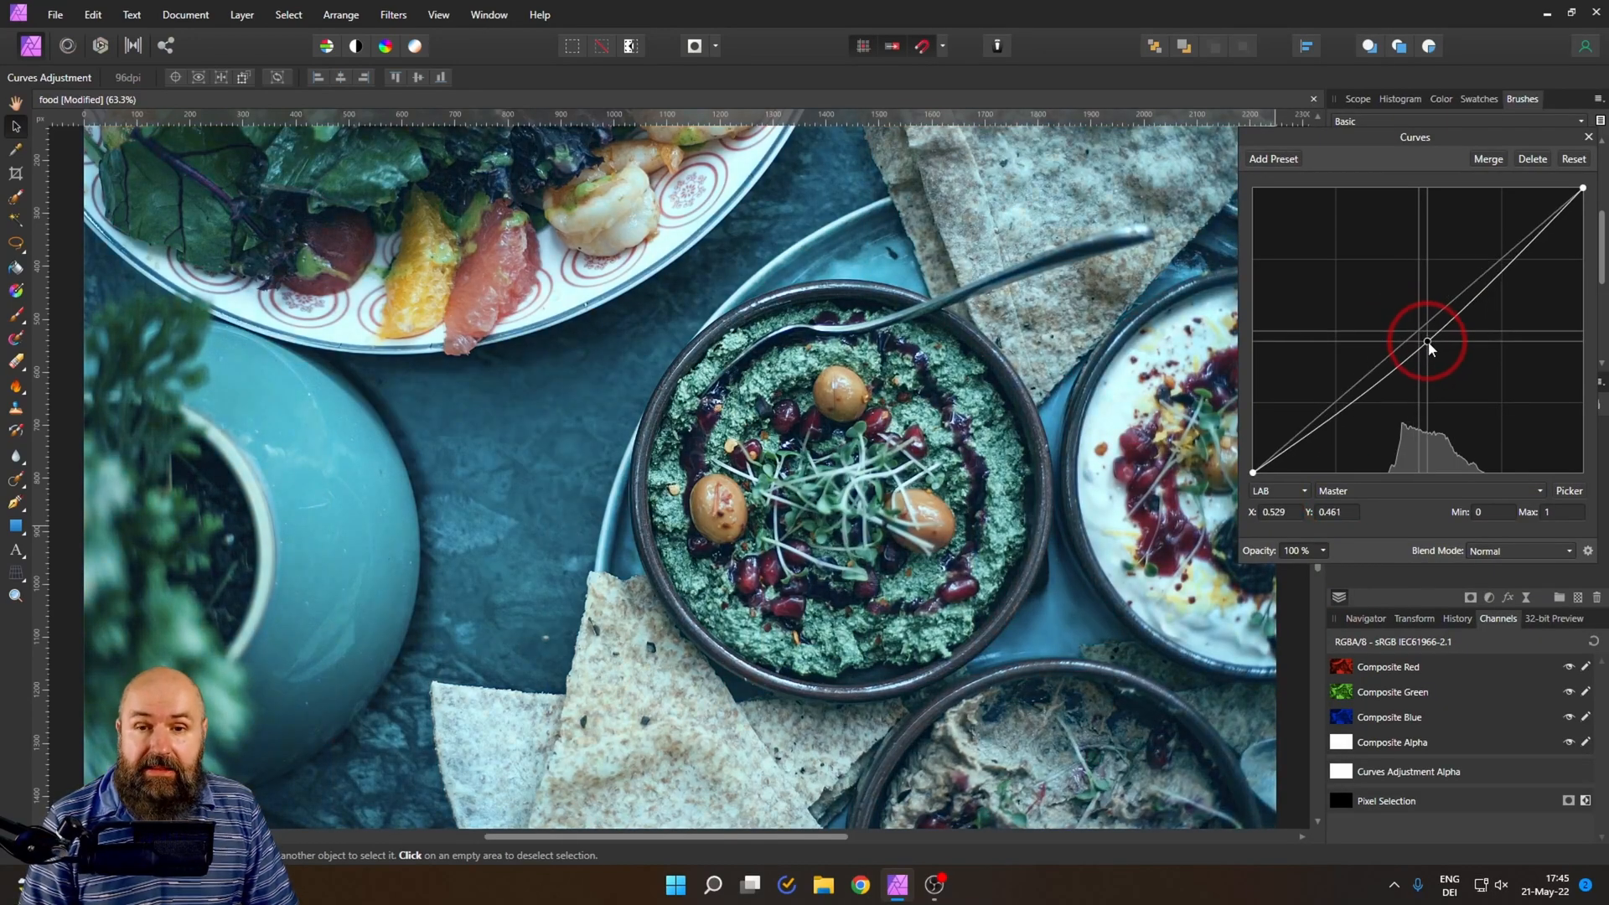
drag(1428, 342, 1428, 353)
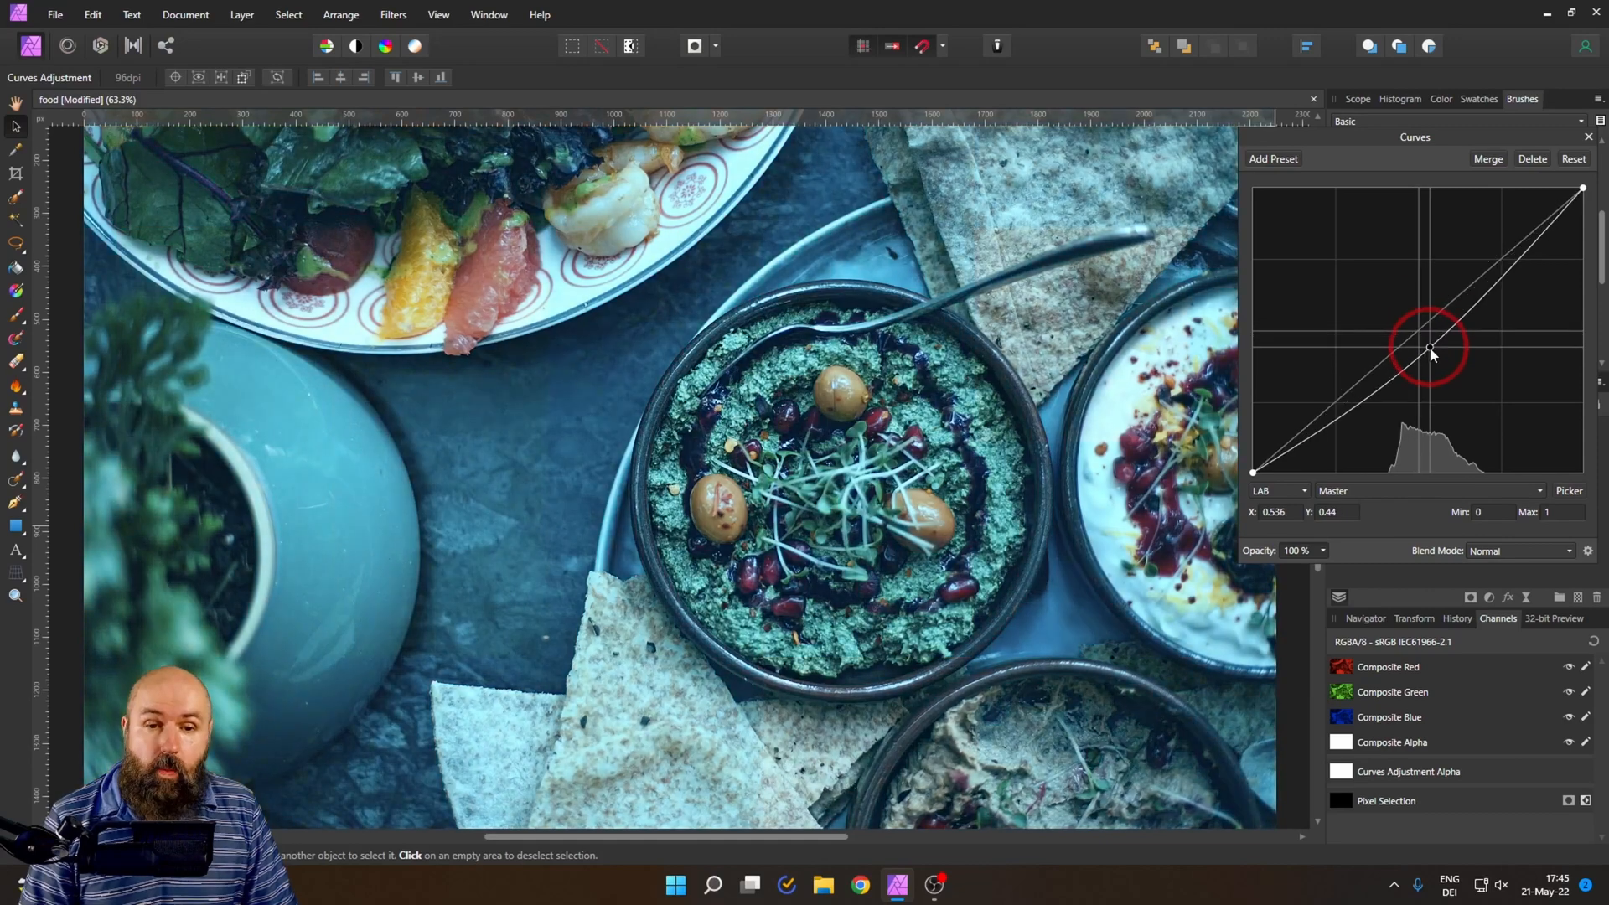
drag(1430, 351, 1422, 347)
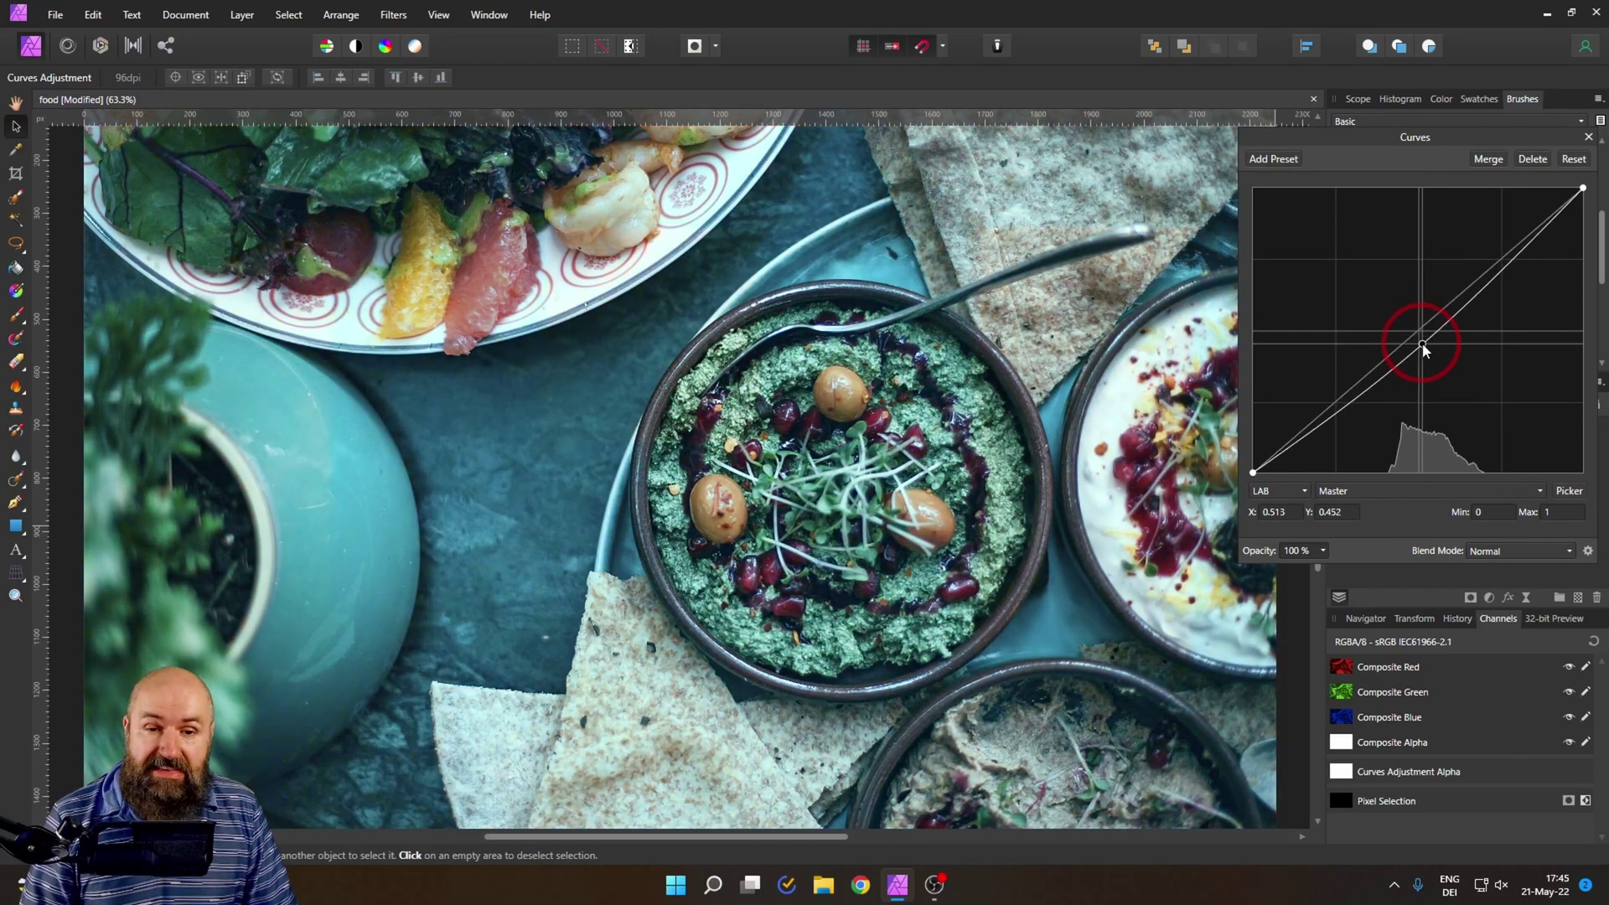
drag(1422, 347, 1418, 344)
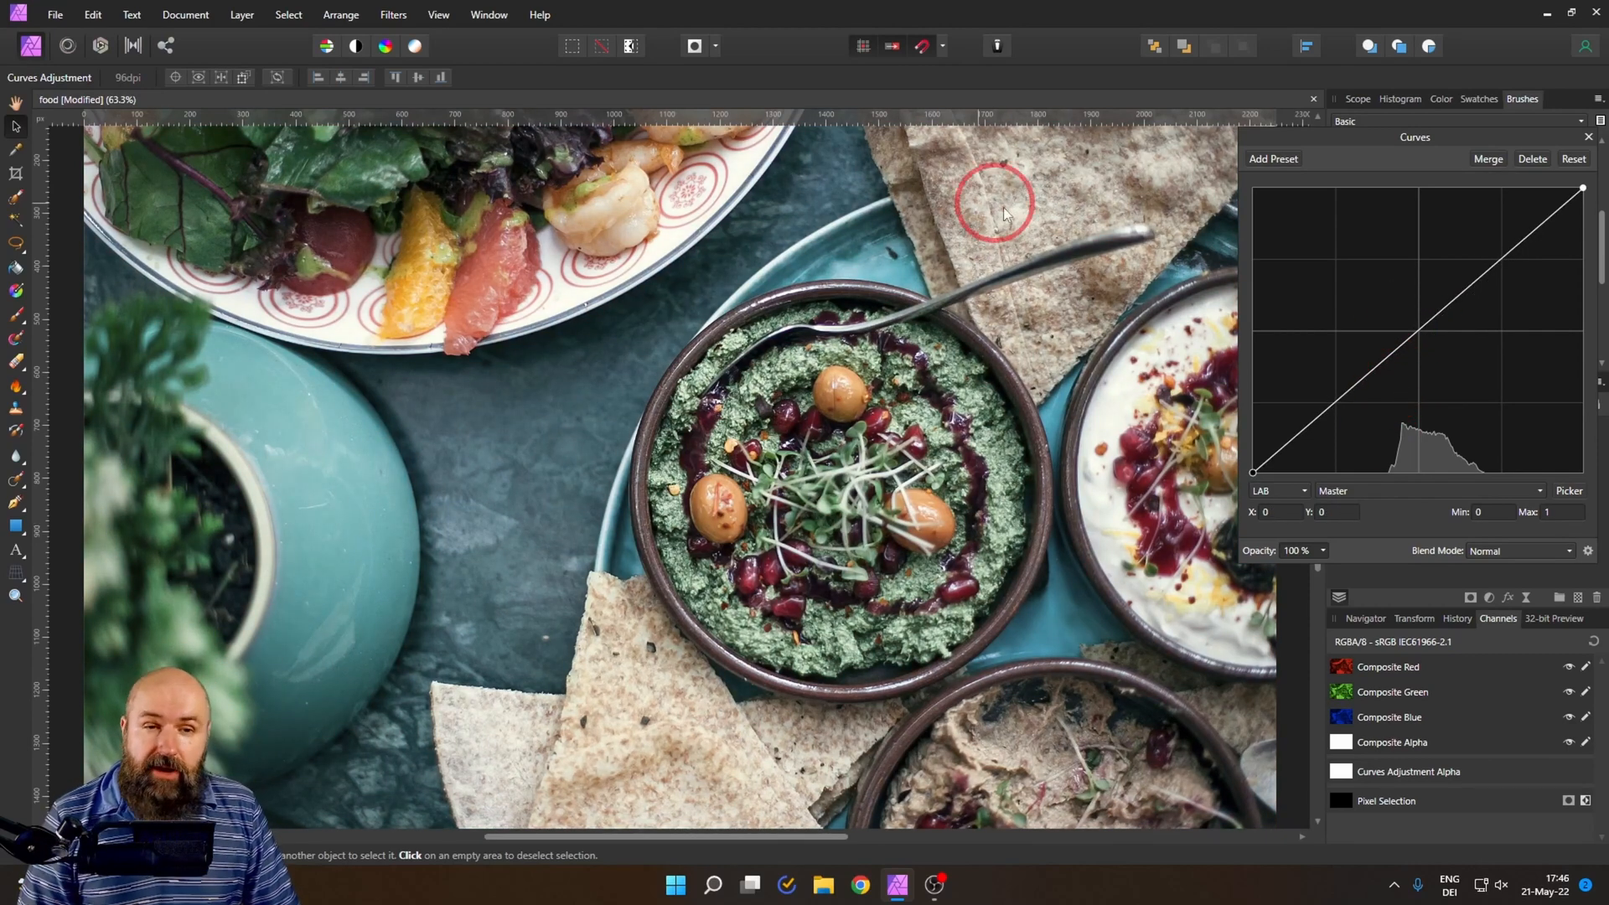
mouse_move(476, 540)
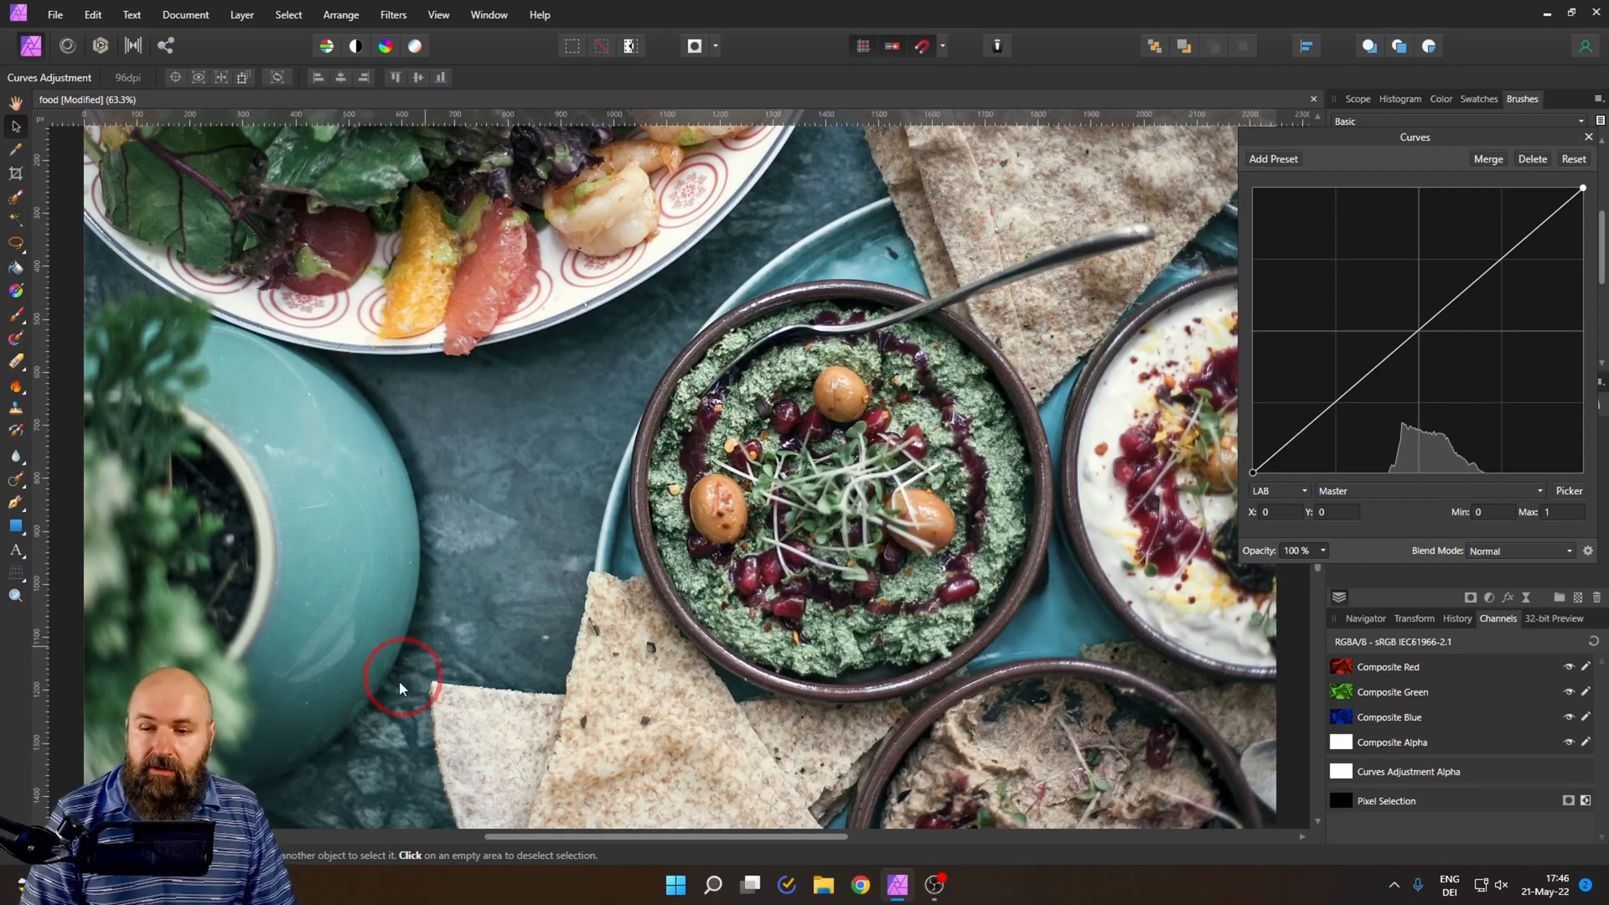
mouse_move(552, 561)
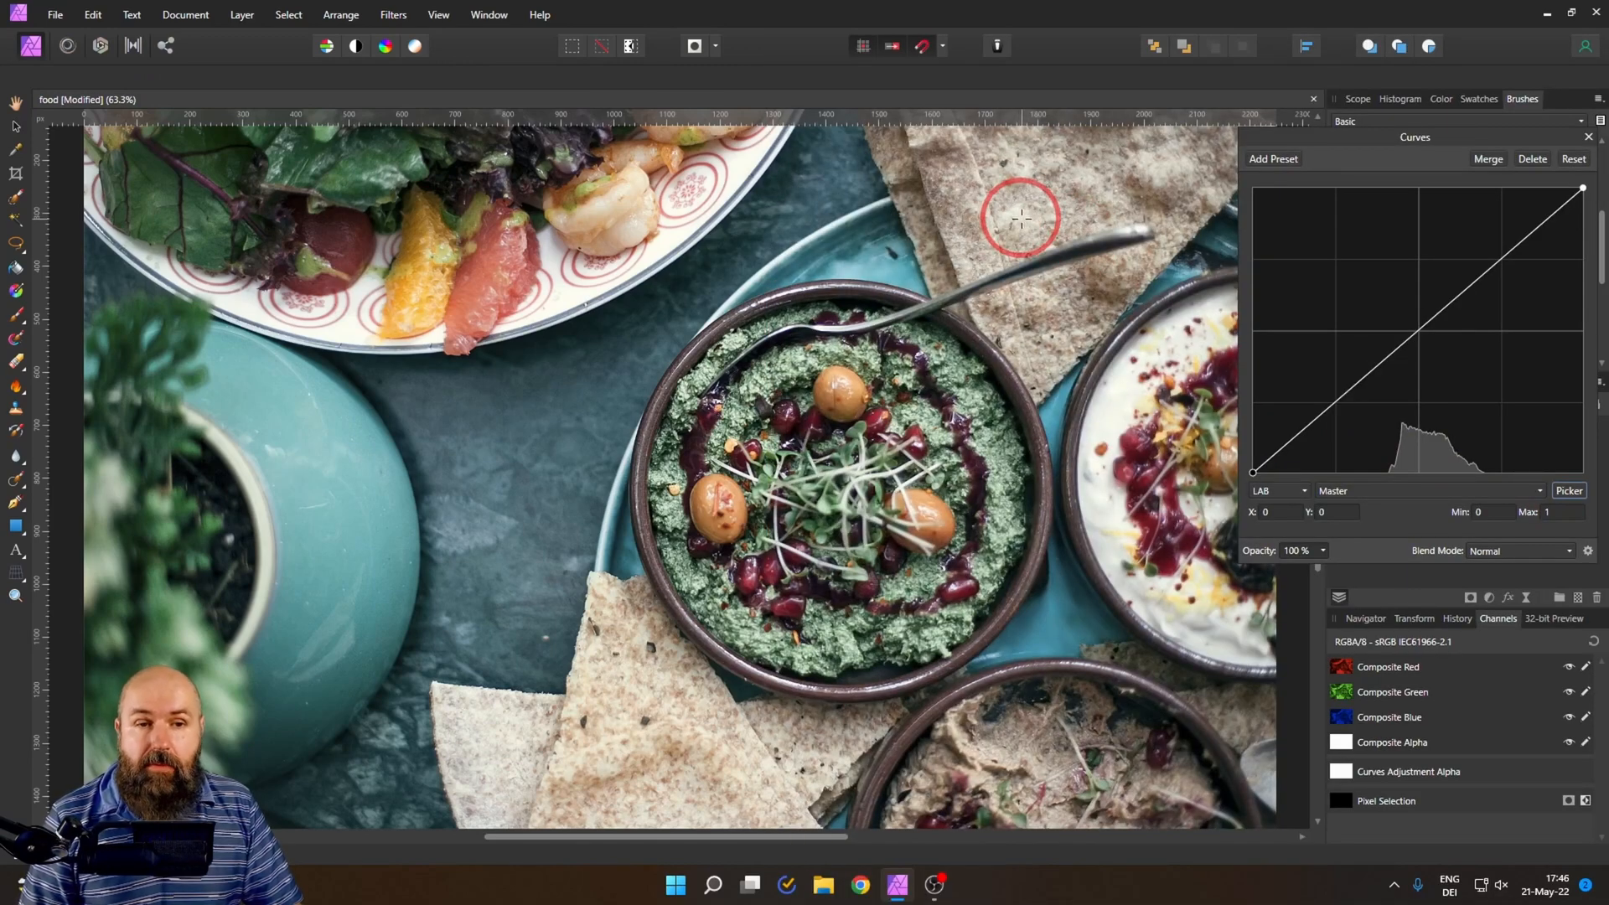
- Add a curve point sampled from the flatbread and refine the upper highlight point
drag(1578, 193, 1551, 206)
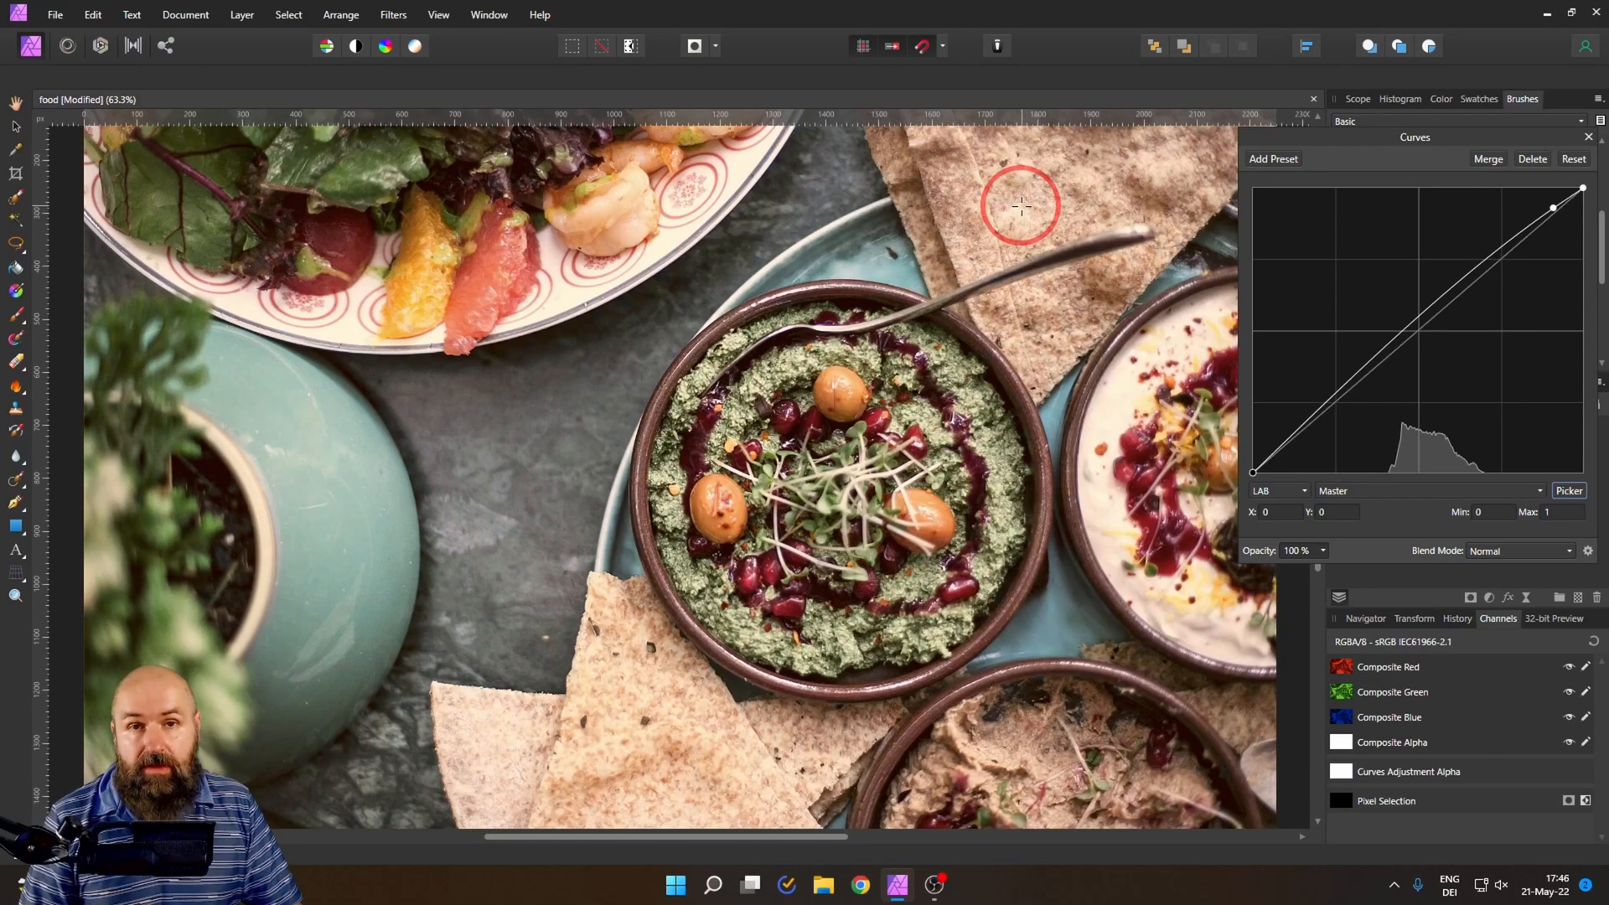
mouse_move(982, 216)
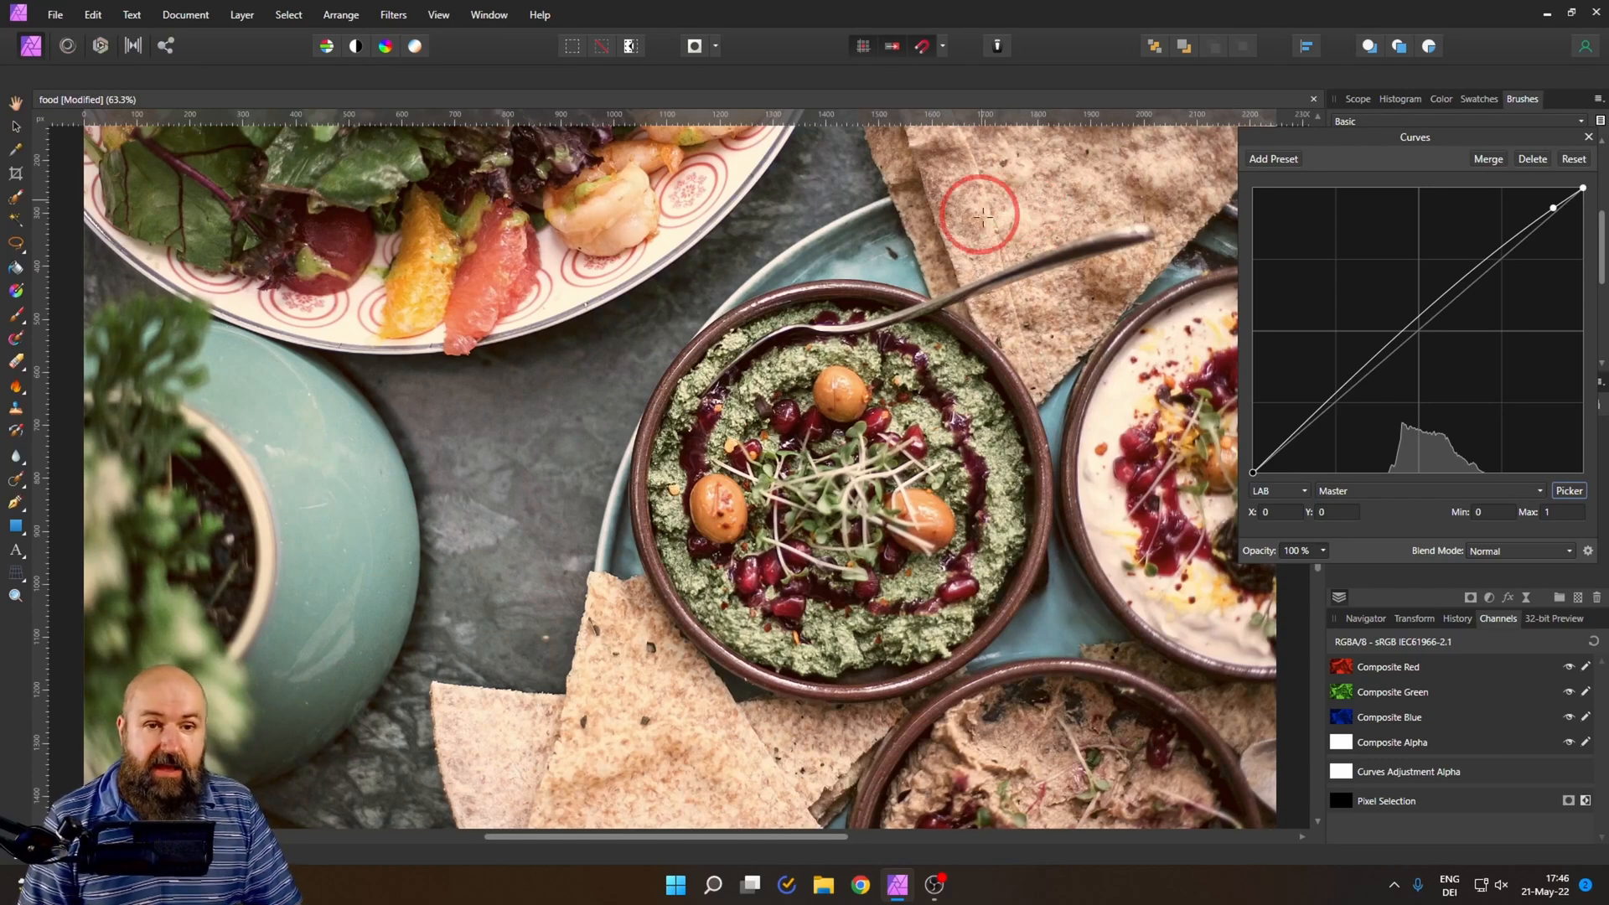
mouse_move(587, 452)
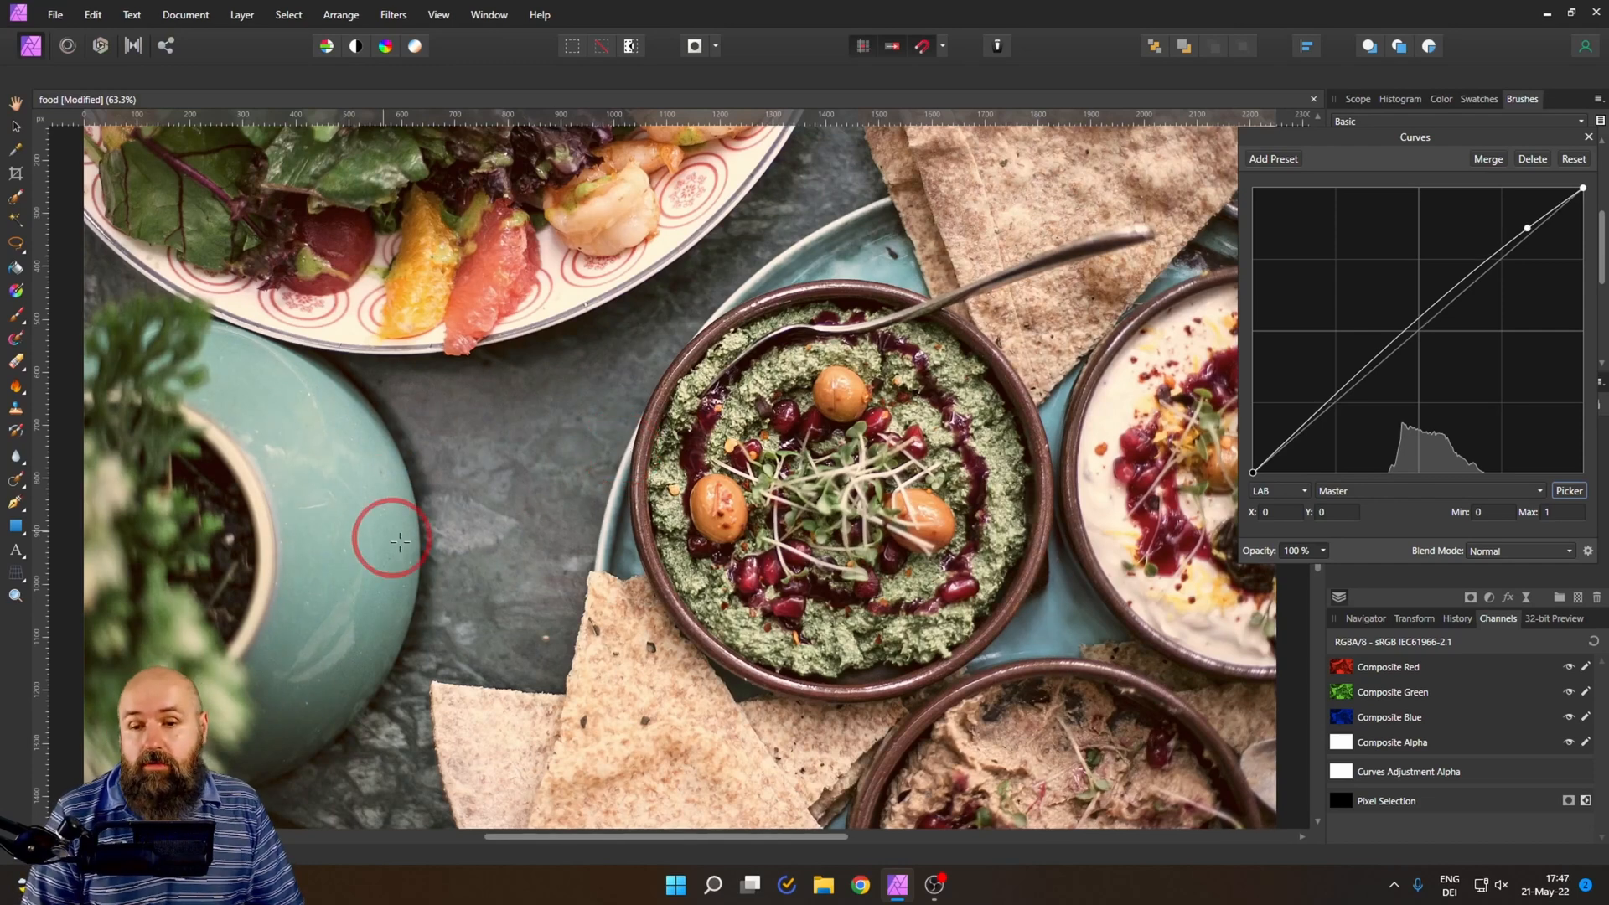
mouse_move(416, 515)
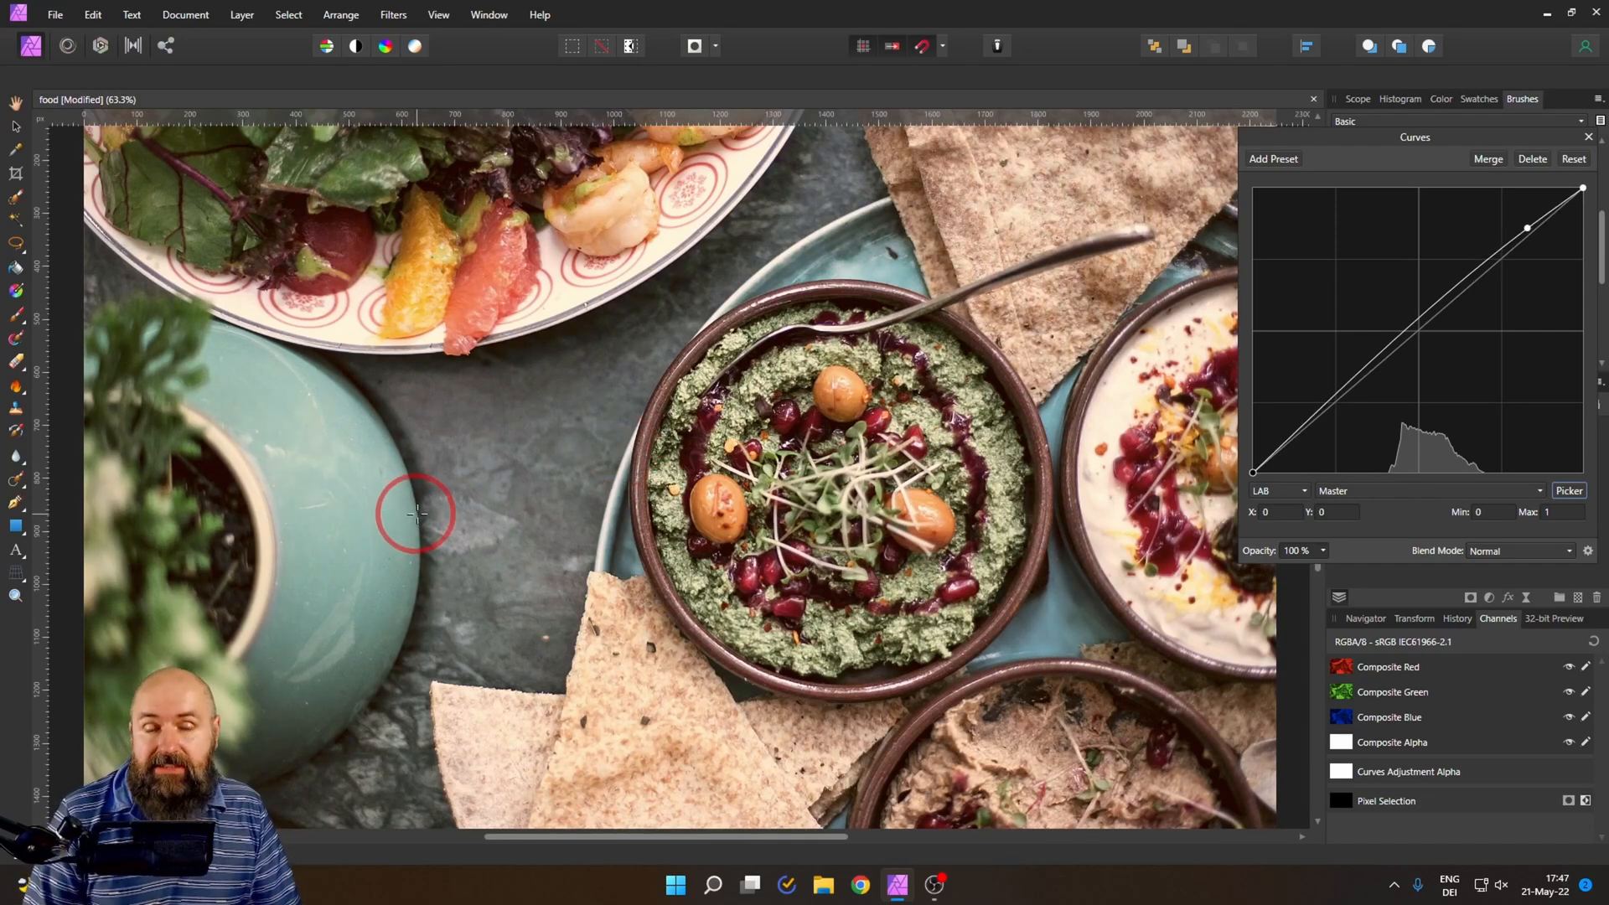
mouse_move(413, 540)
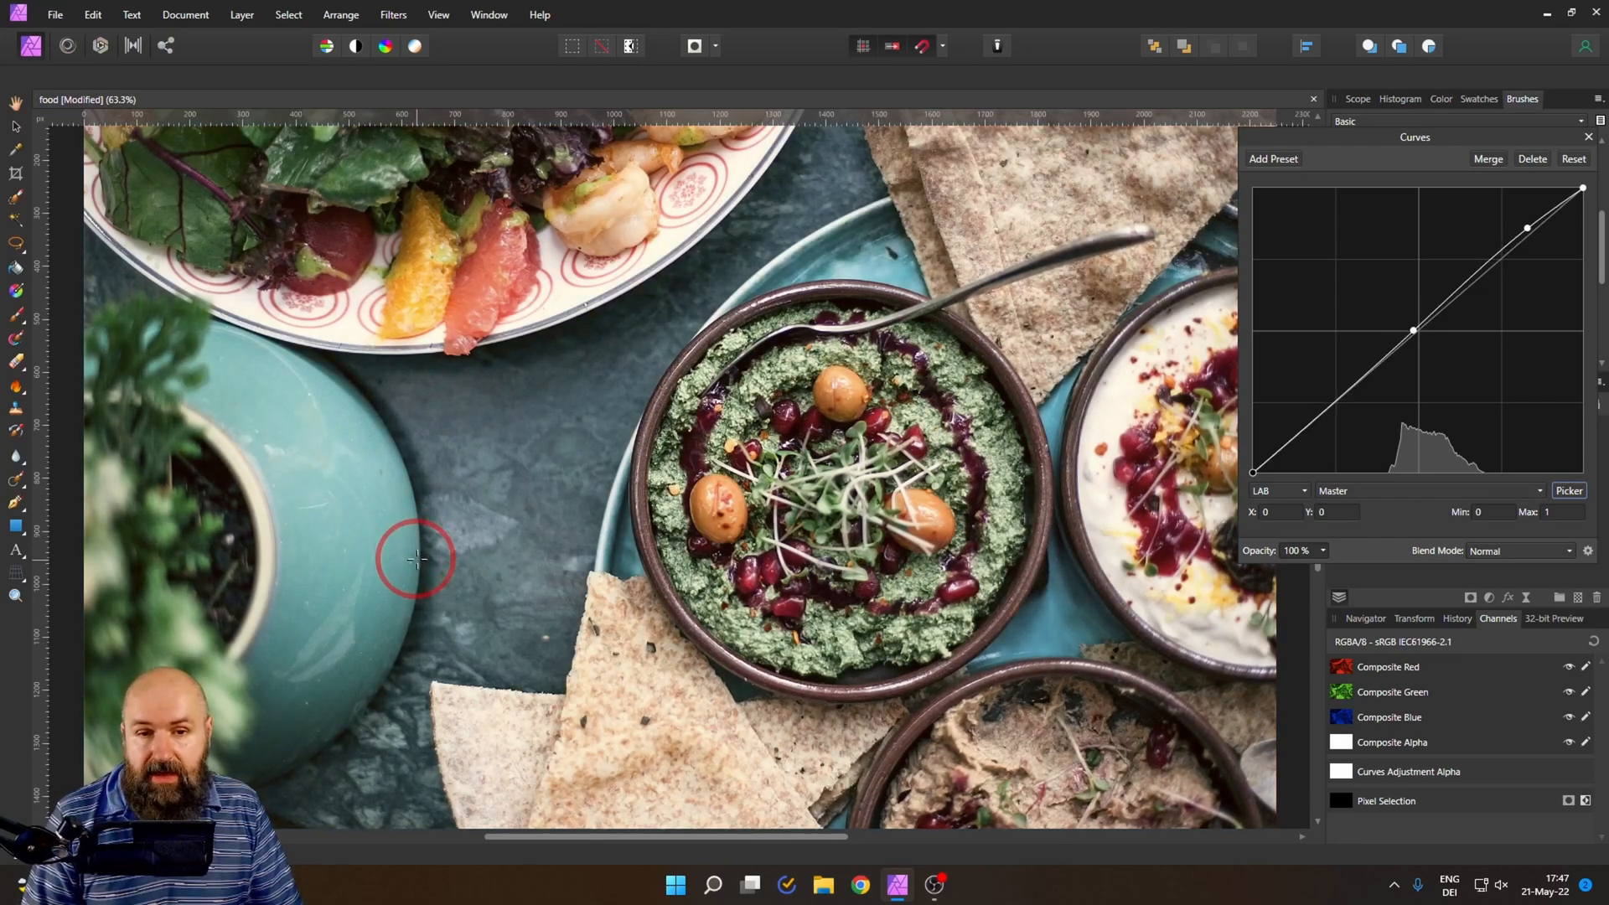
mouse_move(520, 576)
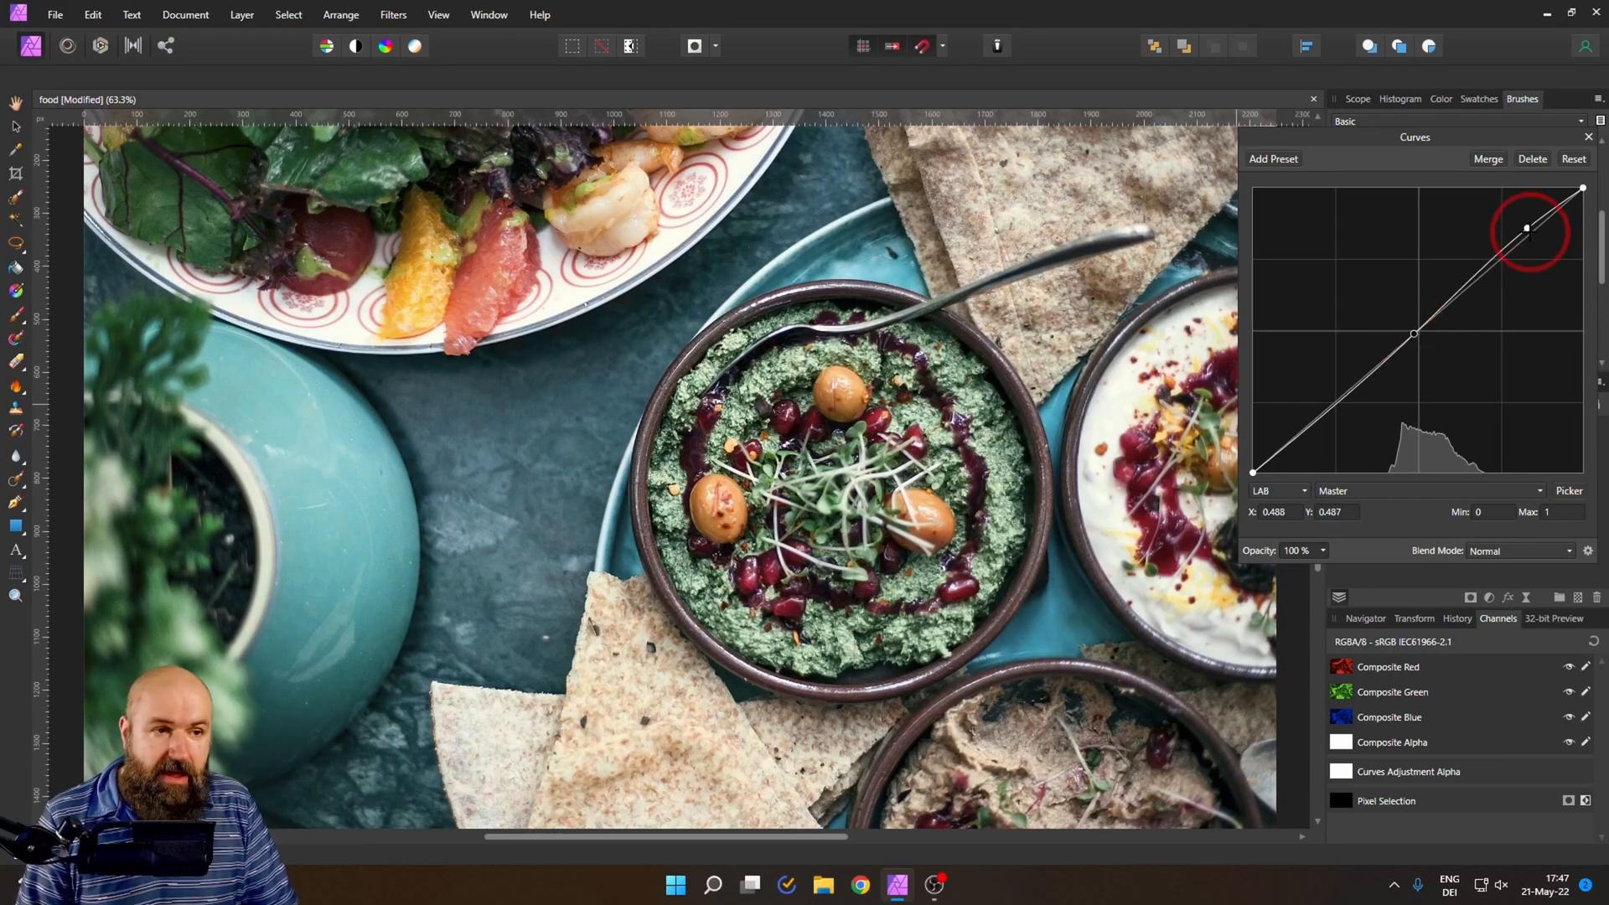
drag(1524, 228, 1523, 224)
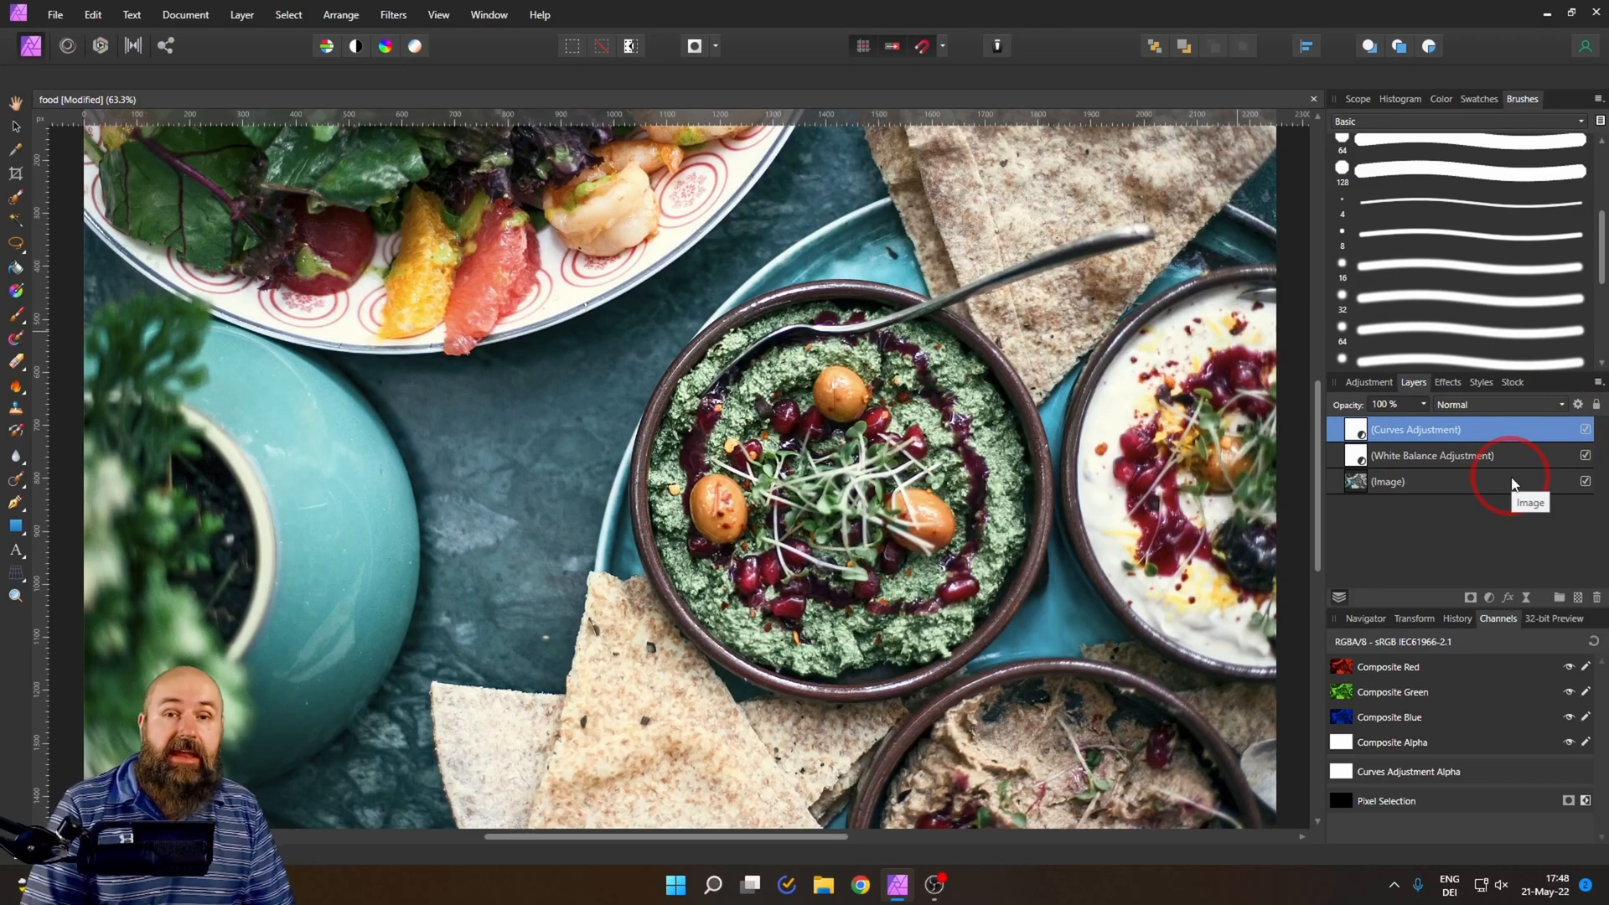
- Reopen the Curves settings and lower a point on the BOpponent channel curve
double_click(1416, 429)
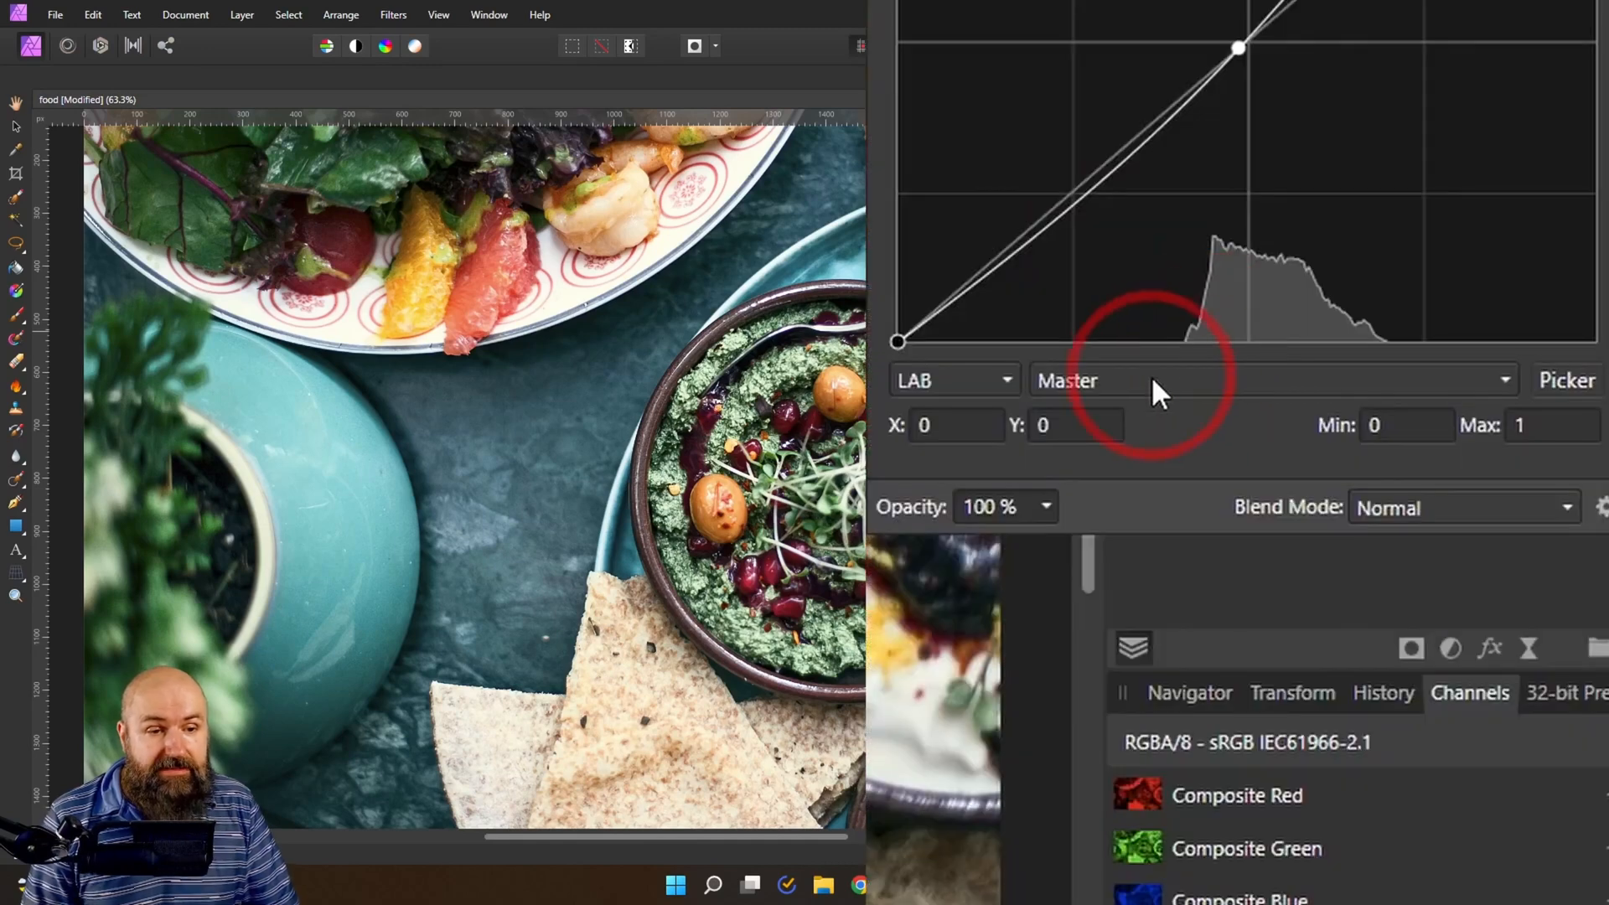
click(1272, 381)
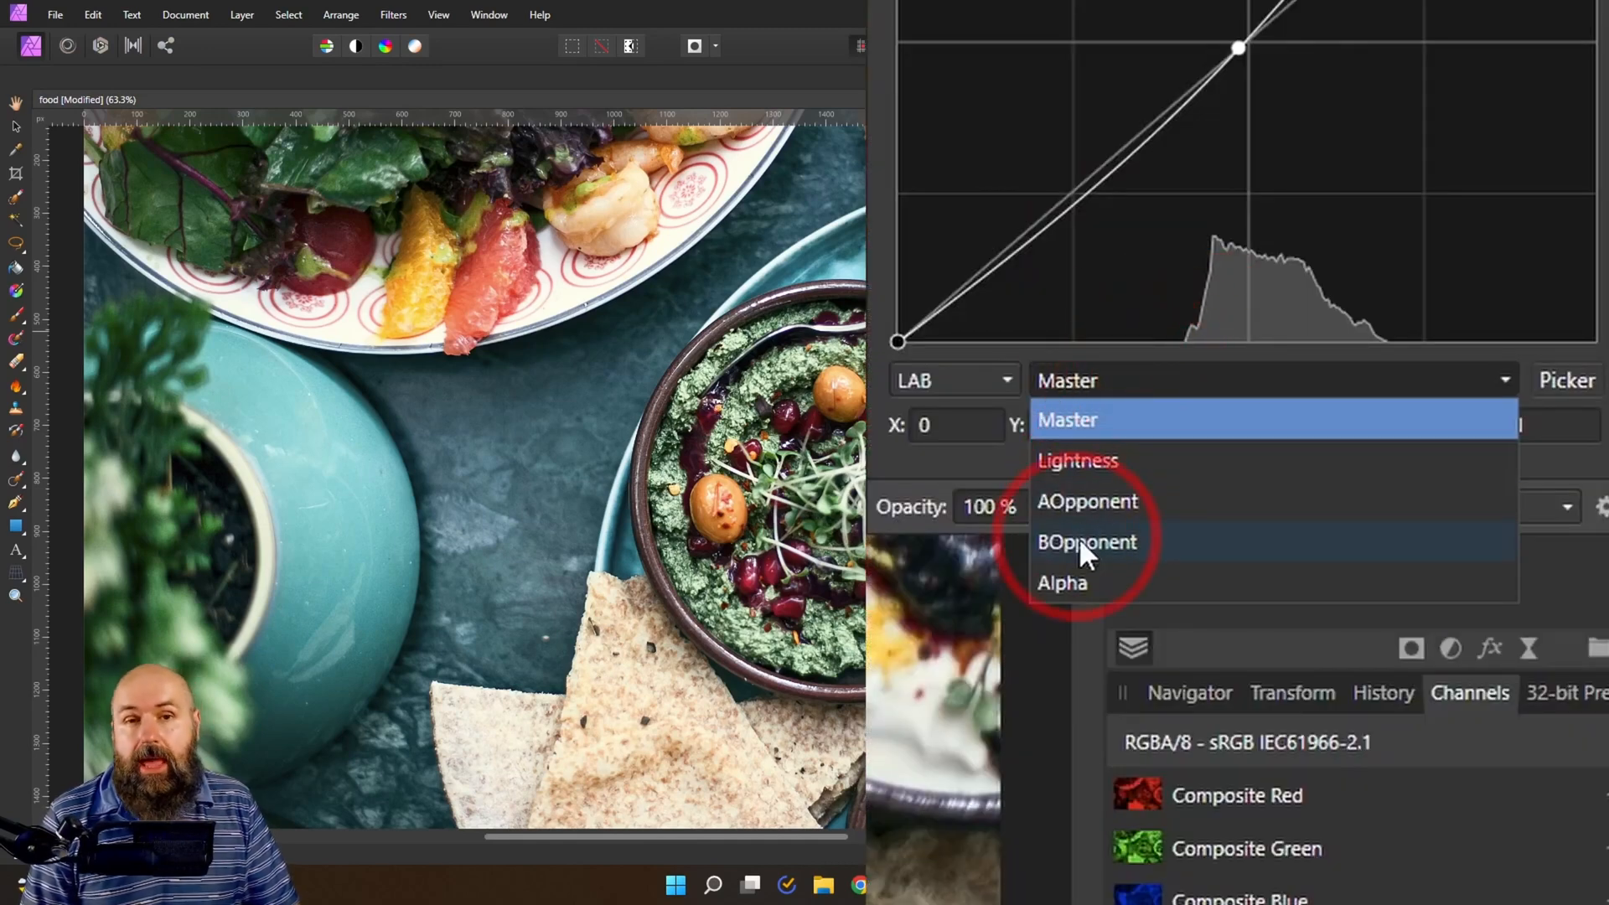
click(1087, 542)
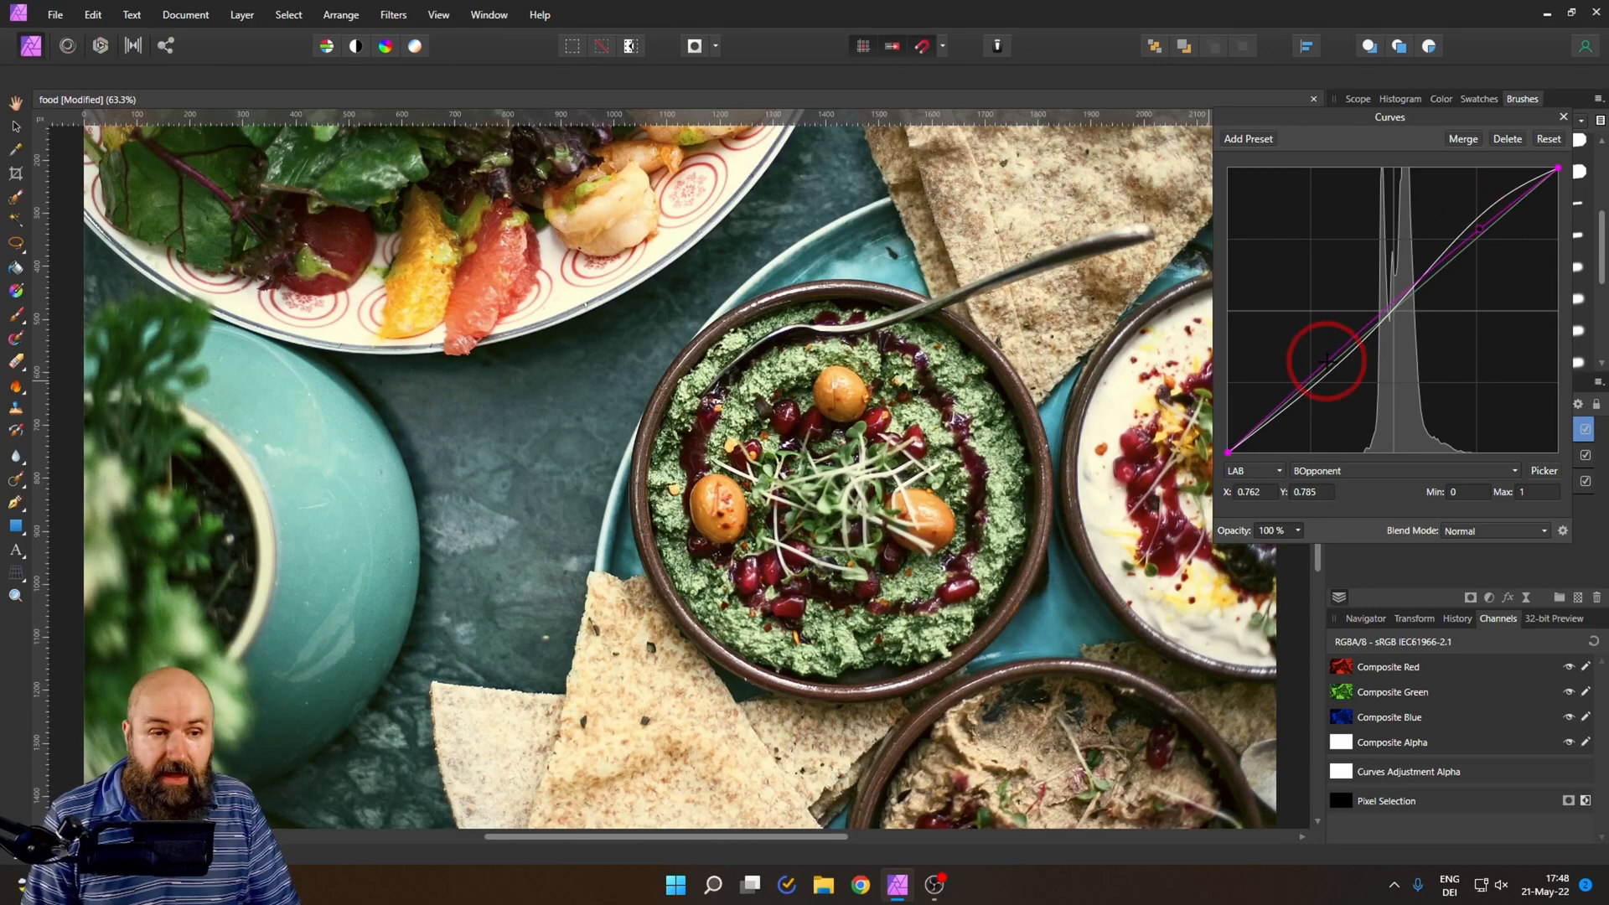
drag(1327, 360, 1330, 372)
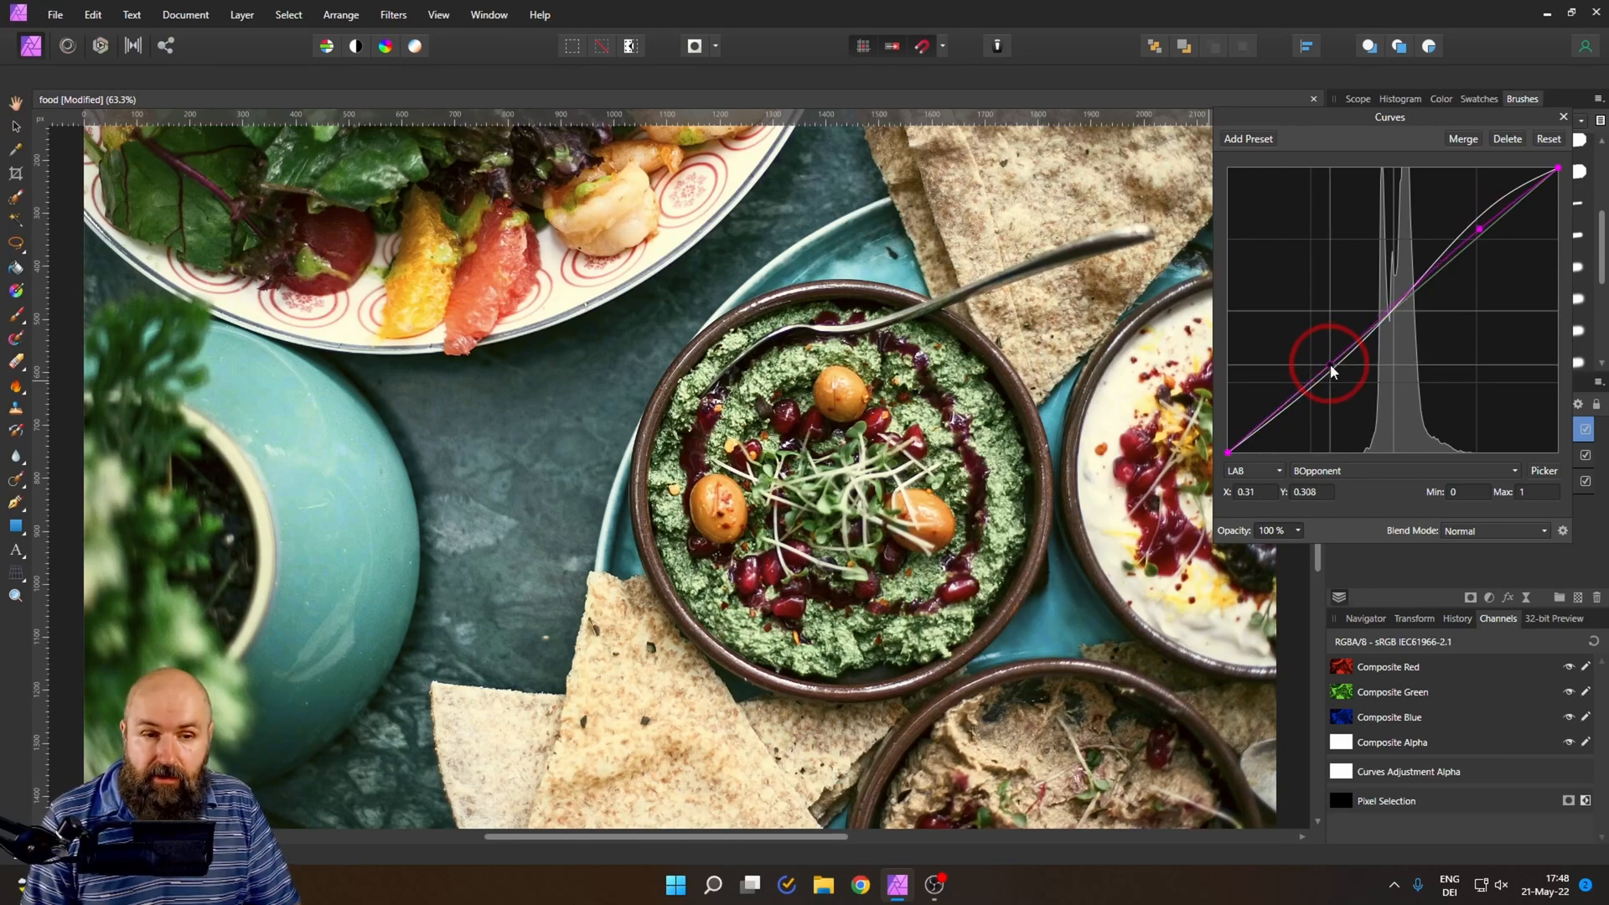
drag(1330, 370, 1334, 376)
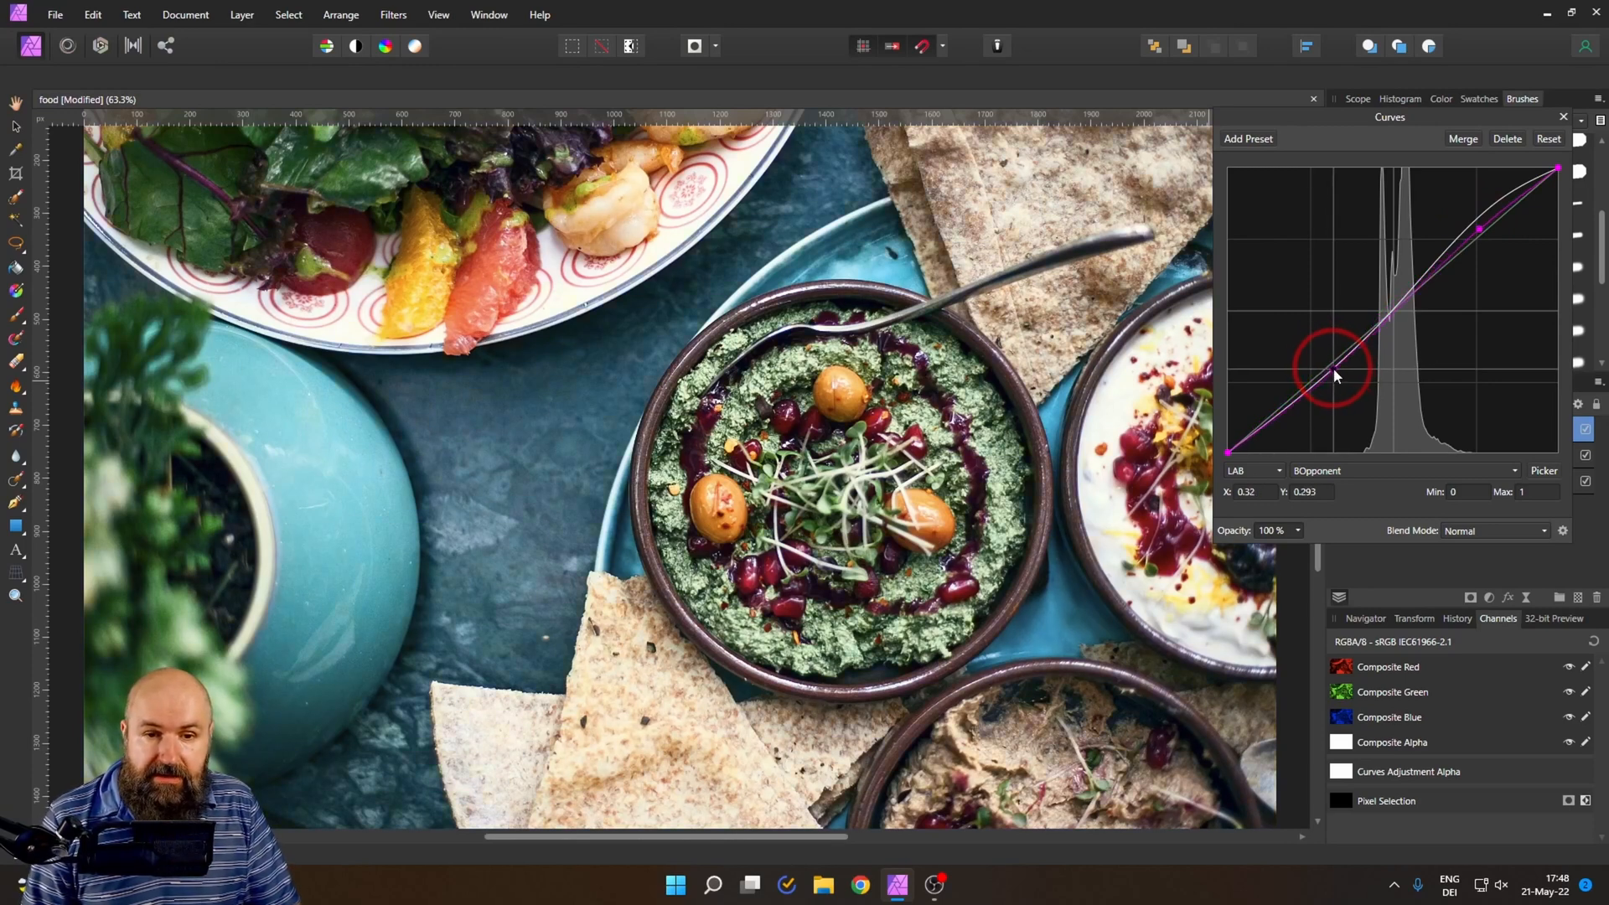
drag(1335, 370, 1335, 365)
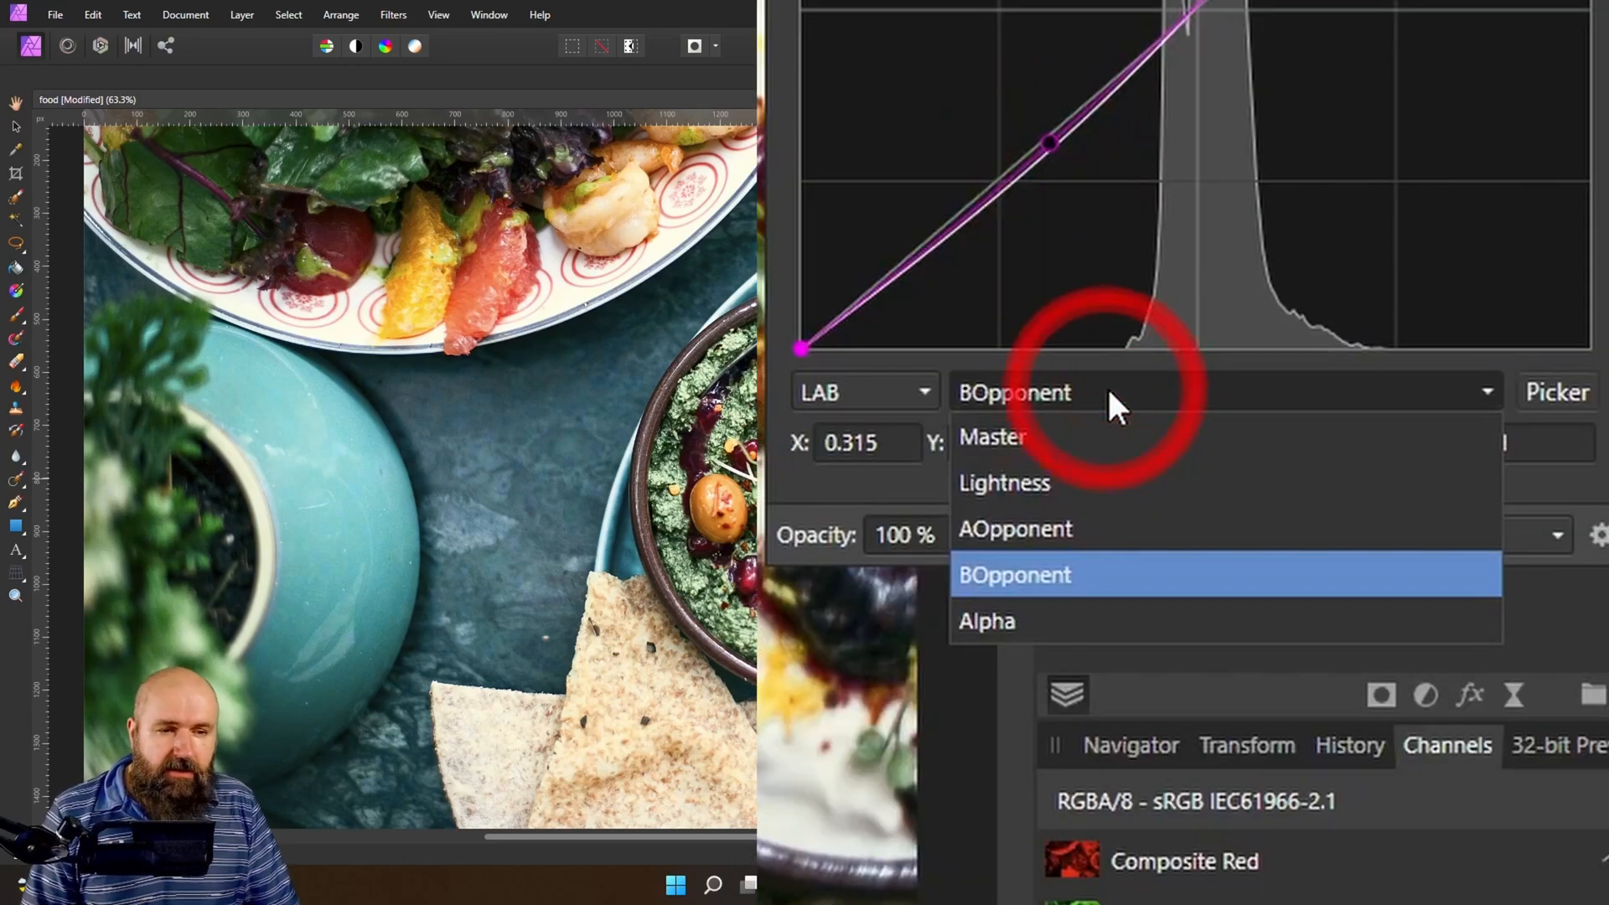
- Switch to the AOpponent channel and adjust an upper and a lower curve point
click(1015, 529)
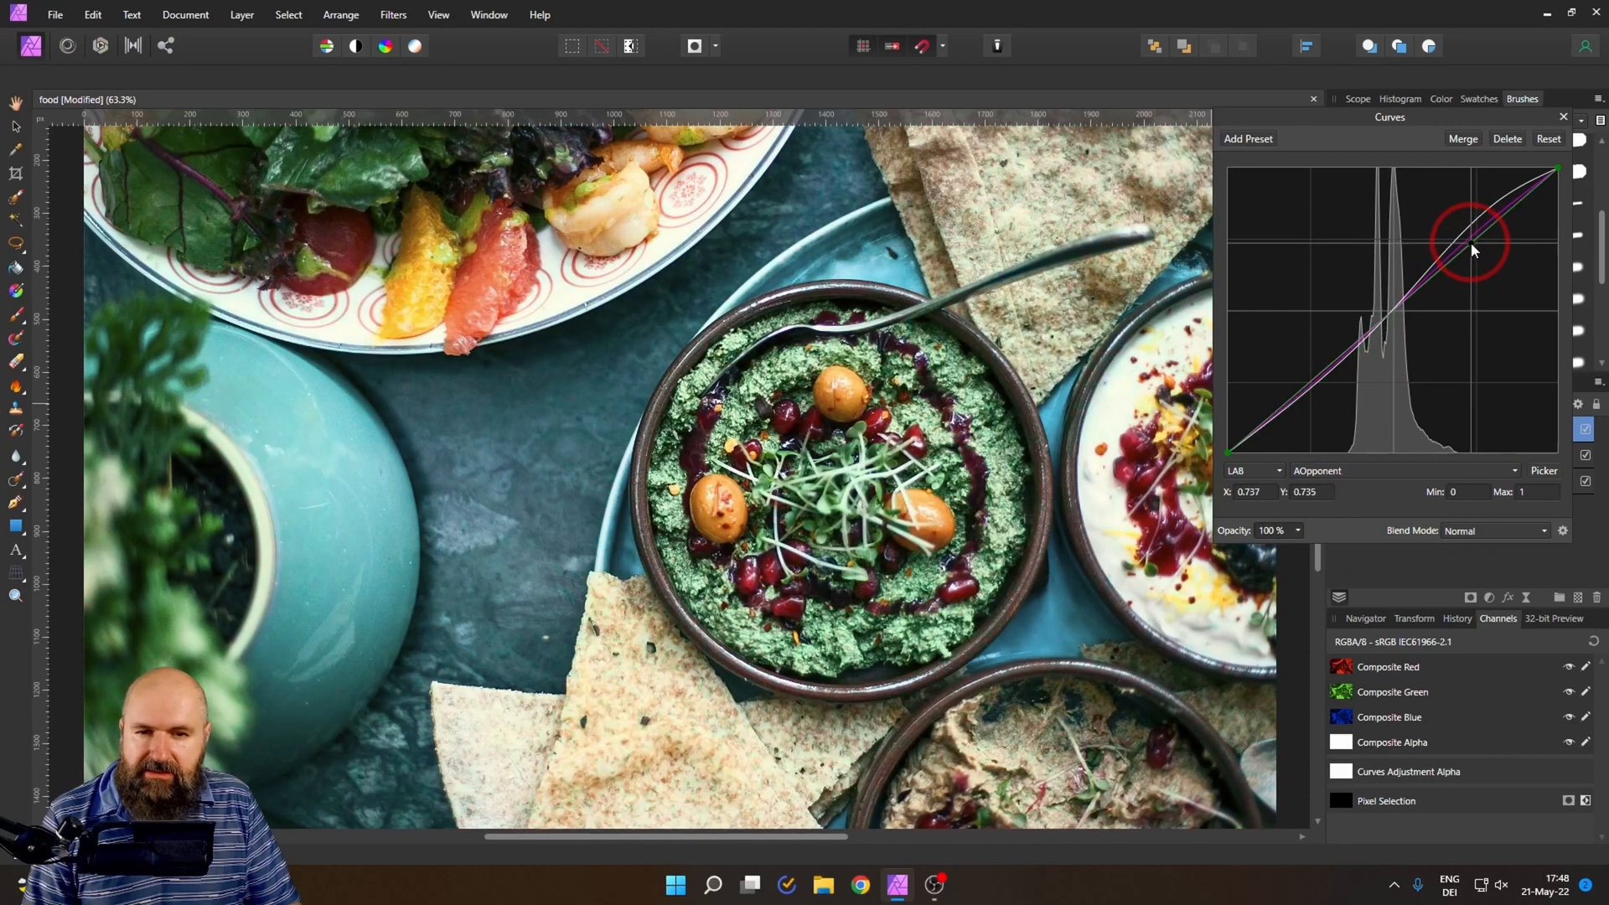
drag(1472, 250, 1487, 238)
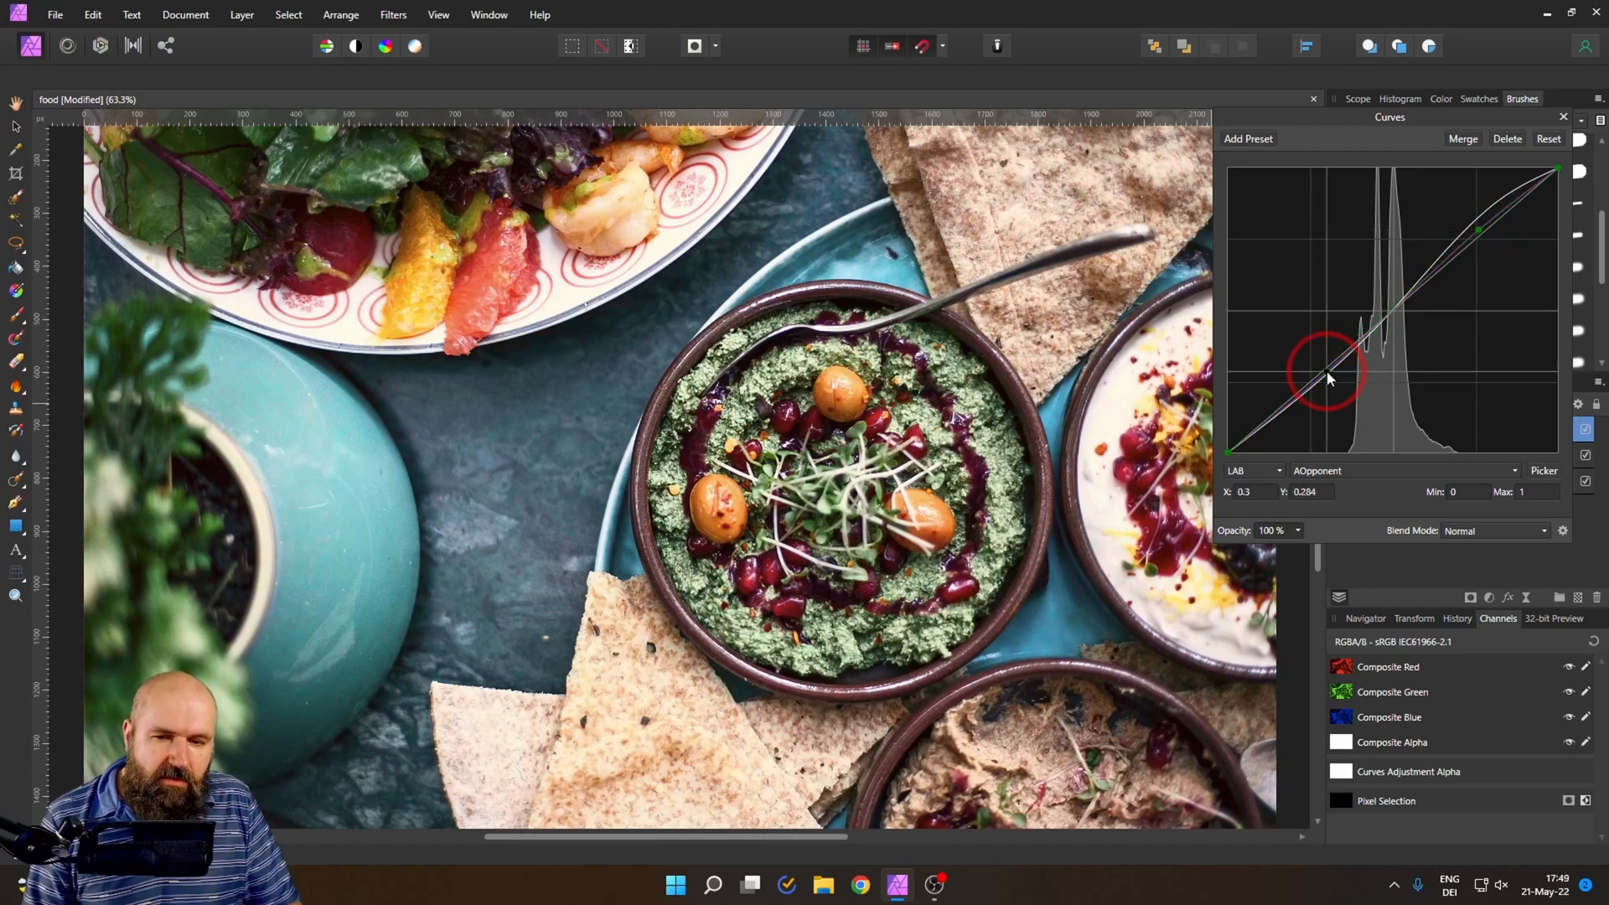
drag(1327, 380, 1327, 371)
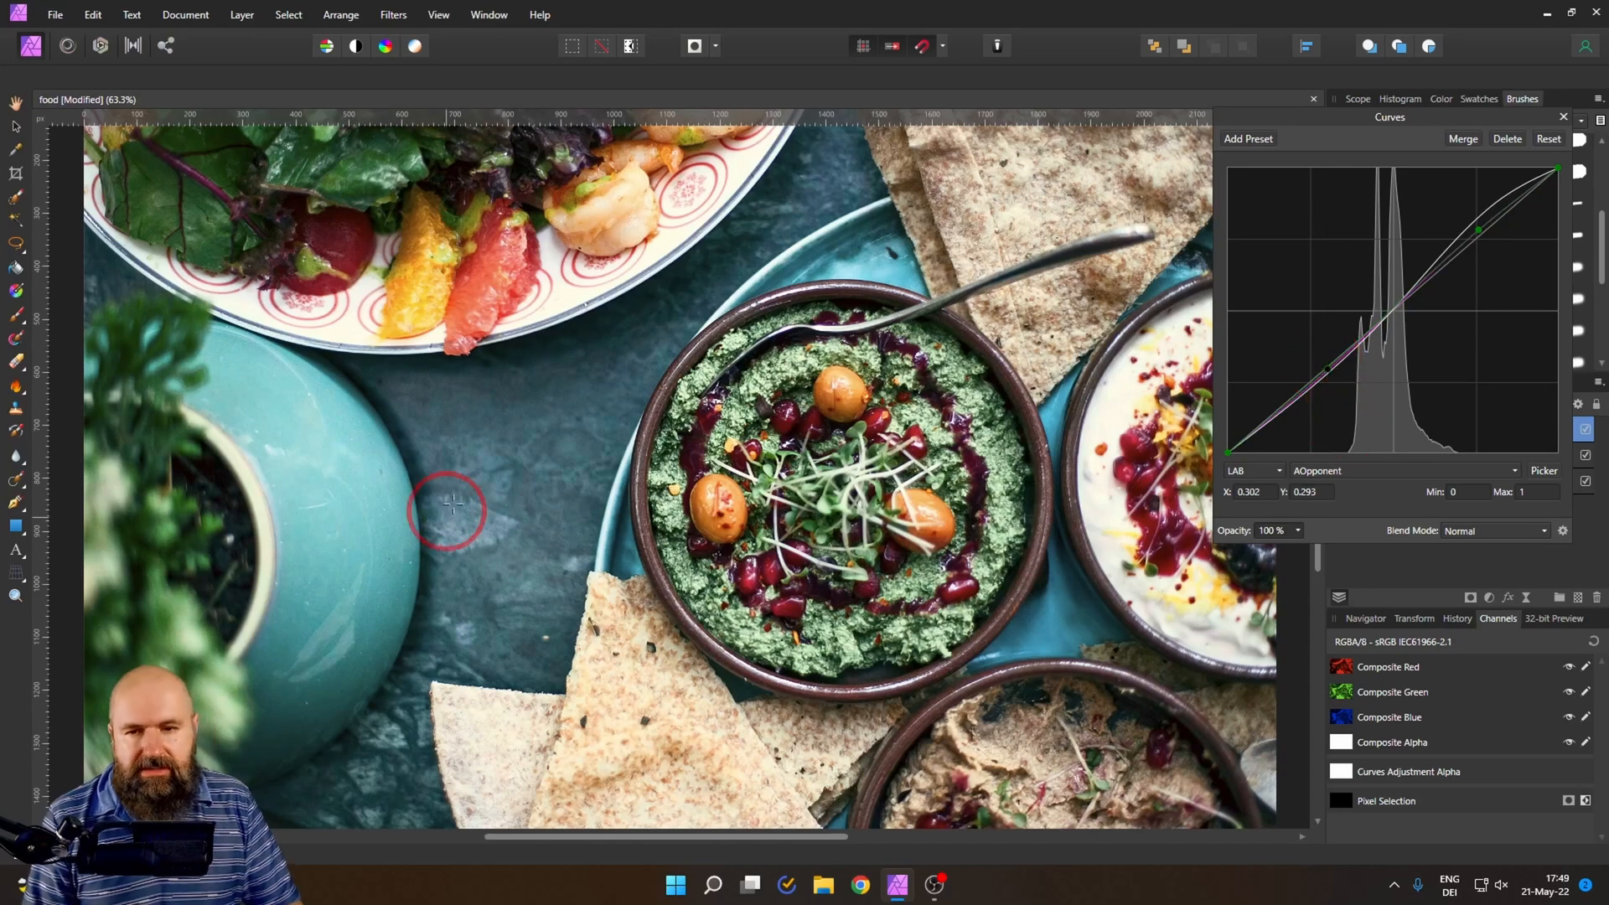
mouse_move(541, 450)
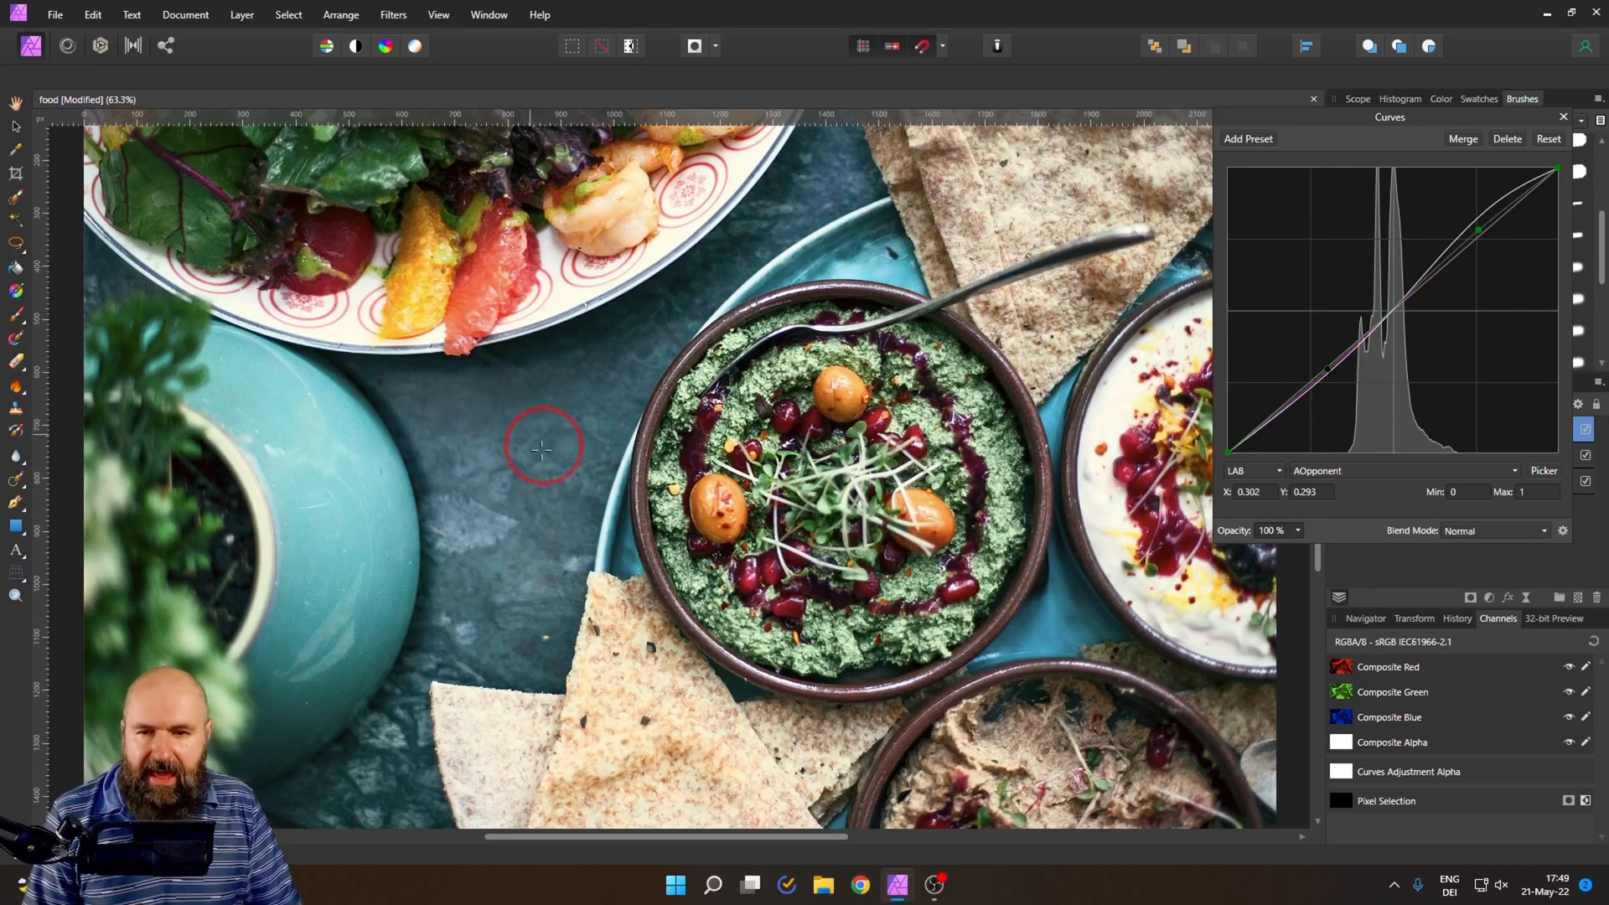
mouse_move(1022, 596)
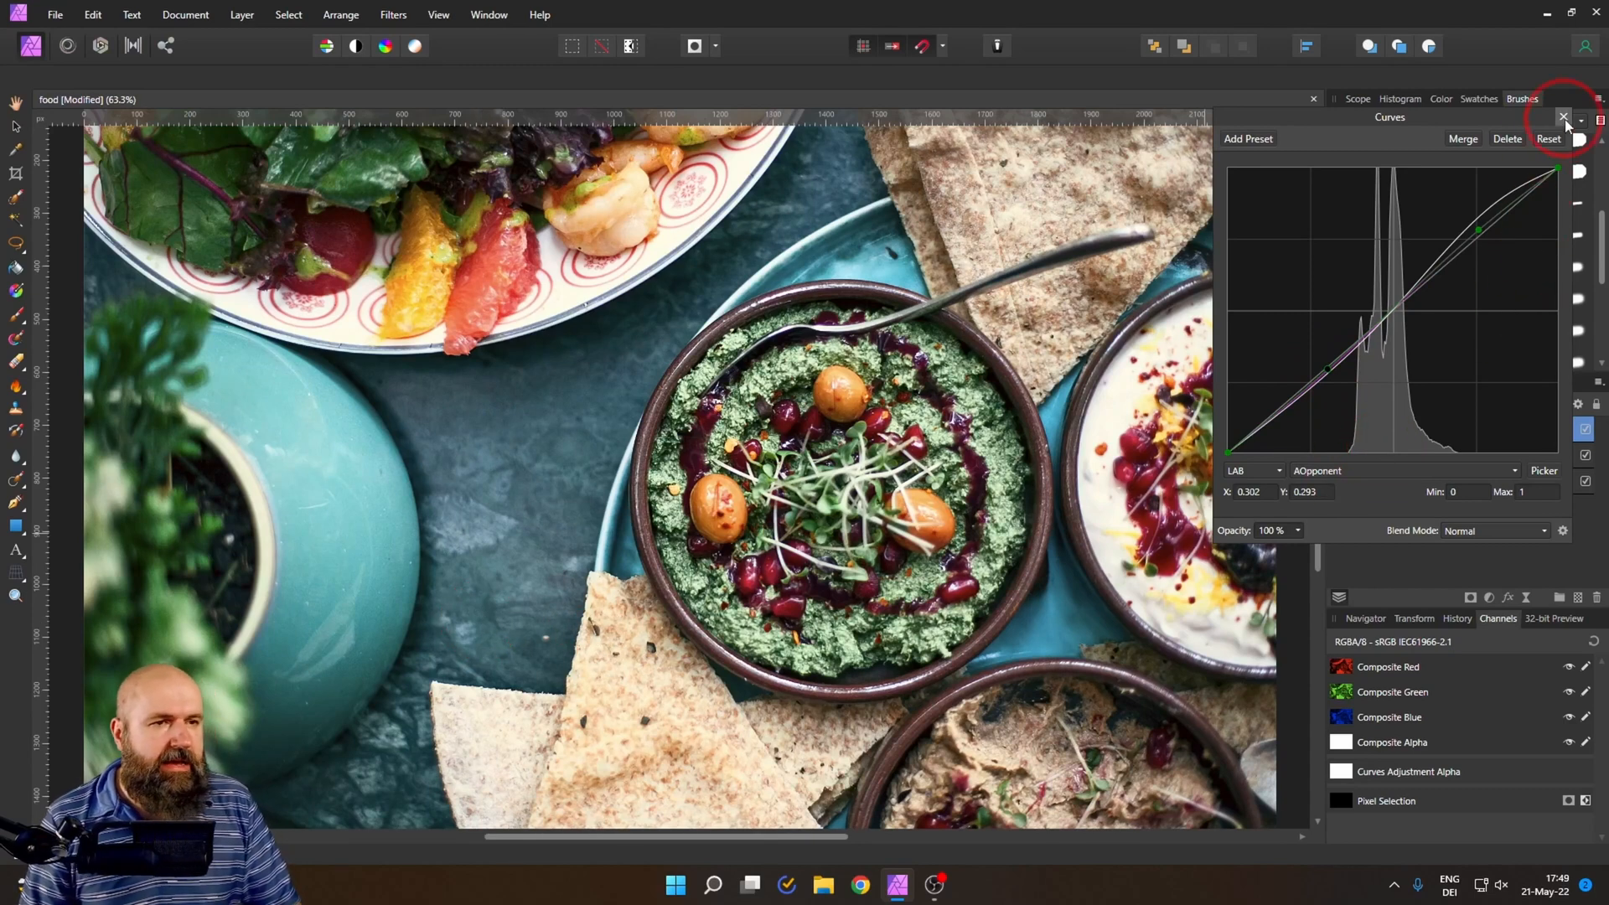
- Add a second Curves adjustment and pull its Lightness curve down through the midtones
click(1564, 138)
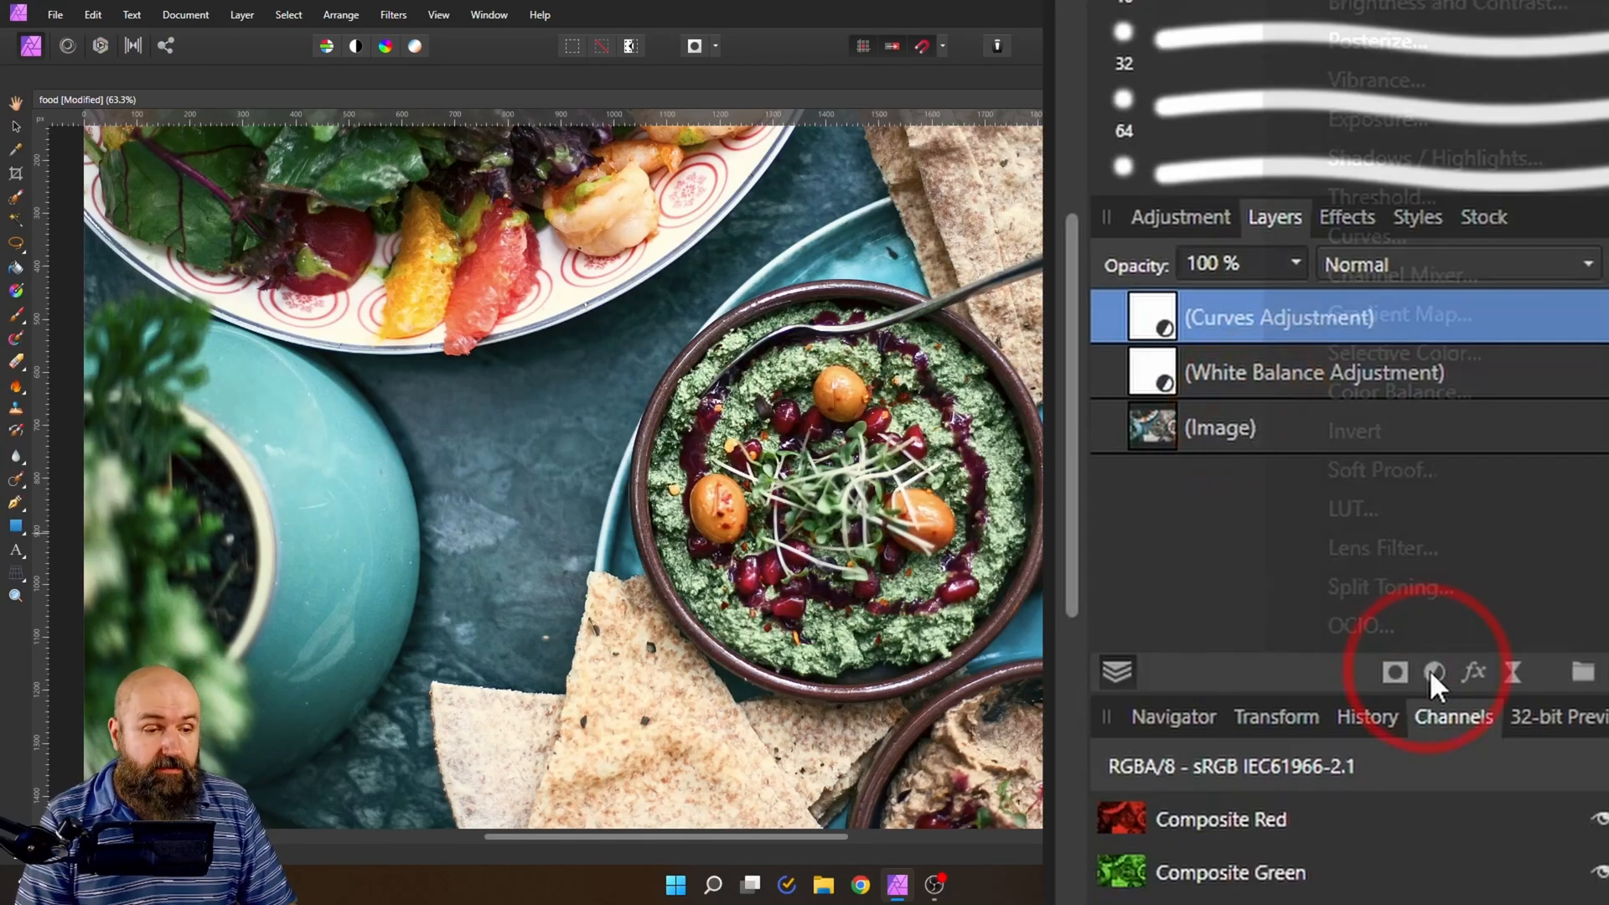
click(1435, 673)
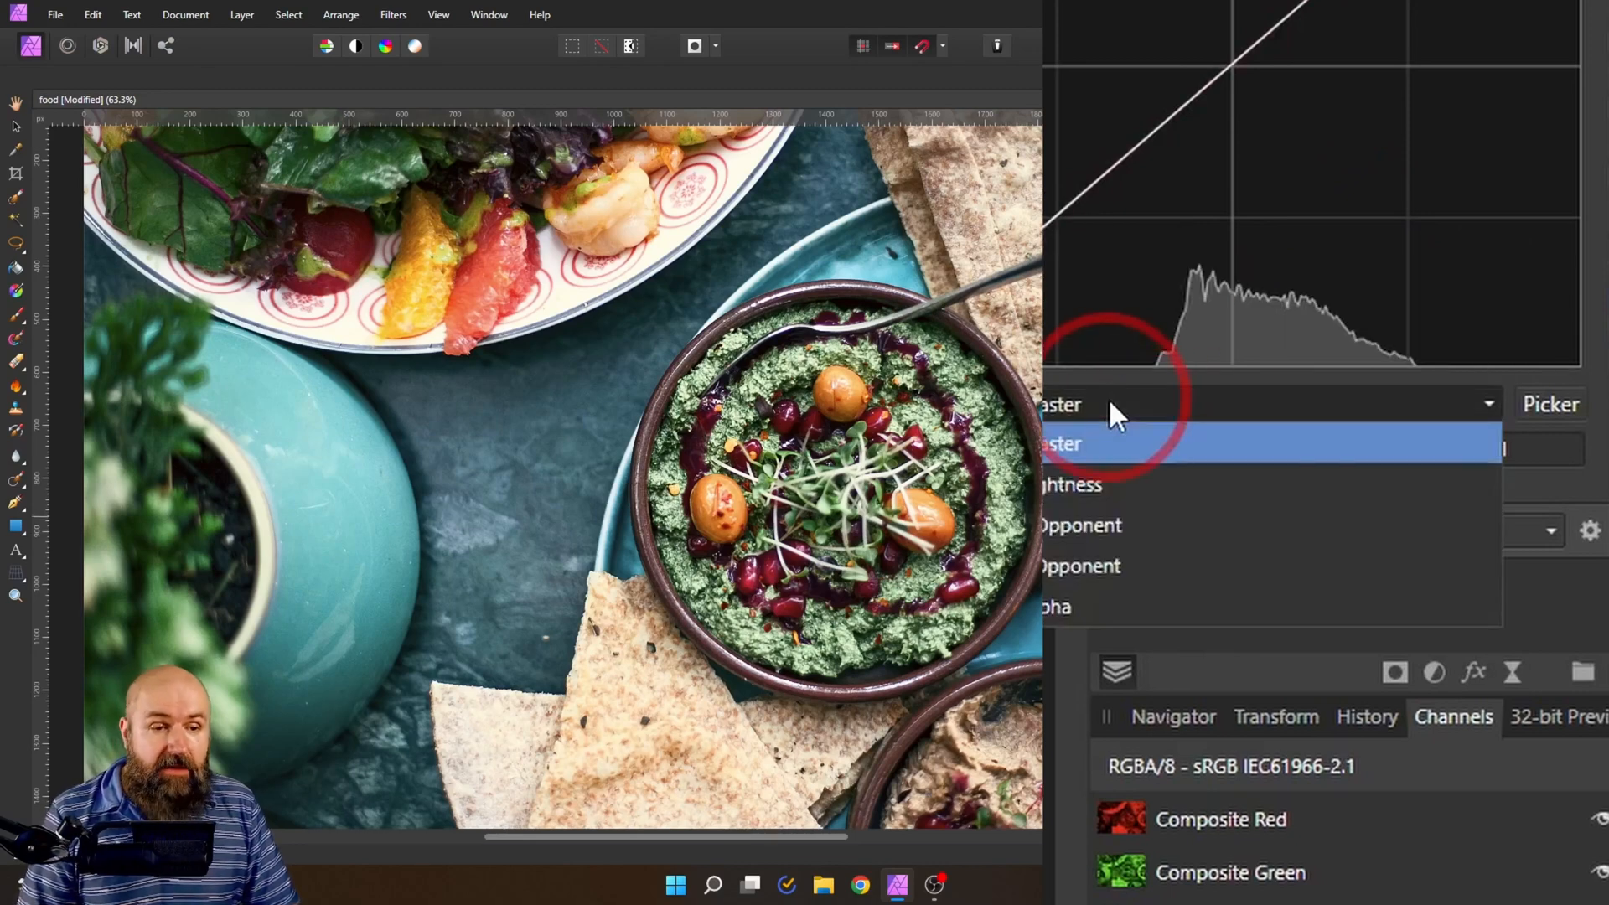
click(1073, 442)
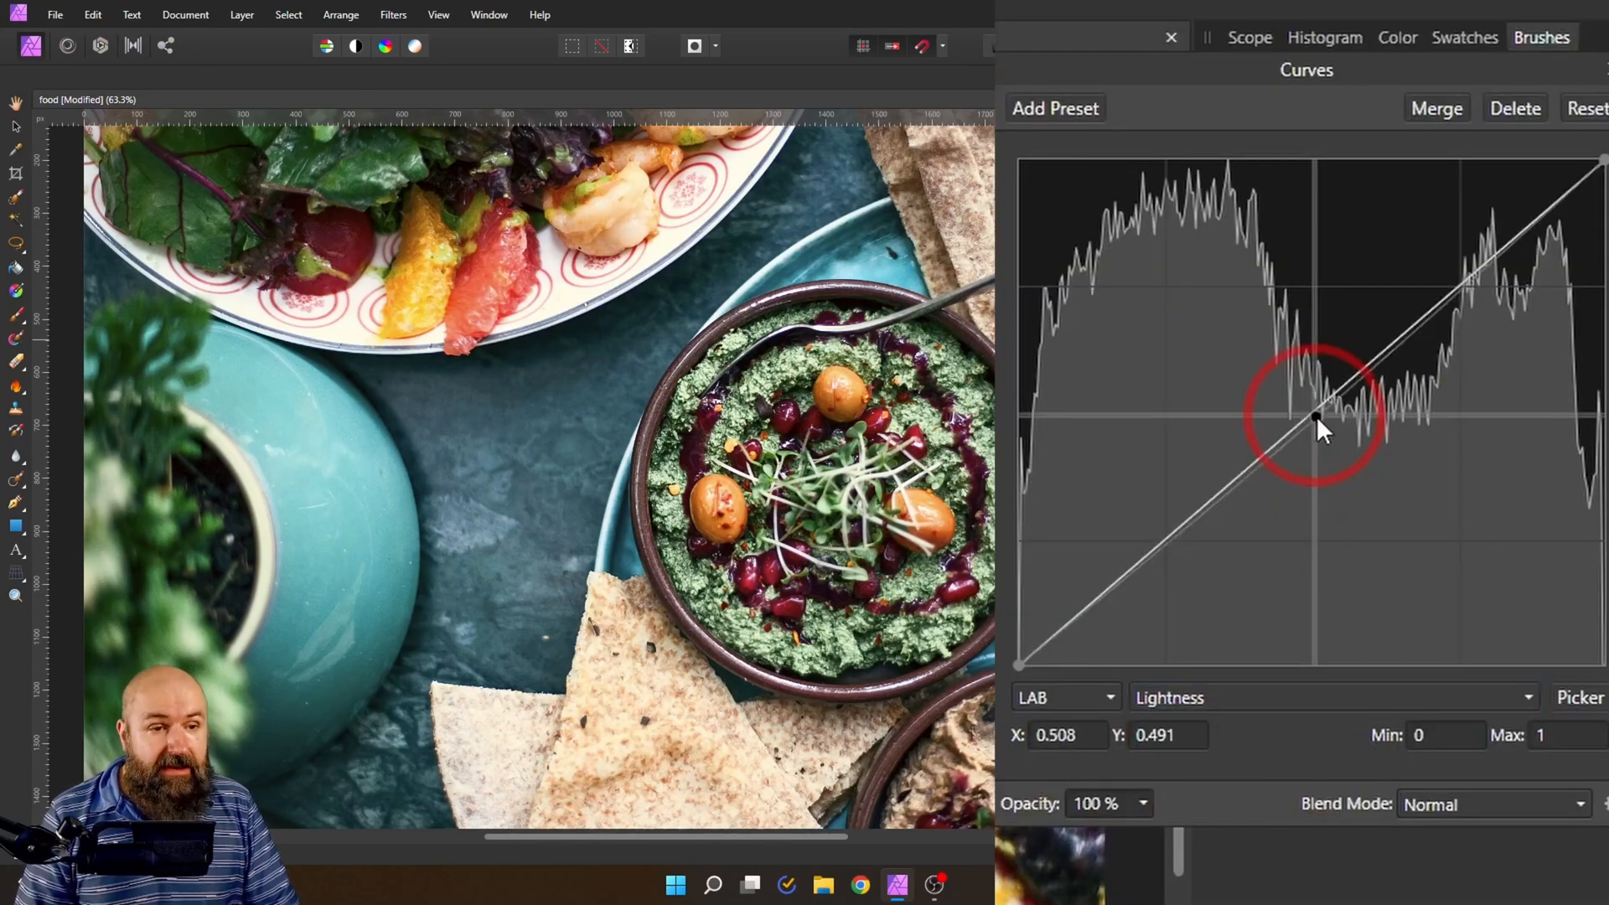
drag(1317, 418, 1329, 431)
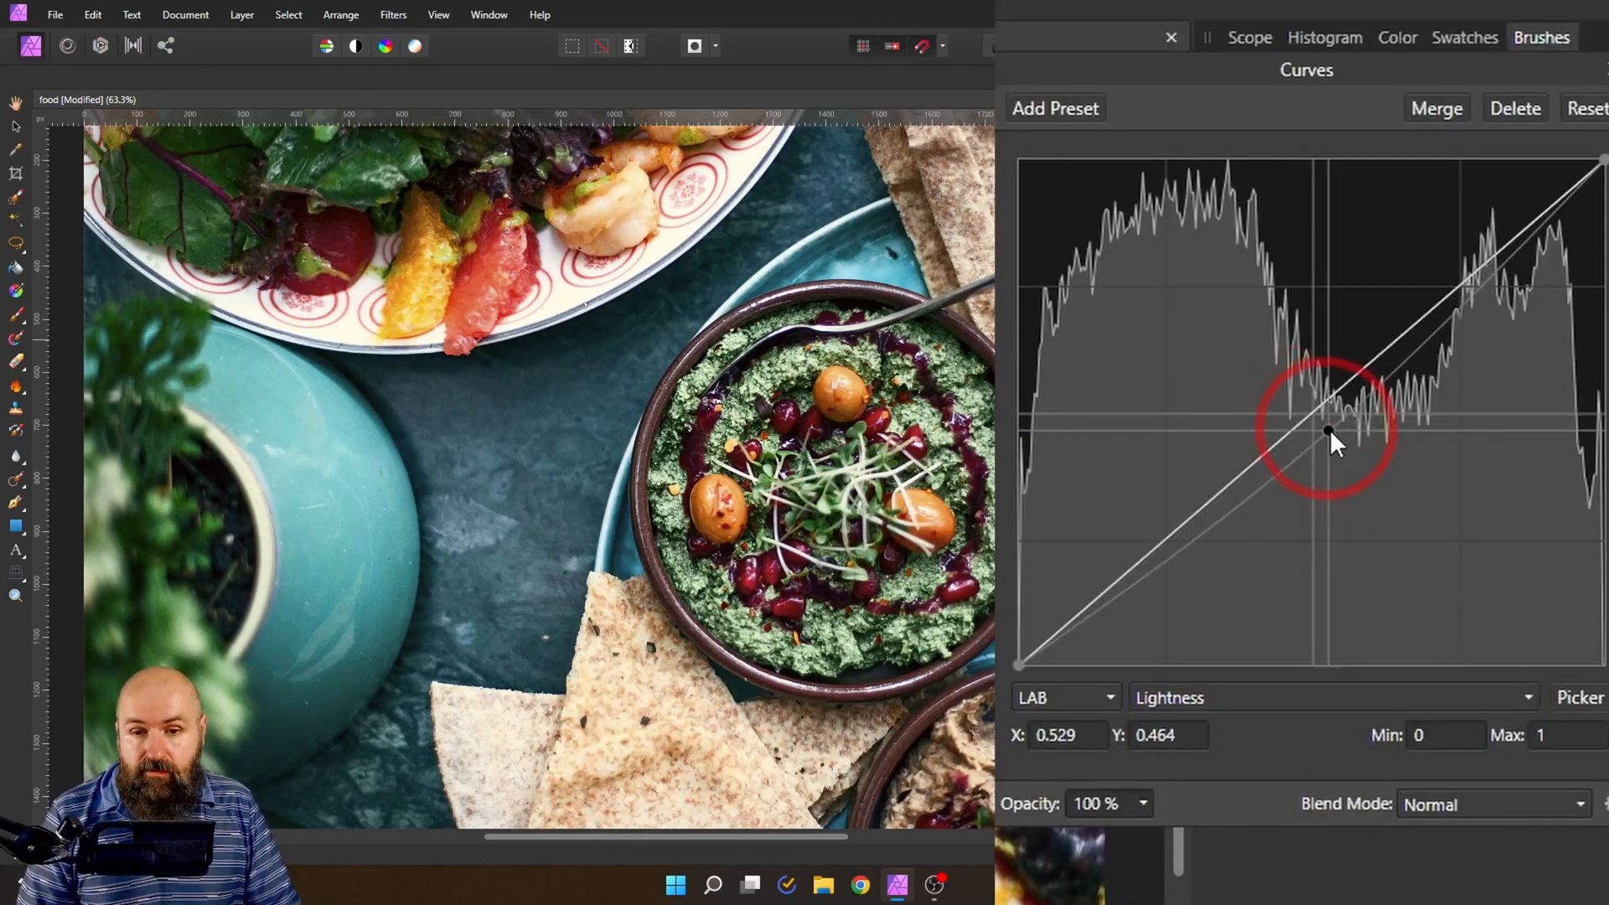
drag(1327, 430, 1338, 442)
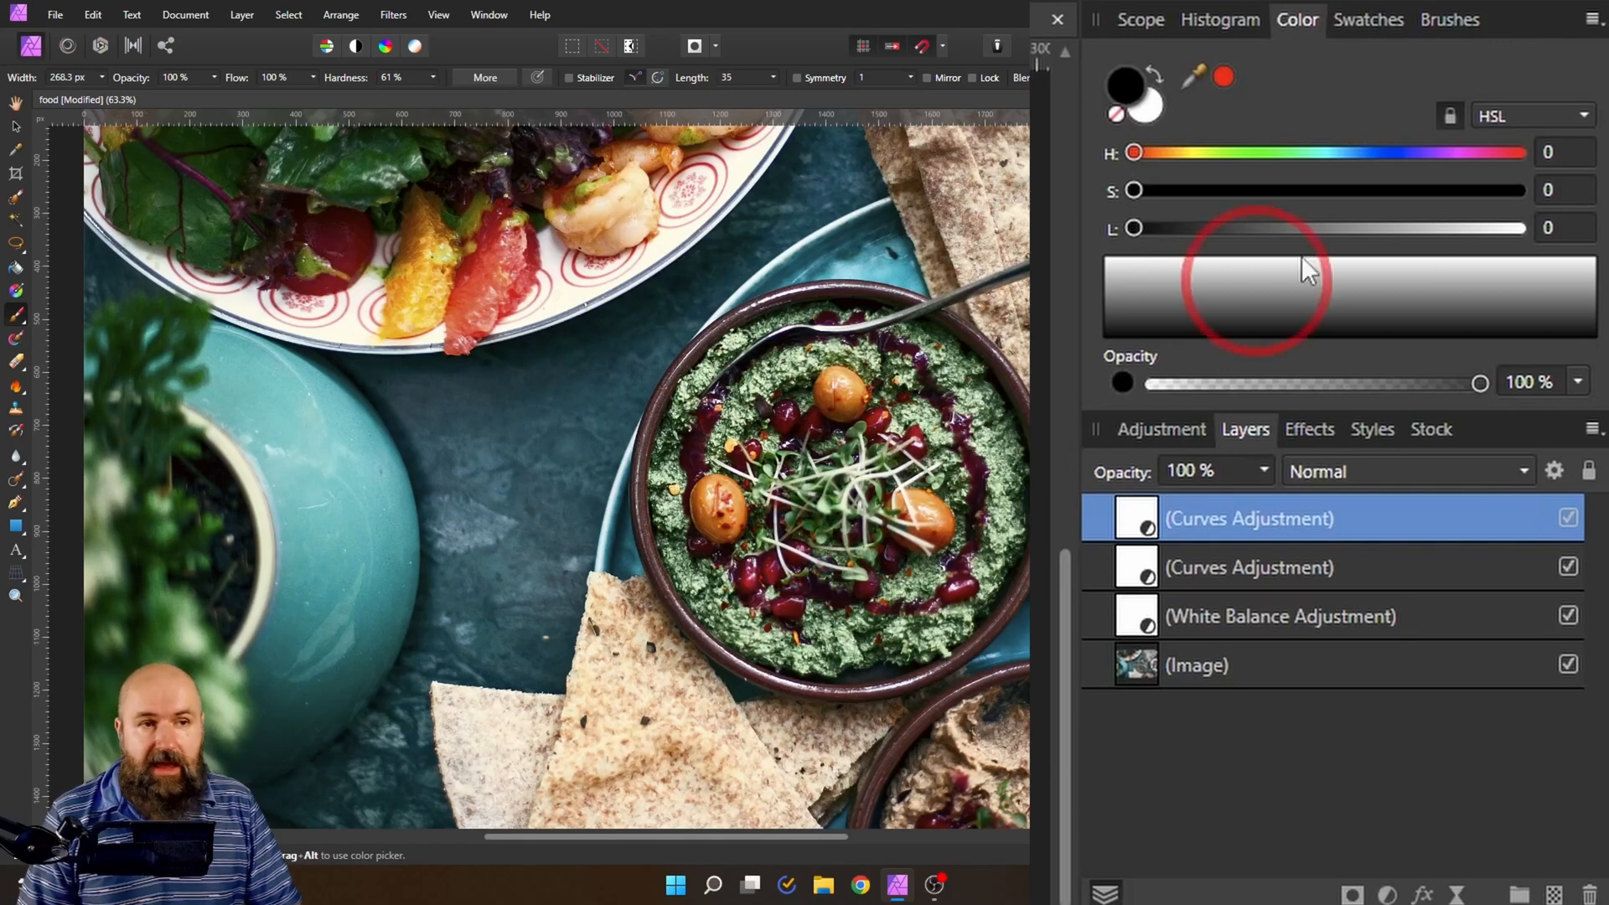
- Paint the top Curves layer's mask with the soft 128 px brush, then toggle to compare
click(1452, 19)
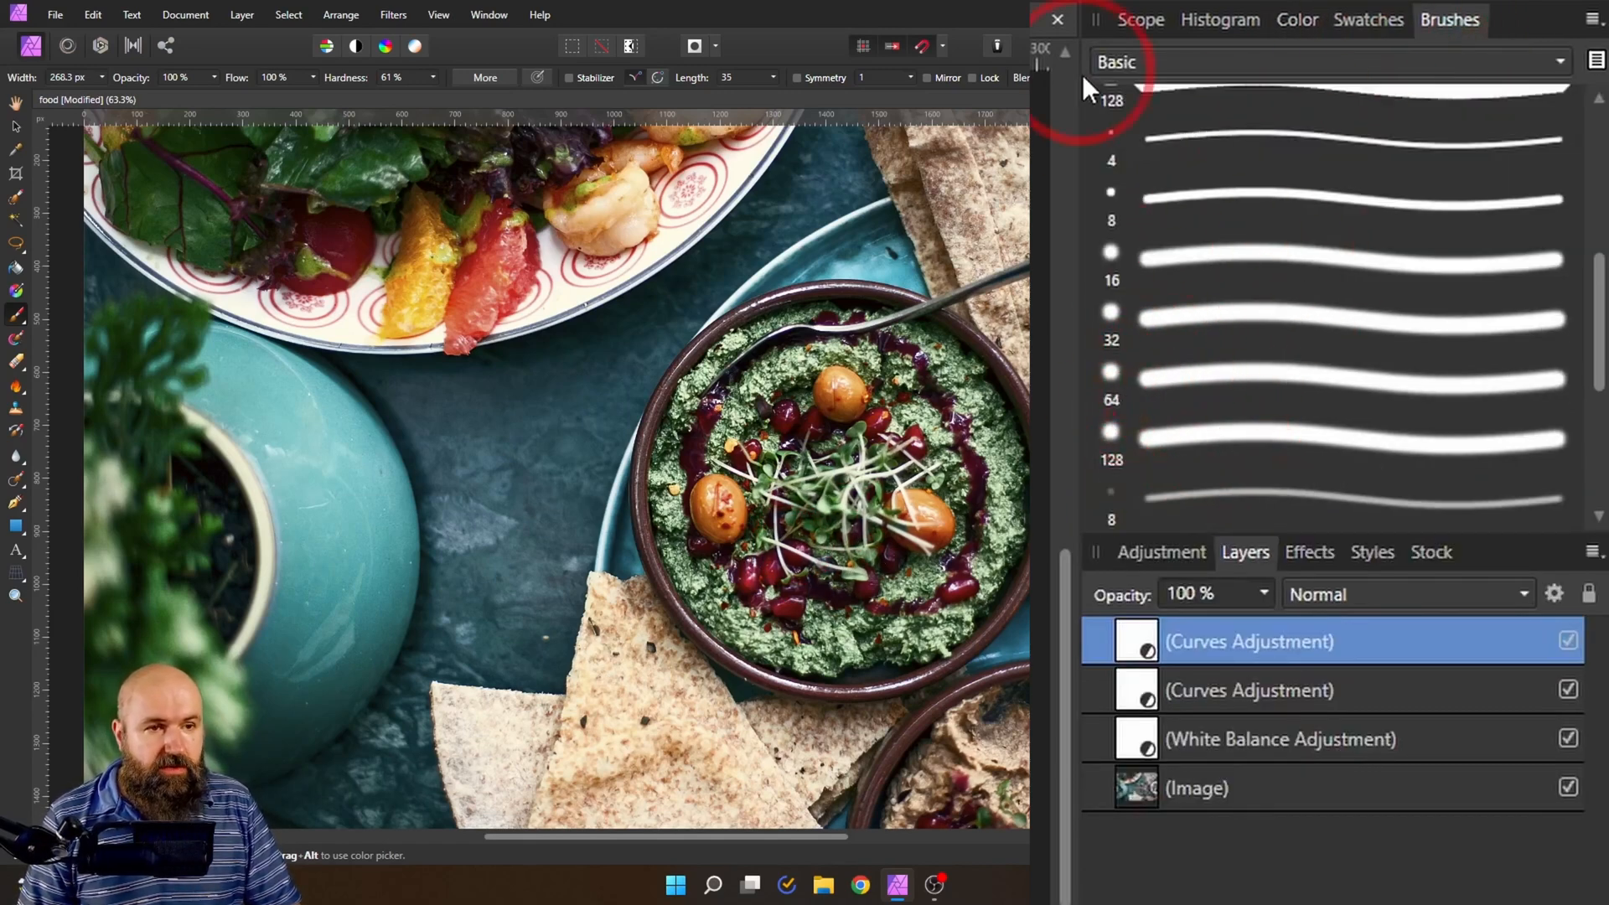
click(1333, 439)
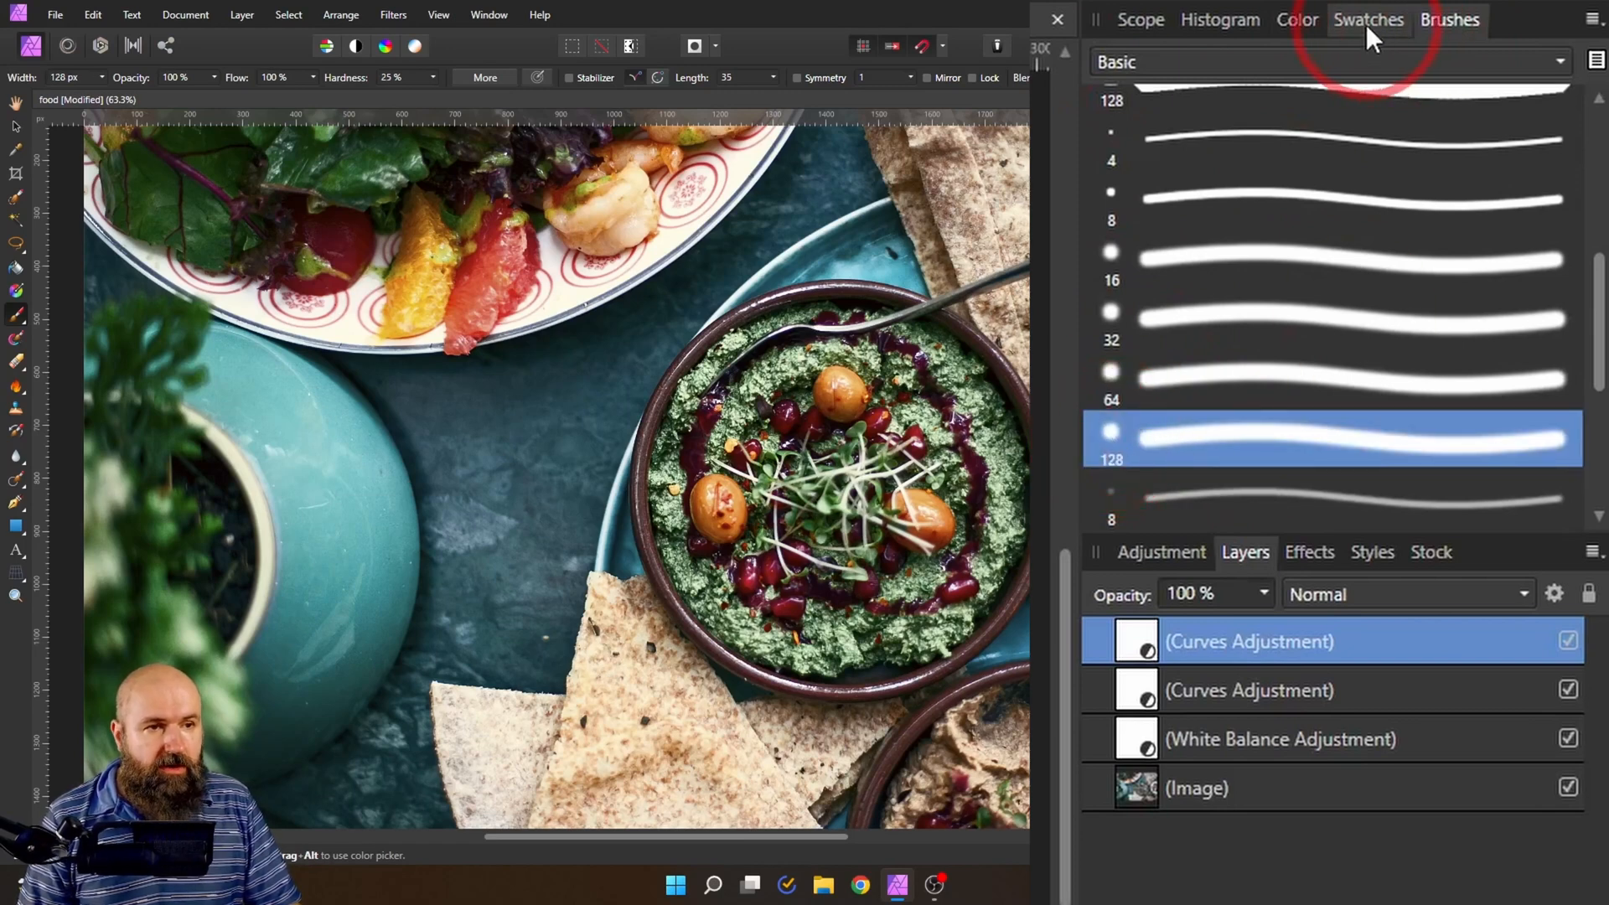
click(1297, 20)
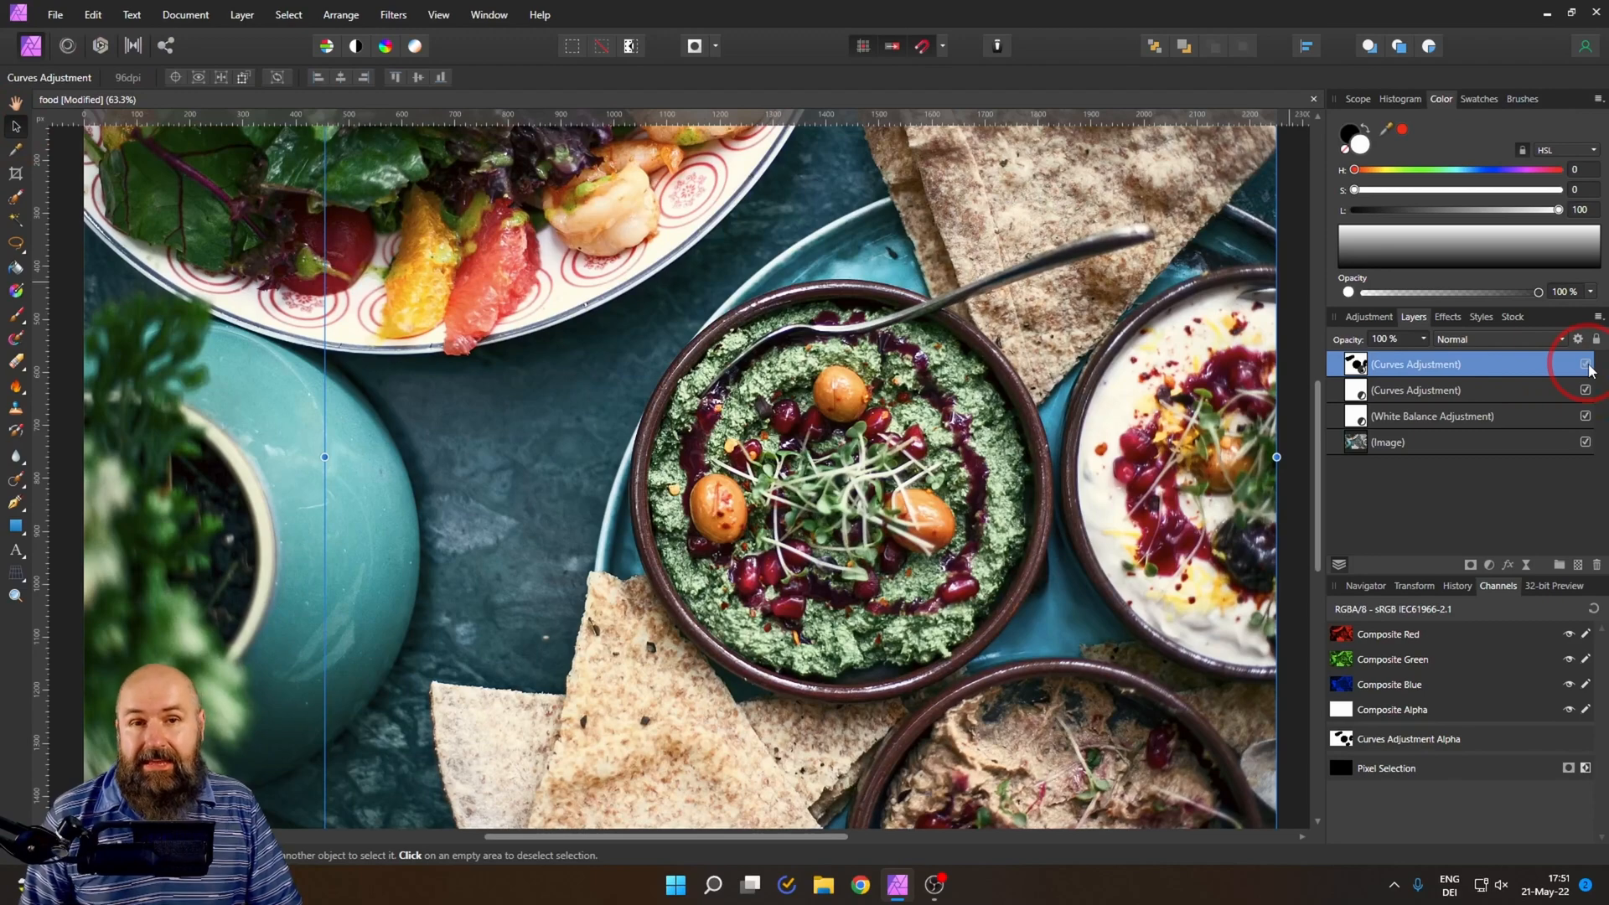
click(1584, 364)
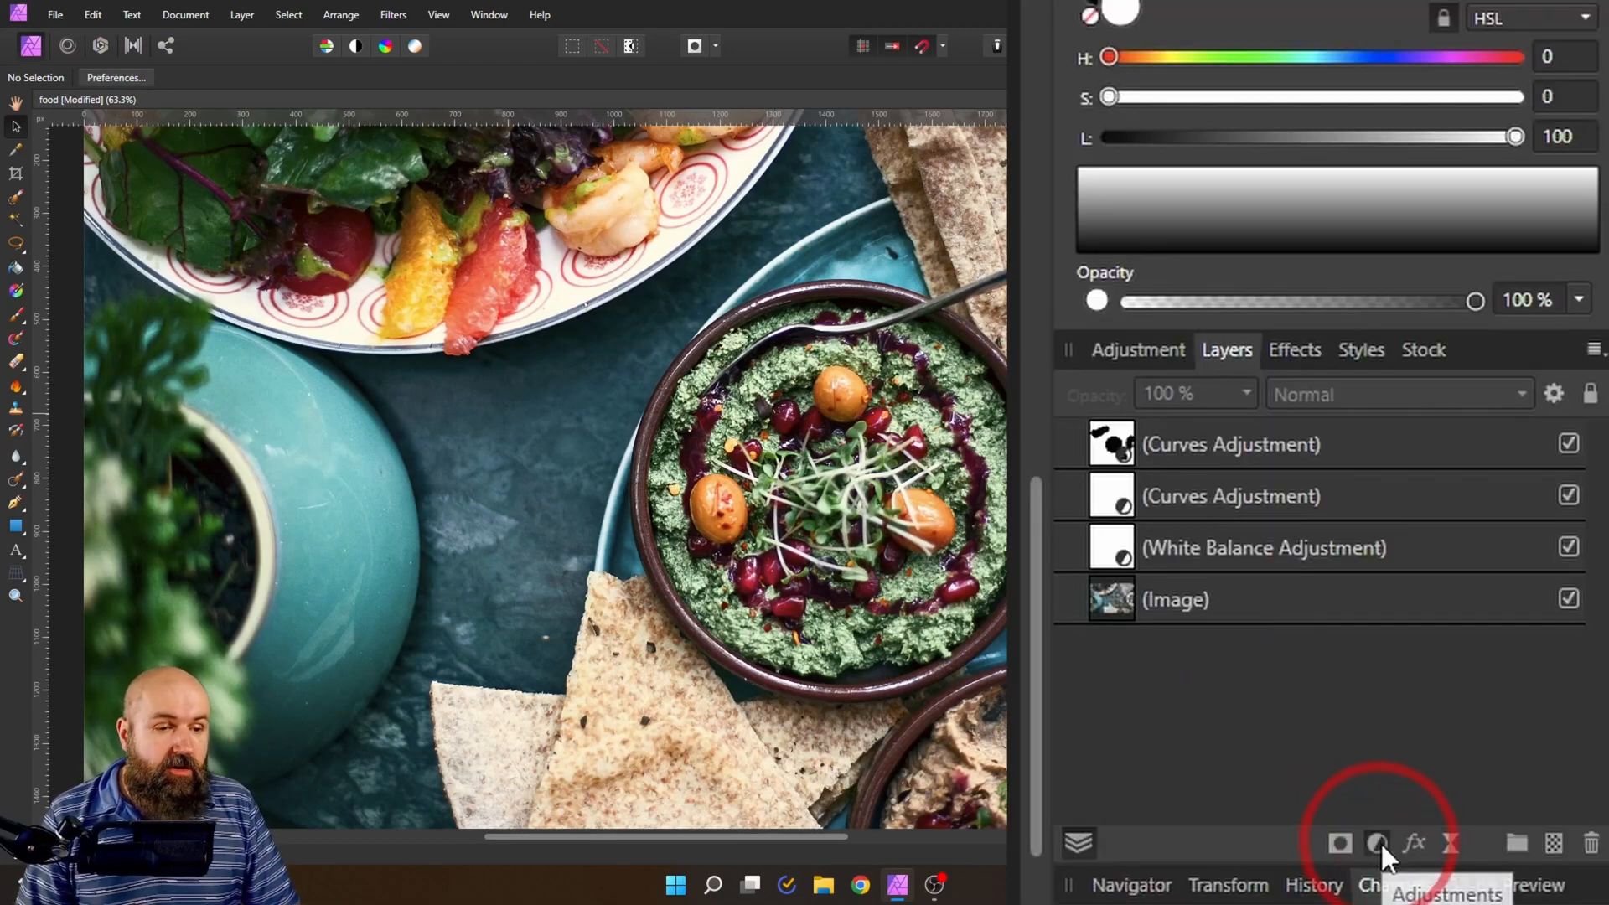
- Add an HSL adjustment shifting greens: Hue 14.8°, Saturation -14%, Luminosity -2%
click(1377, 843)
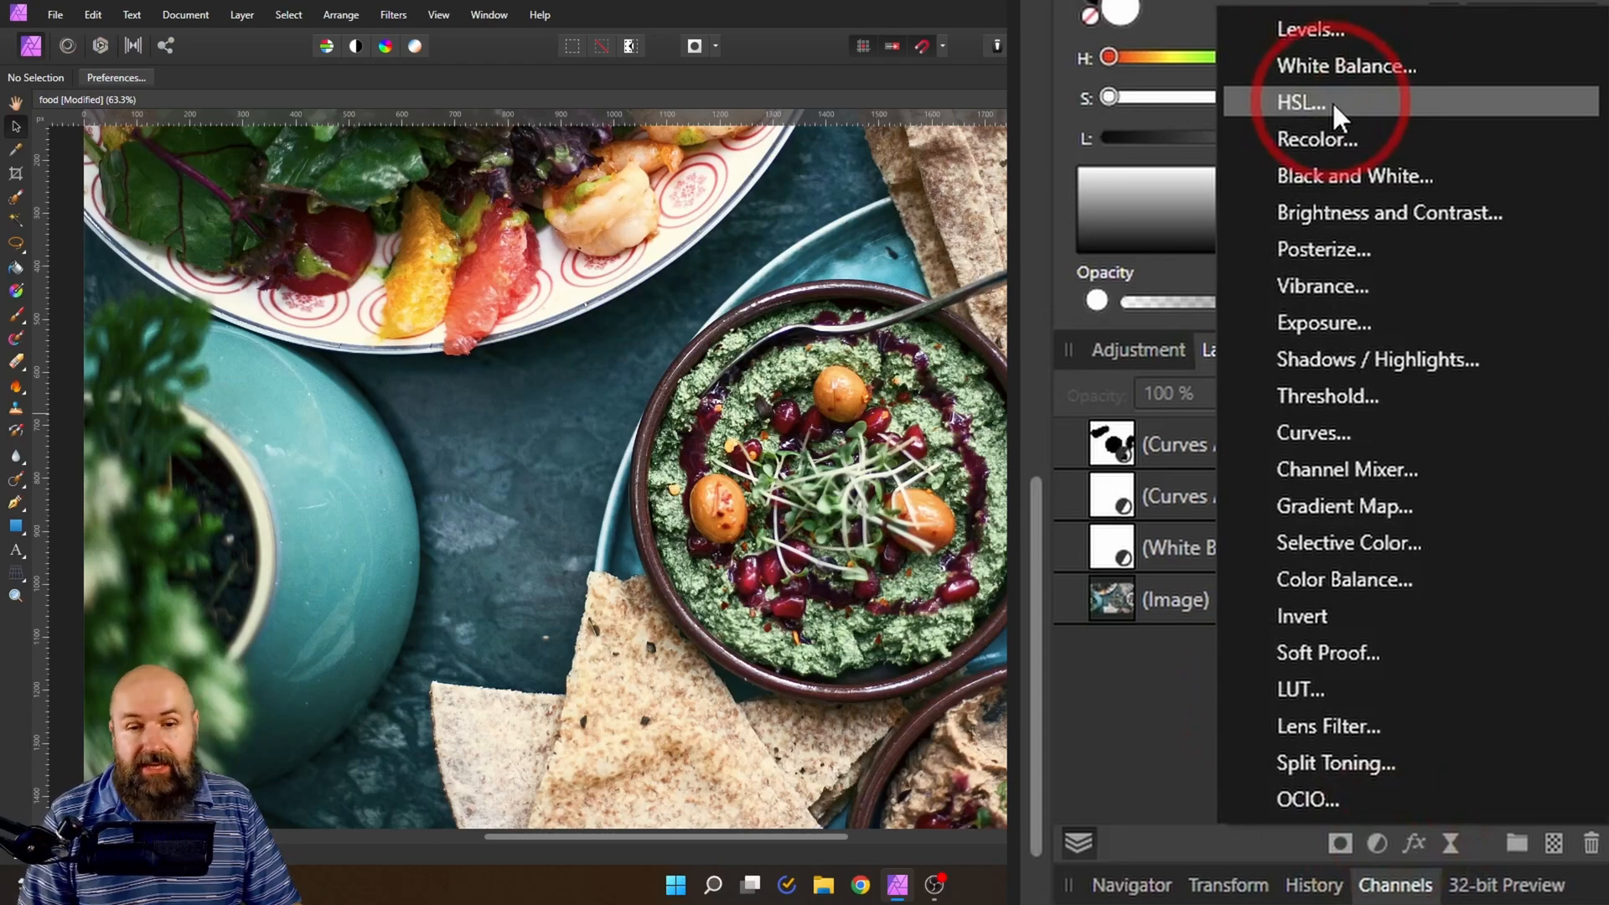
click(1303, 104)
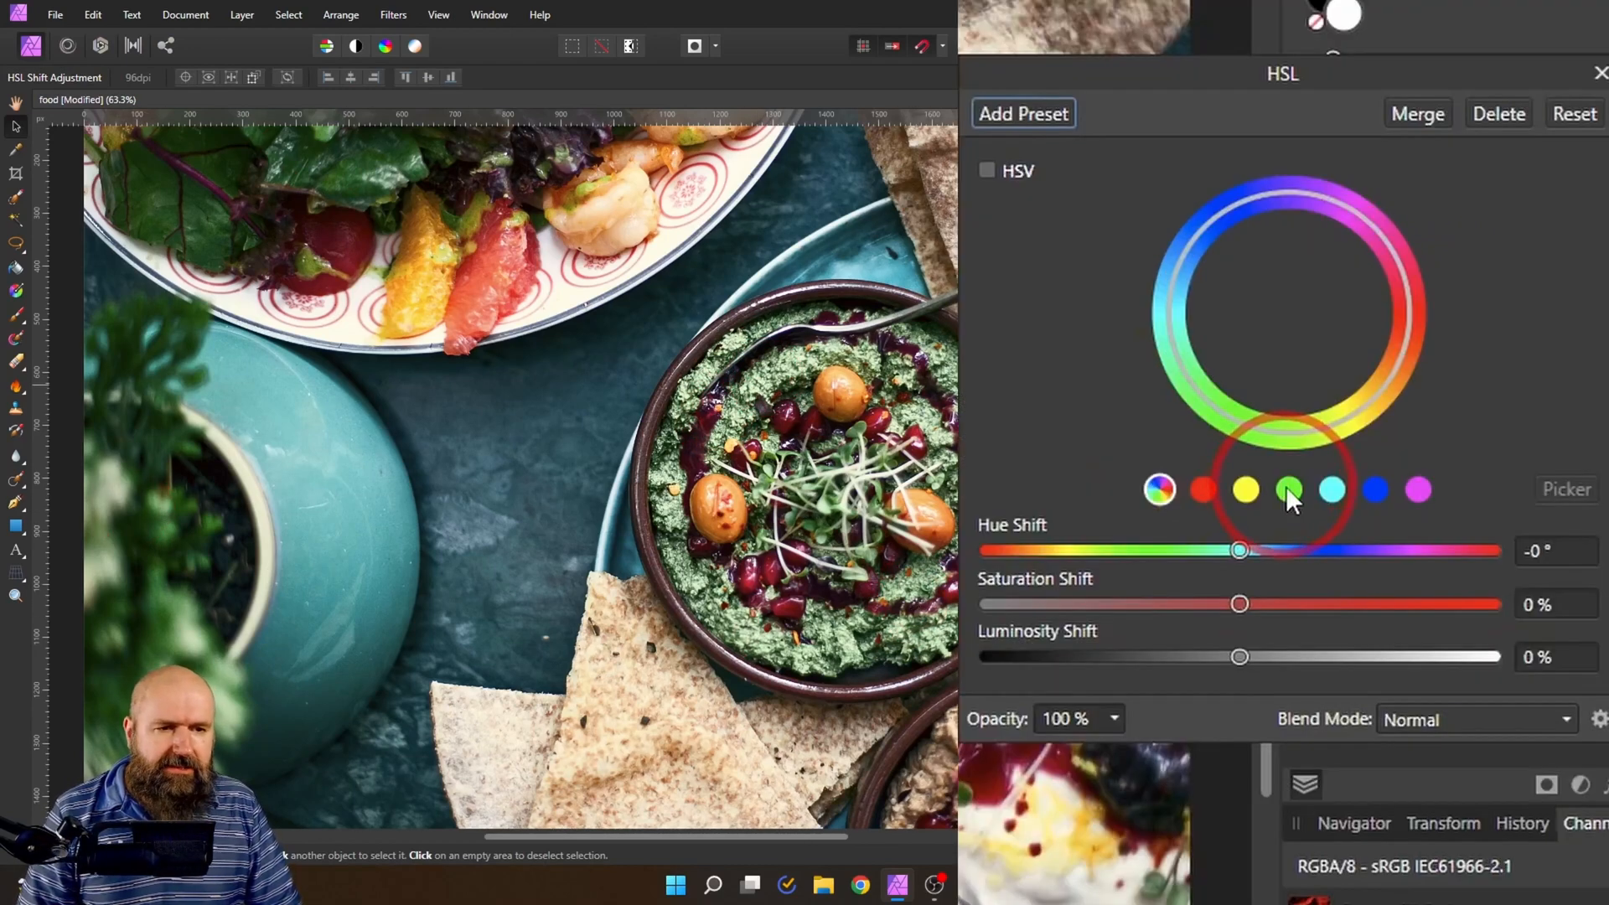
click(1288, 490)
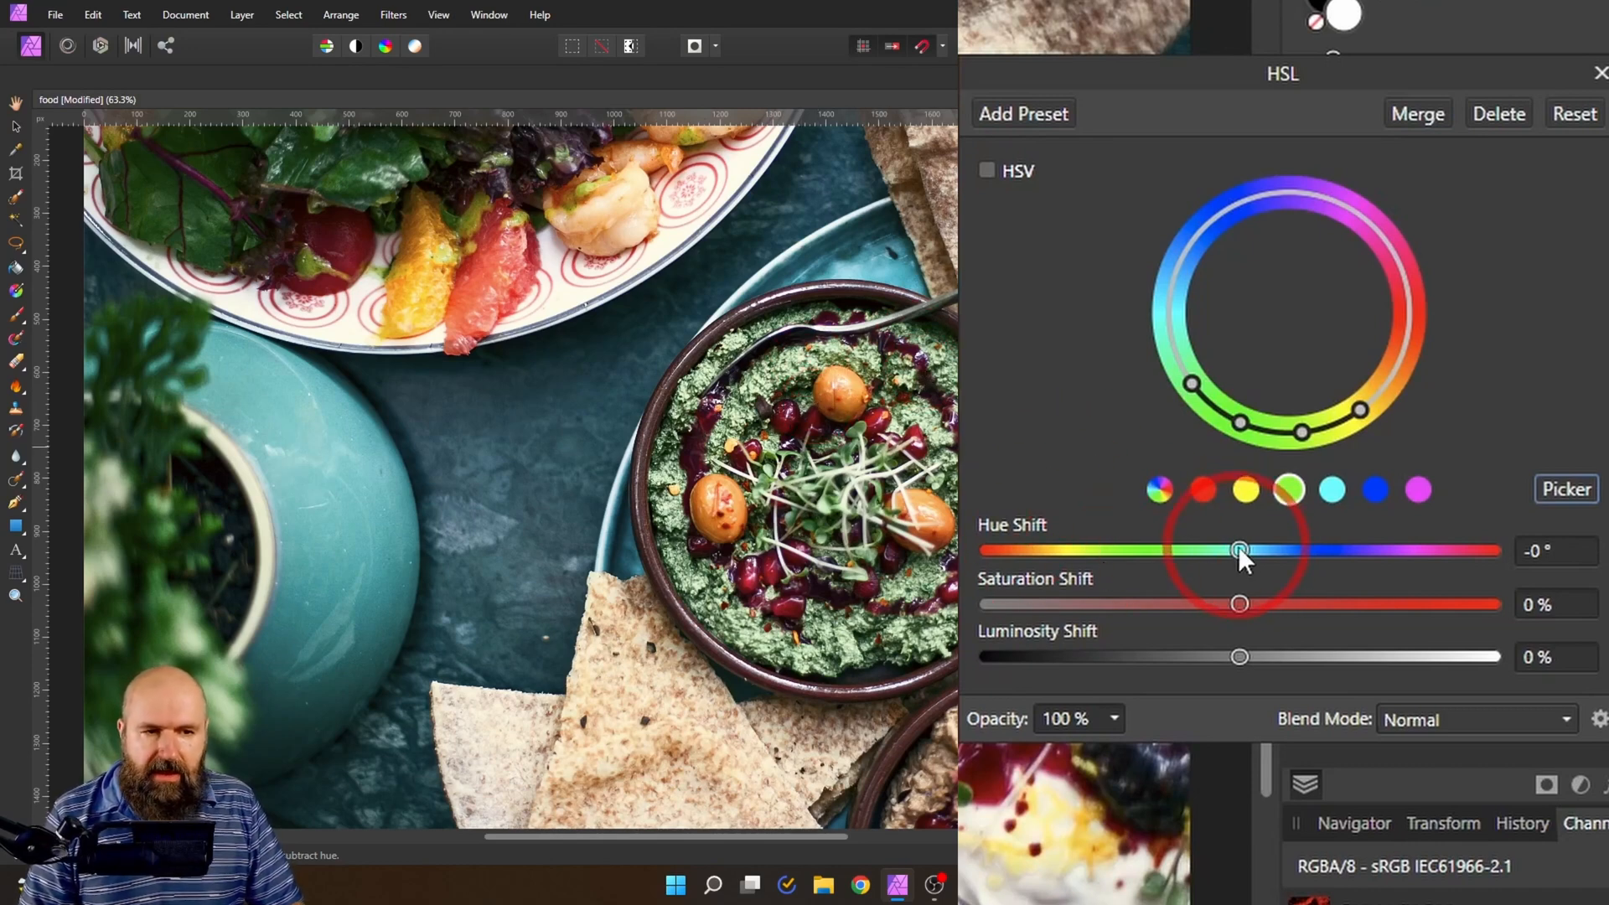
drag(1239, 551, 1250, 552)
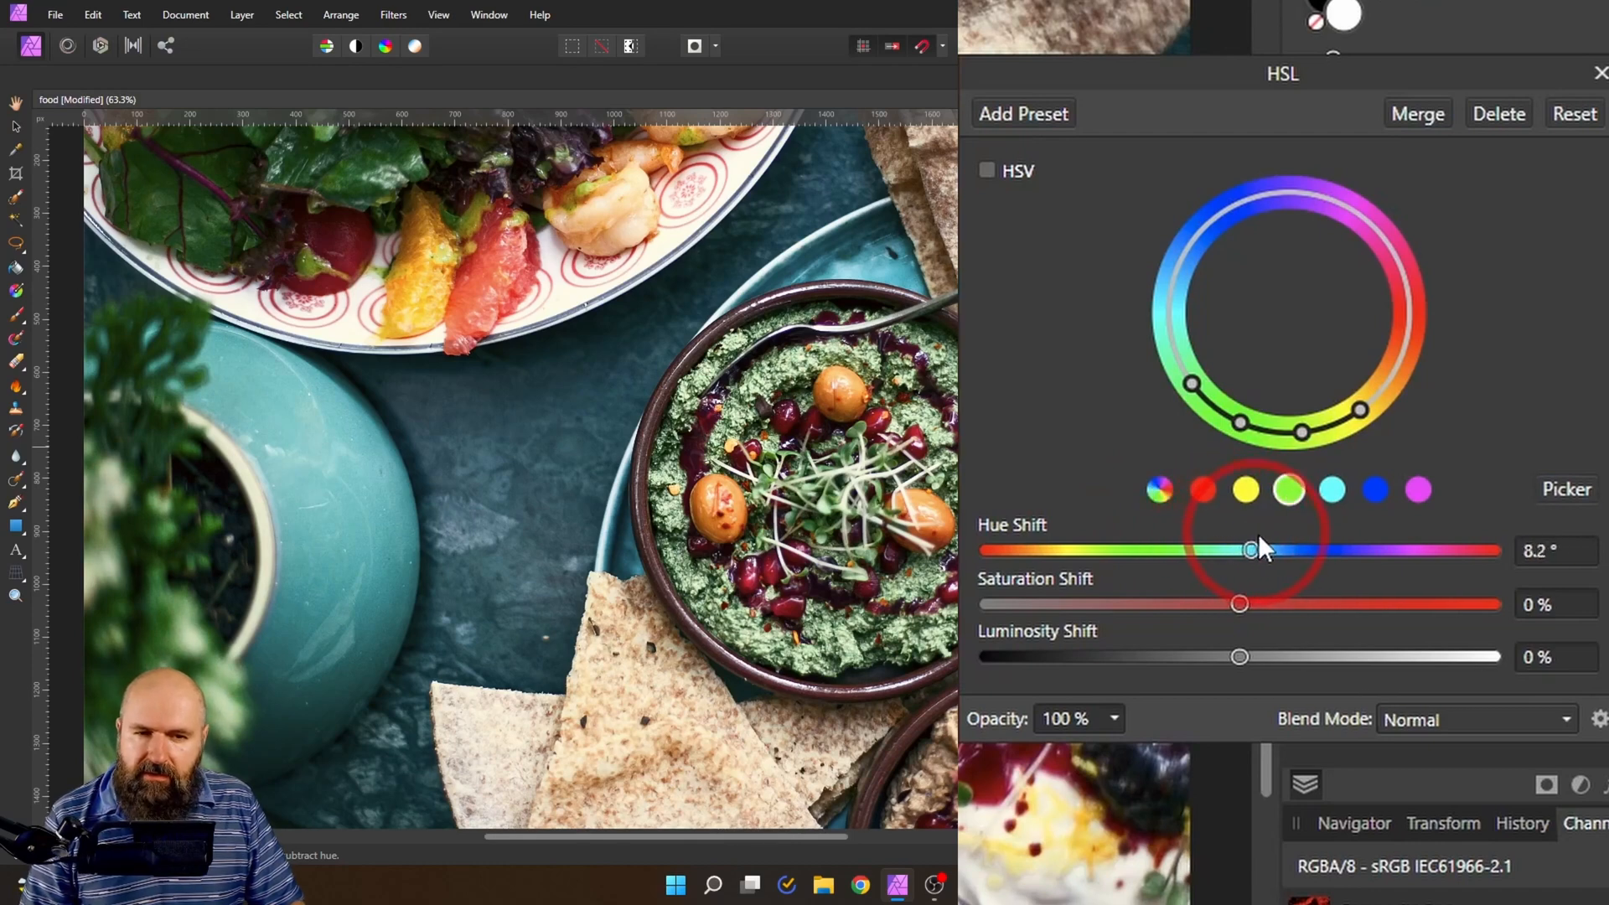
drag(1249, 549, 1261, 549)
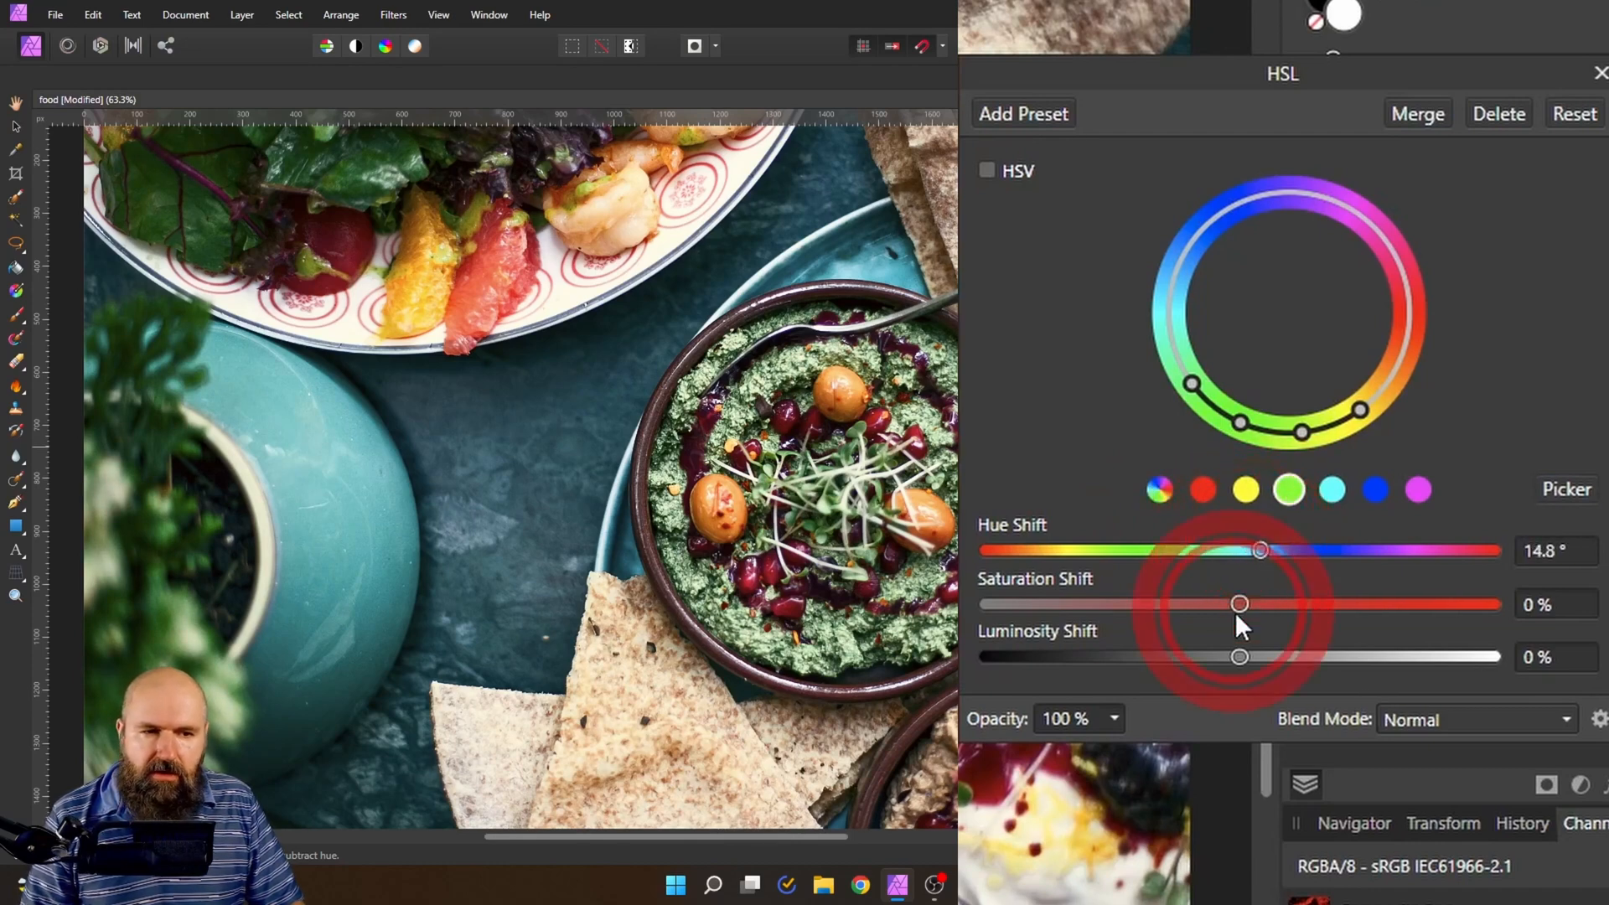
drag(1239, 658, 1274, 657)
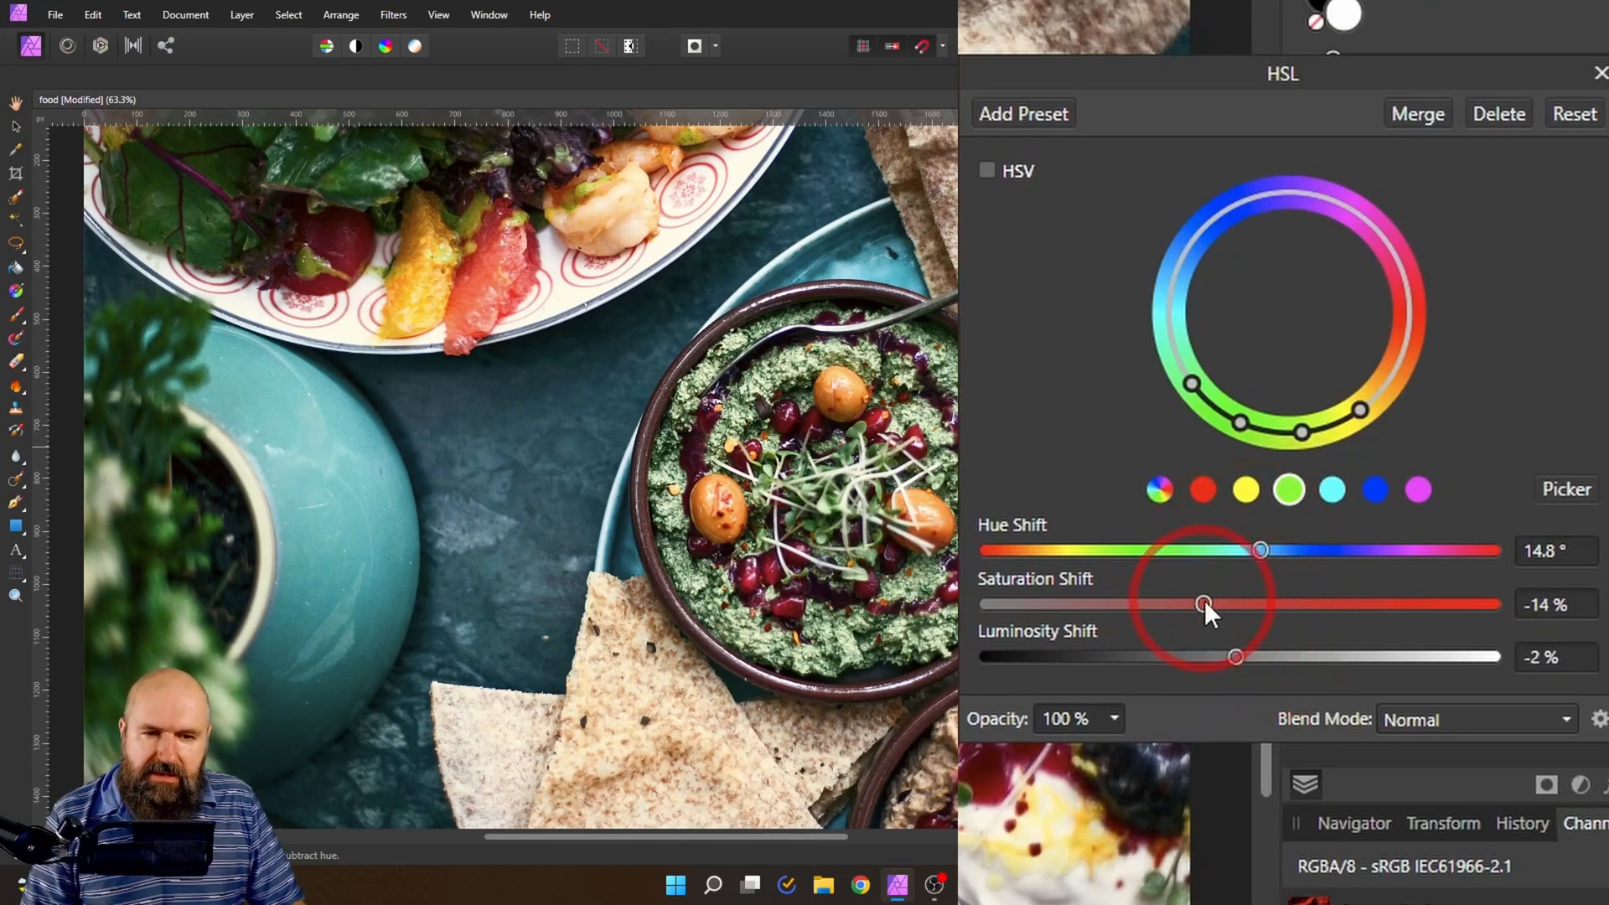
drag(1204, 603, 1295, 603)
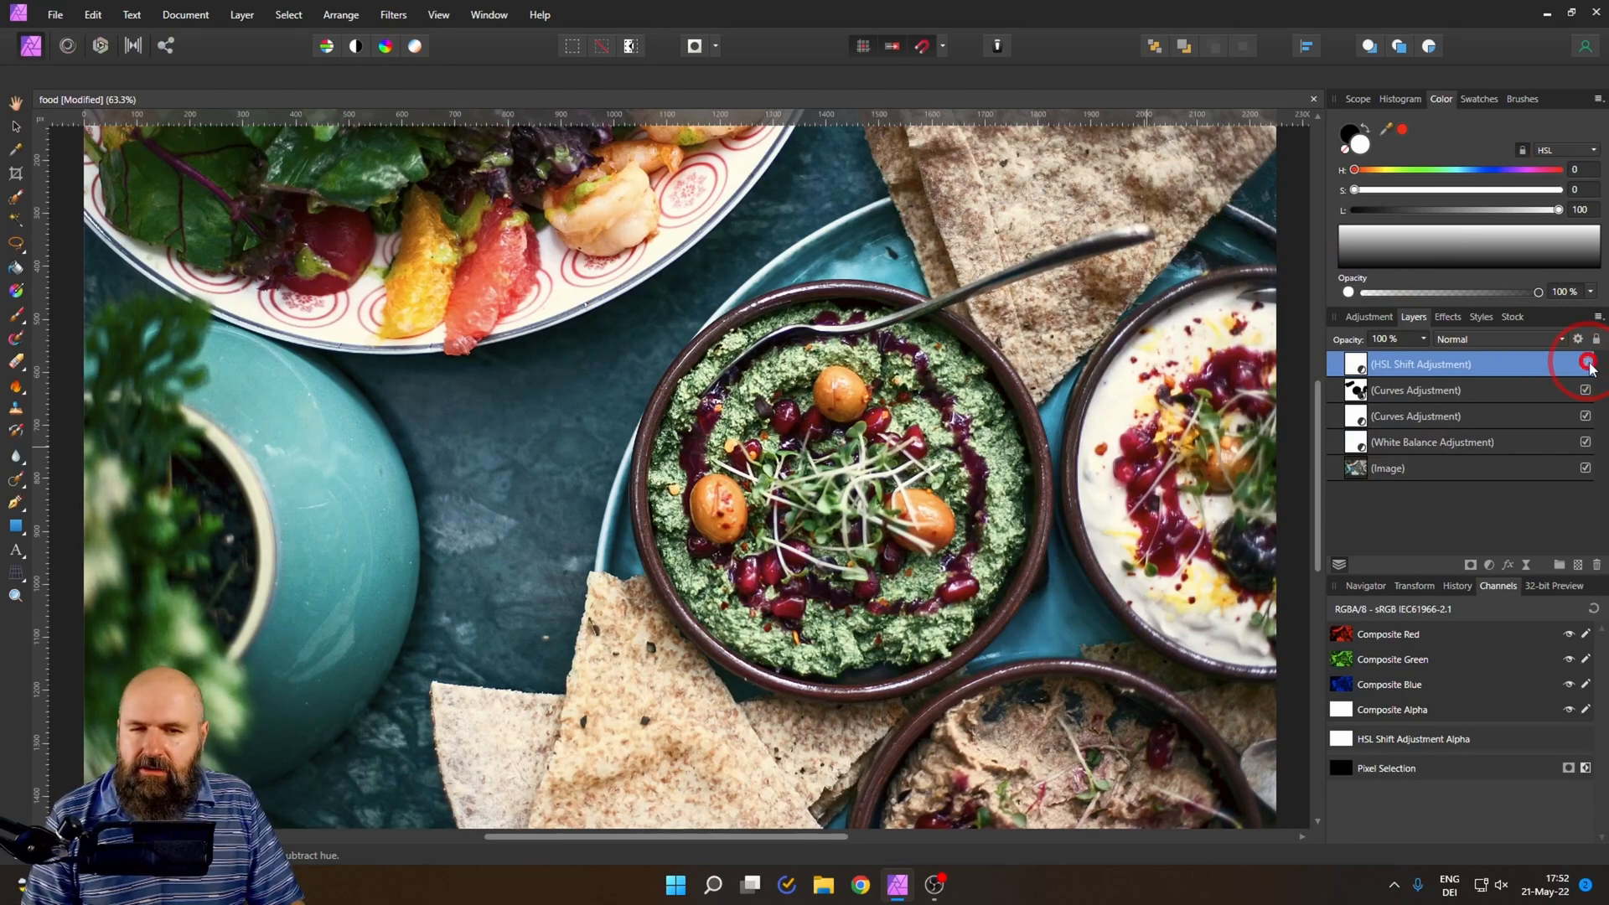
click(1586, 364)
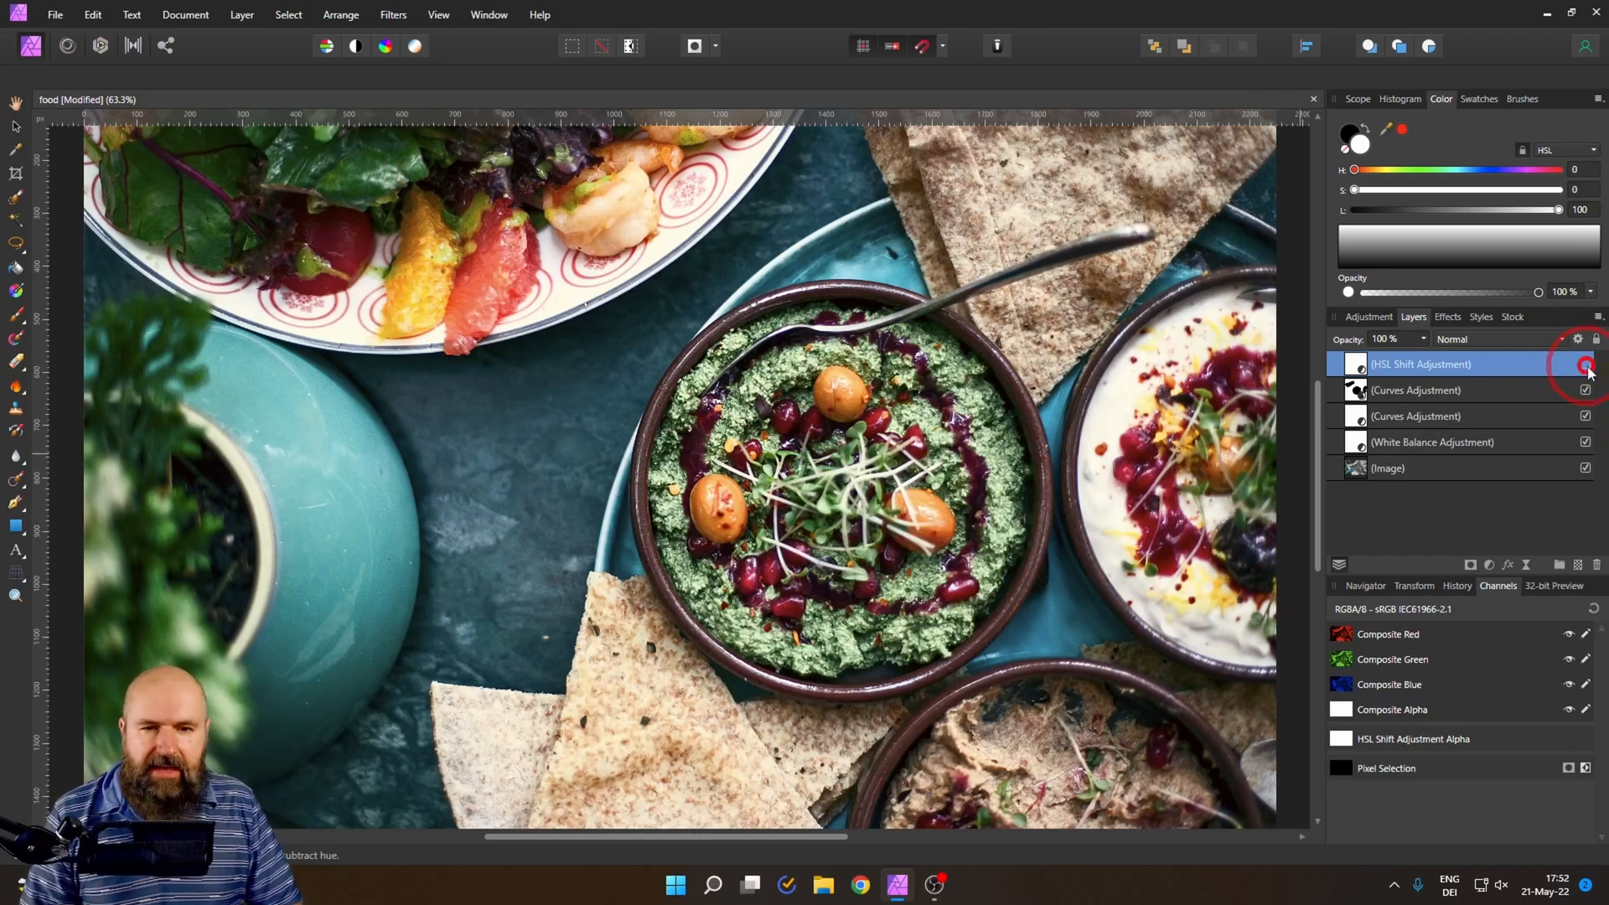
click(1585, 364)
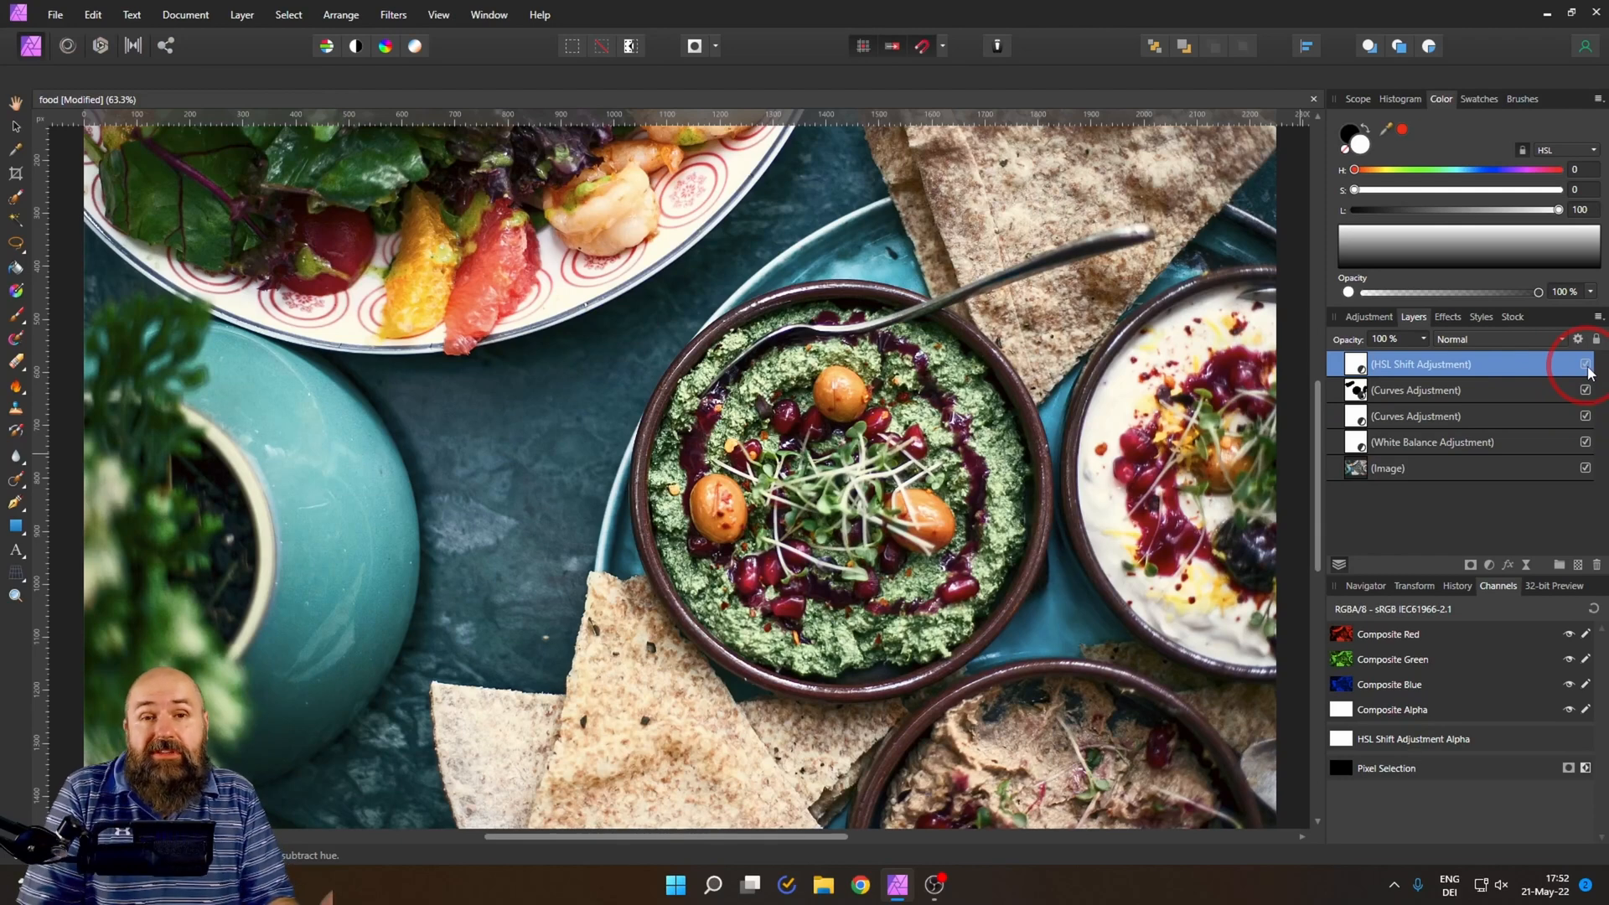